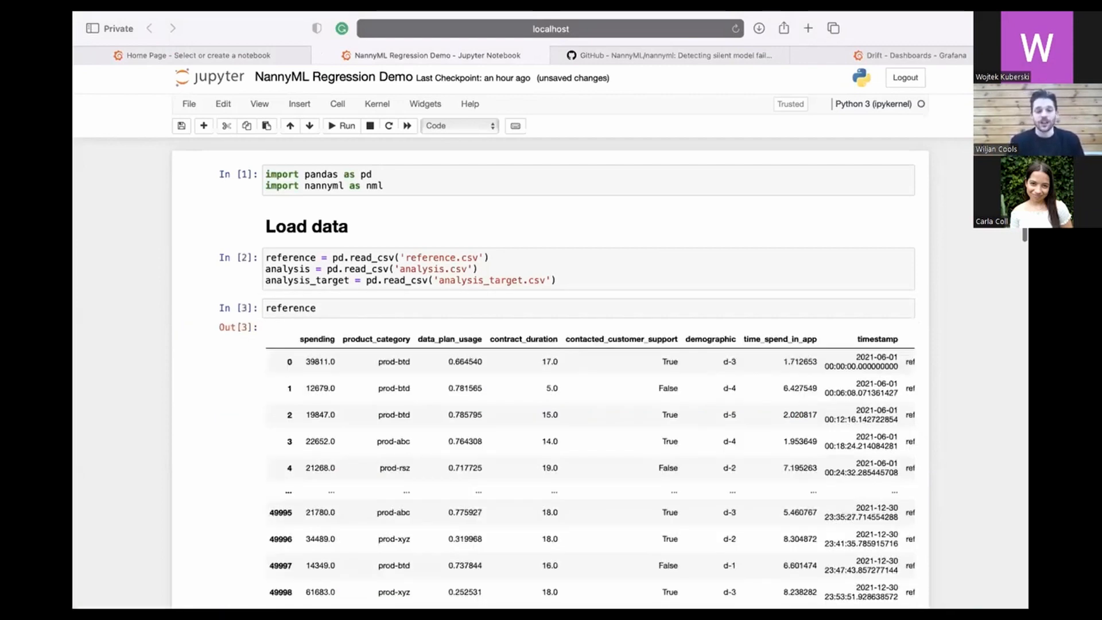
# Step: Scroll through the reference output and run the analysis cell showing 40000 rows × 10 columns
pyautogui.scroll(-3)
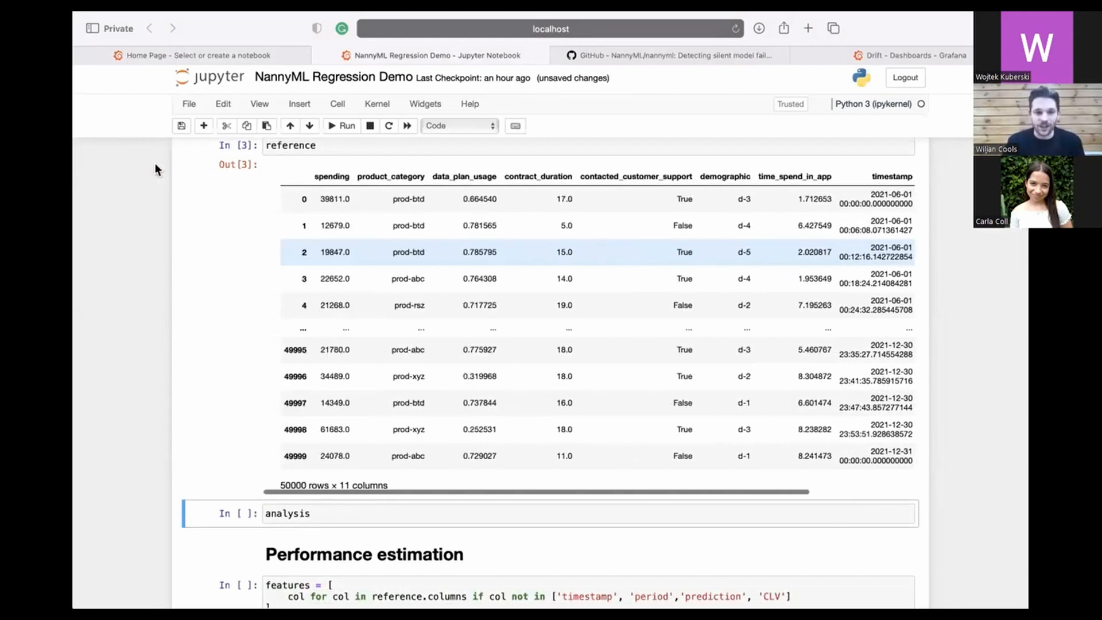
pyautogui.hscroll(3)
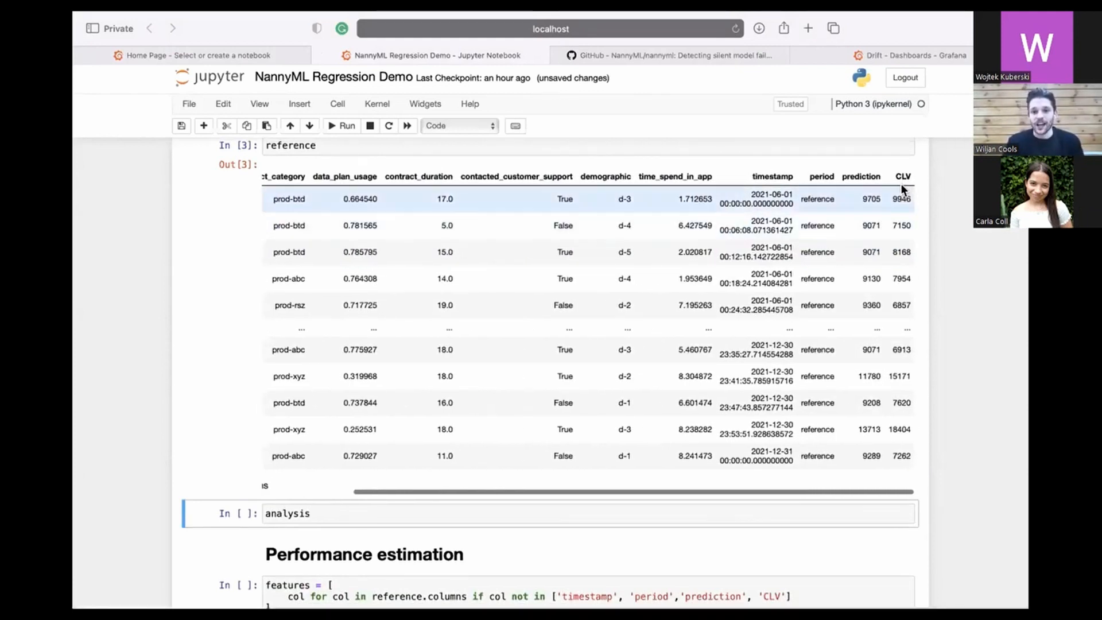
pyautogui.scroll(-3)
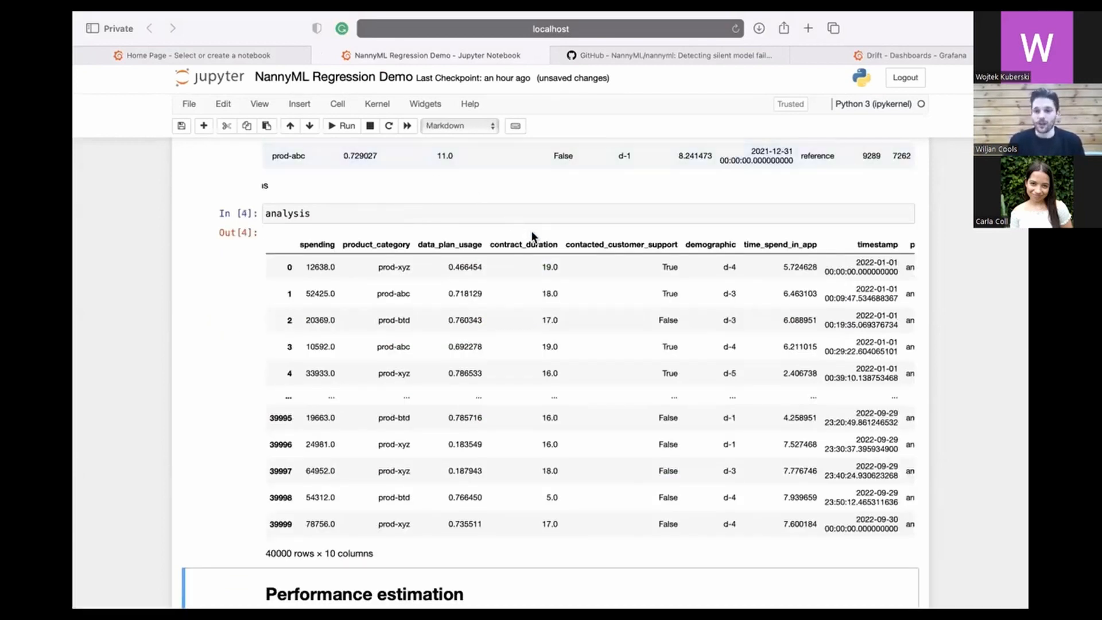
pyautogui.hscroll(3)
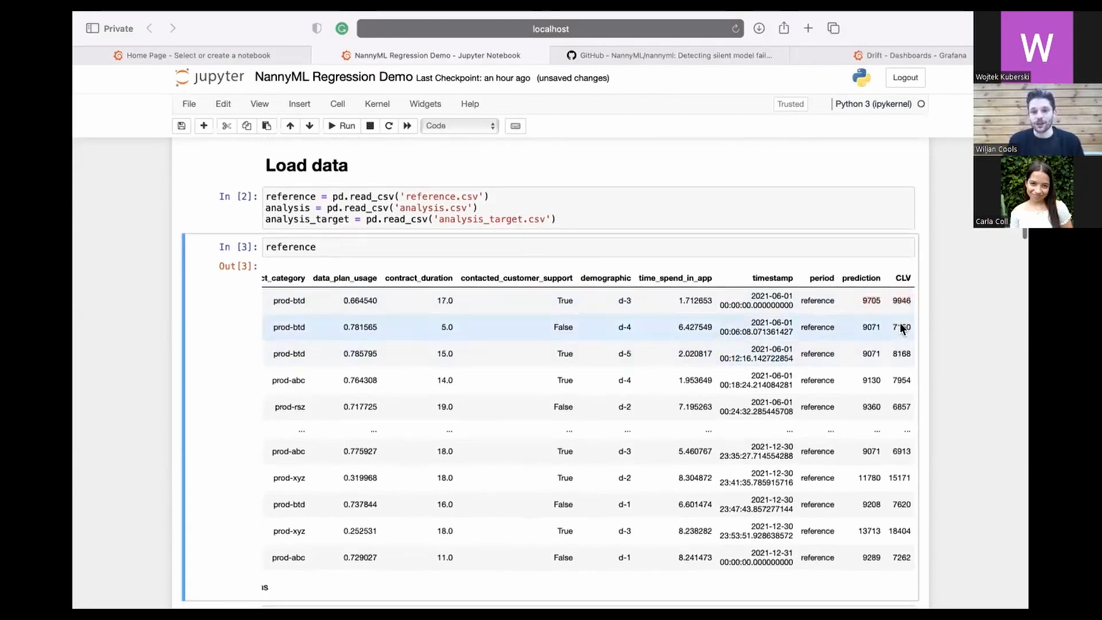
pyautogui.scroll(-3)
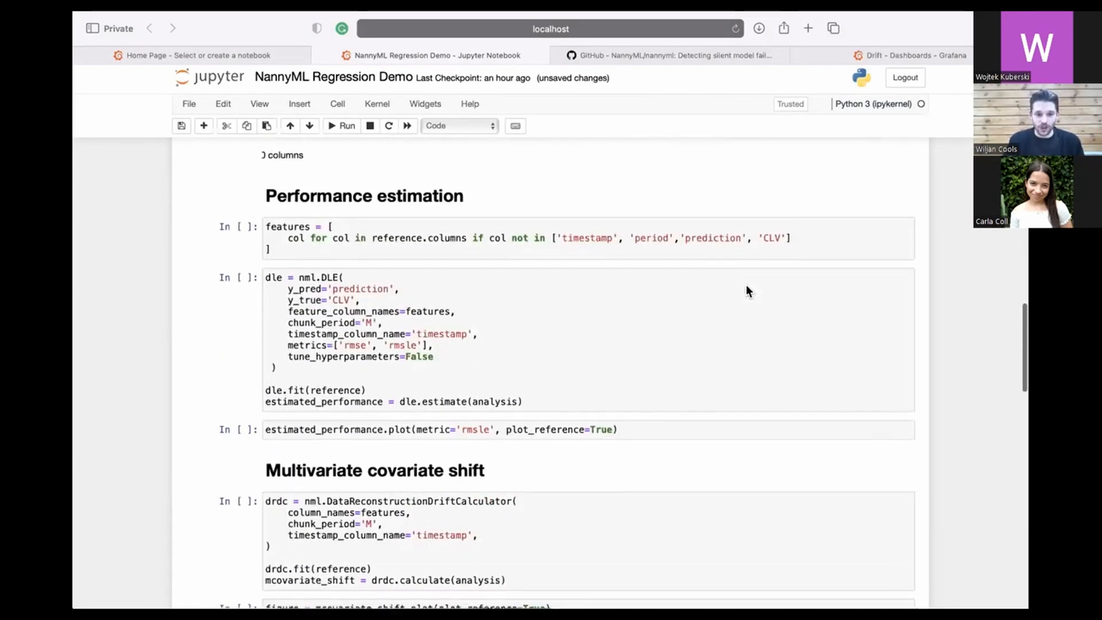
# Step: Run the feature-columns cell, then fit the nml.DLE estimator and estimate RMSLE on analysis data
pyautogui.click(363, 192)
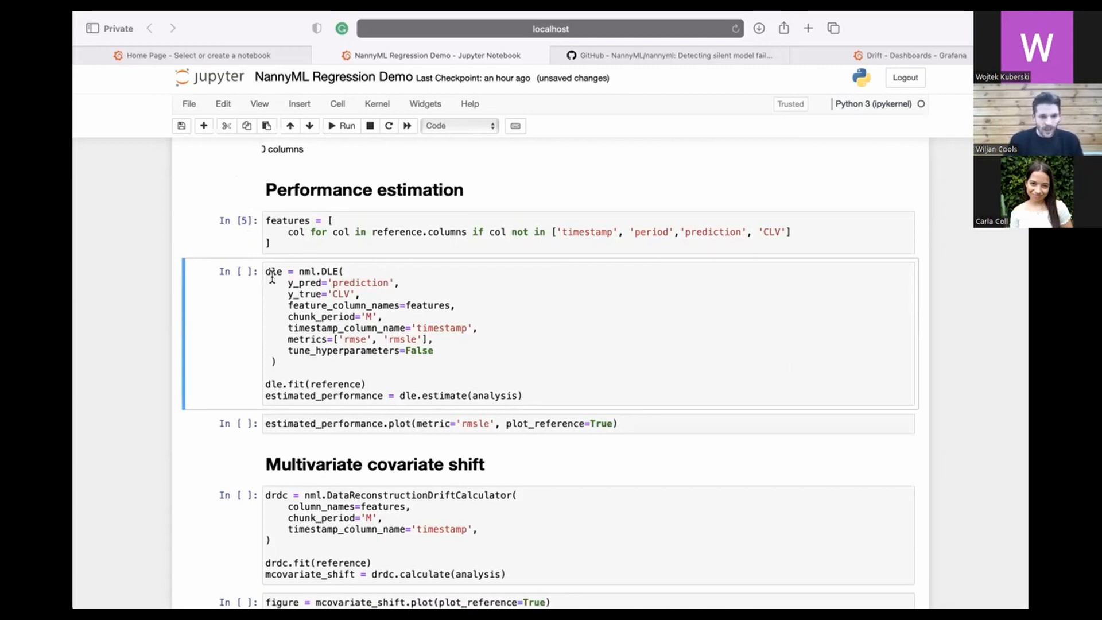
pyautogui.moveTo(265, 271); pyautogui.dragTo(276, 361)
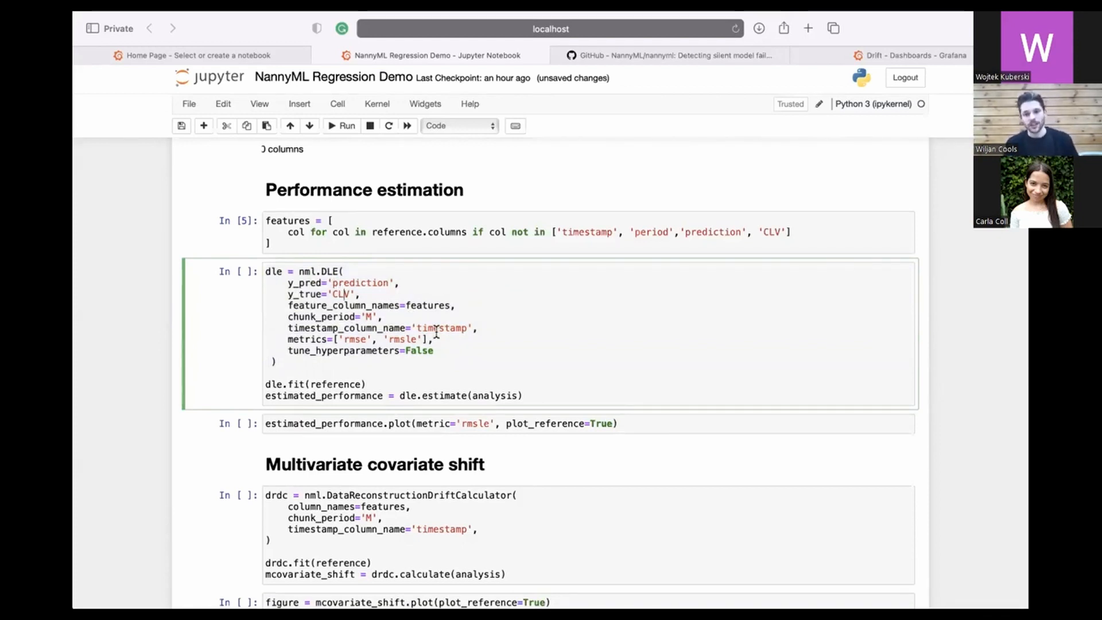
pyautogui.moveTo(439, 339)
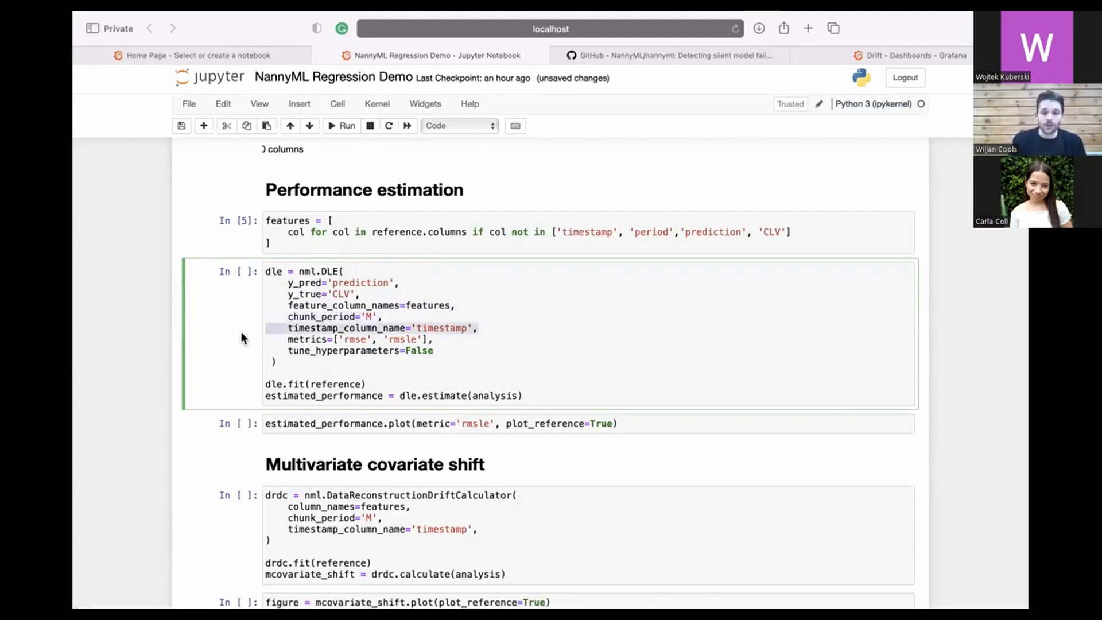
pyautogui.click(432, 339)
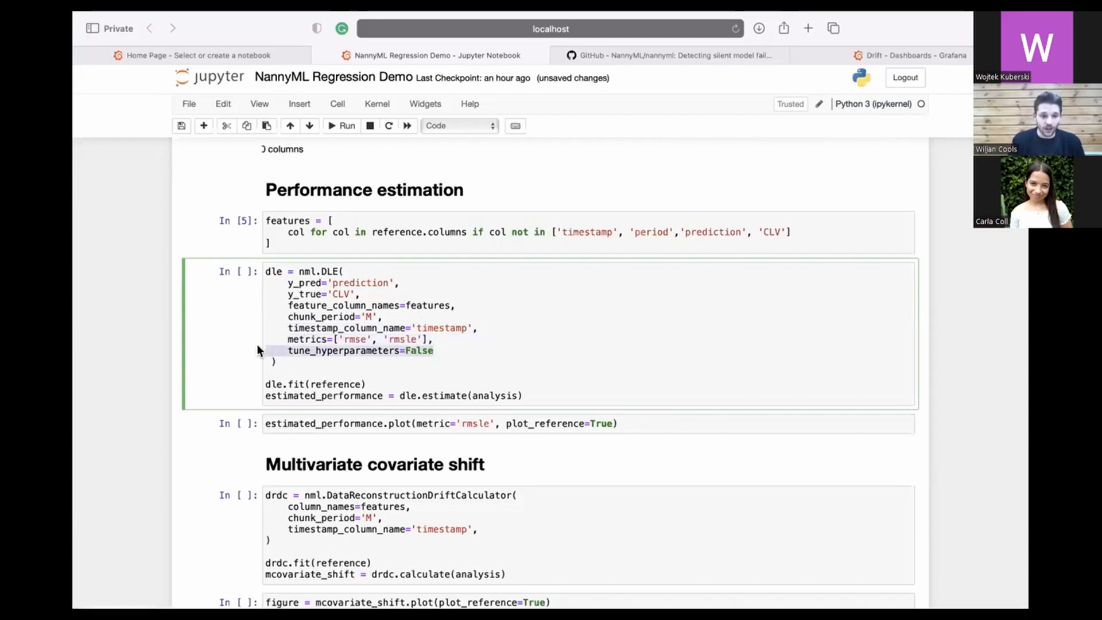
pyautogui.moveTo(406, 264)
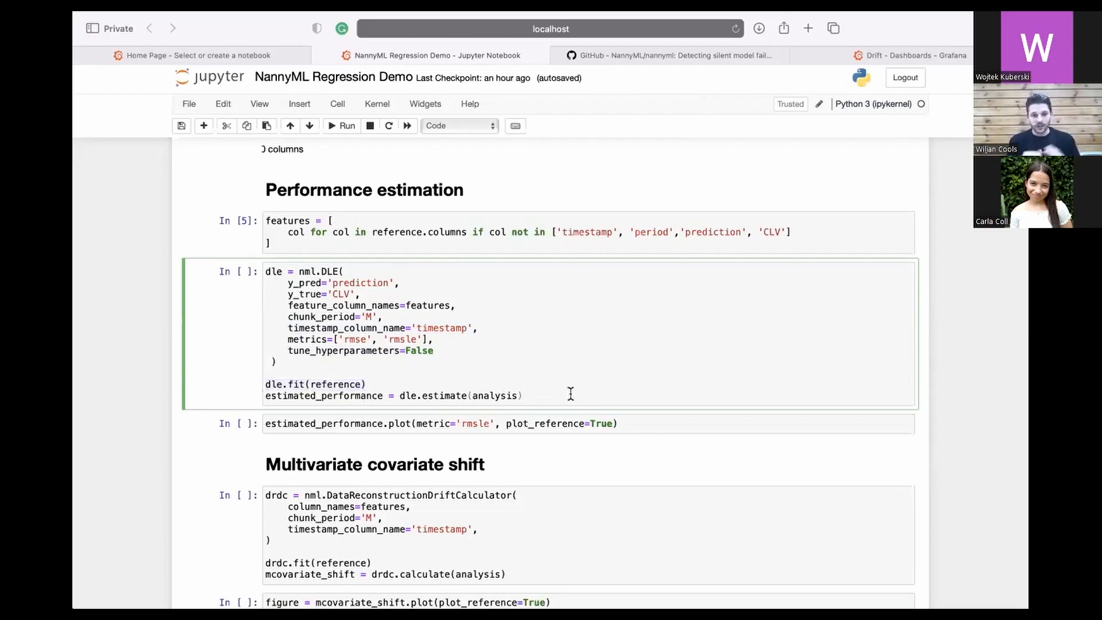
pyautogui.click(524, 395)
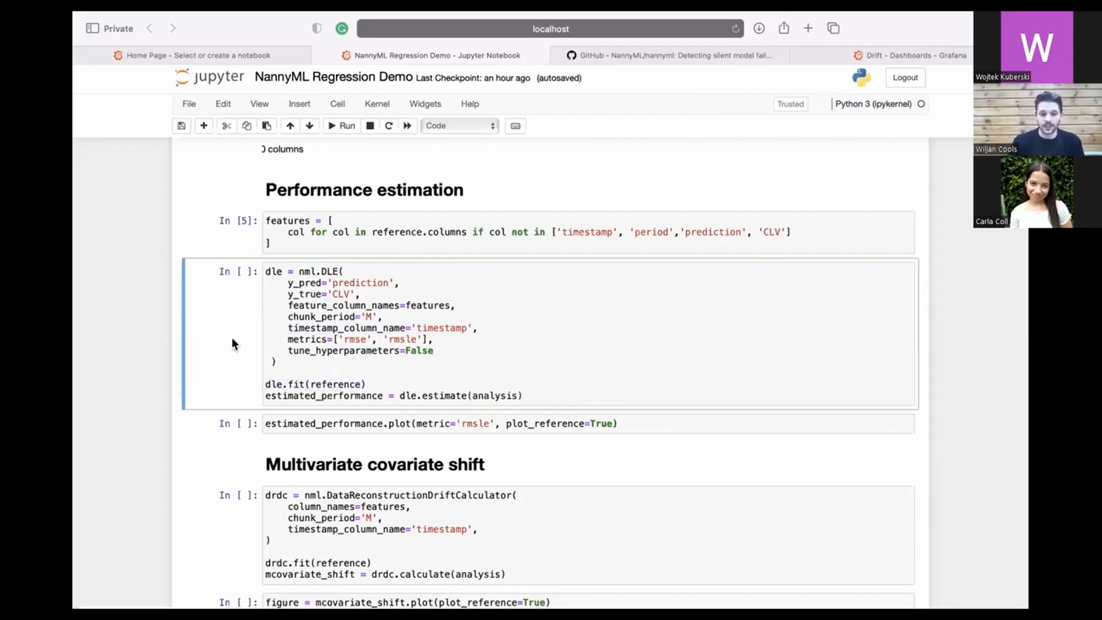
pyautogui.click(340, 126)
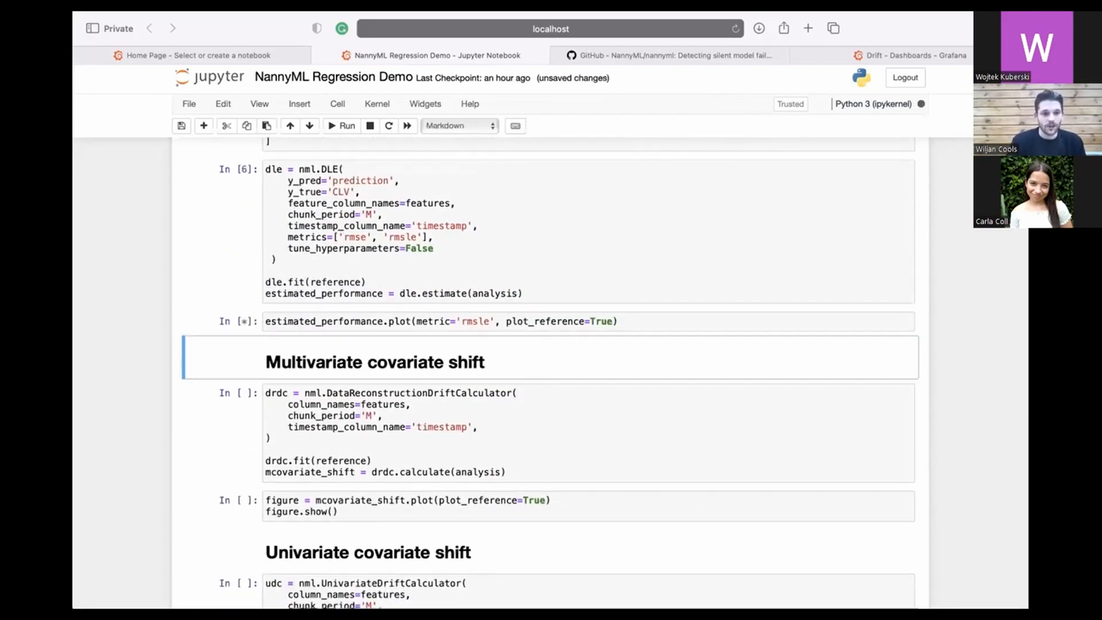
# Step: Scroll past the estimated RMSLE plot down to the Multivariate covariate shift heading
pyautogui.click(339, 126)
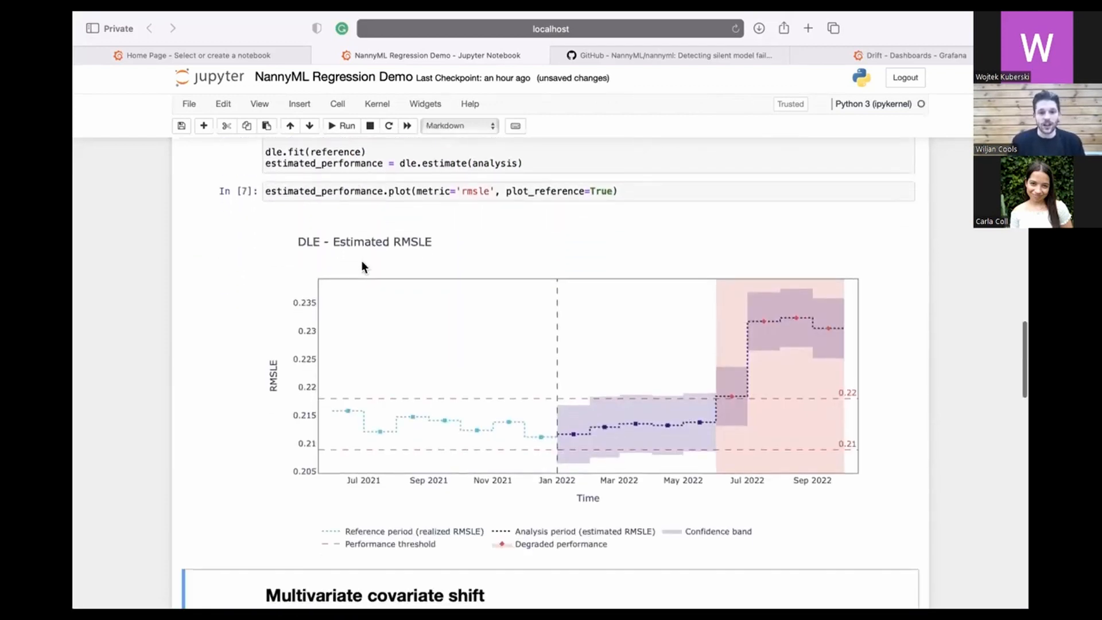
pyautogui.scroll(-3)
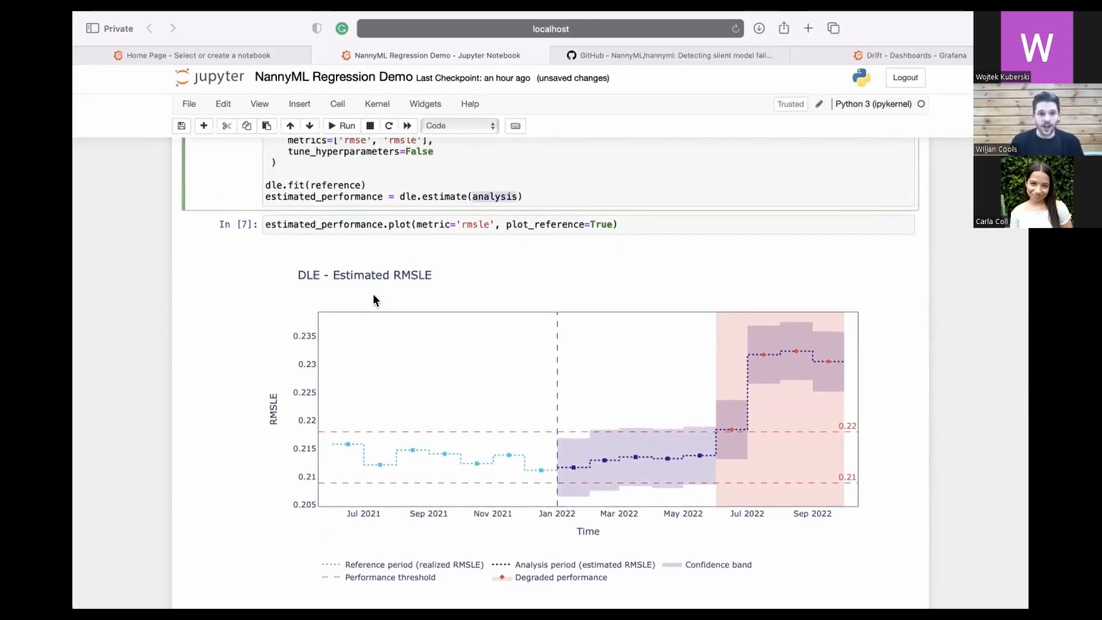
pyautogui.scroll(-3)
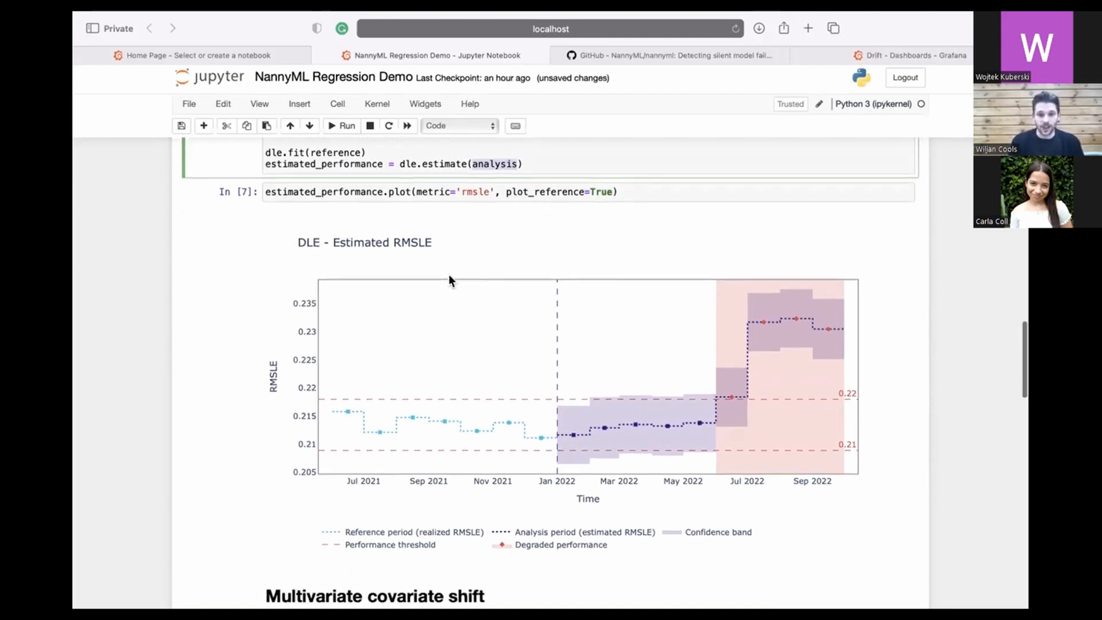
pyautogui.scroll(-3)
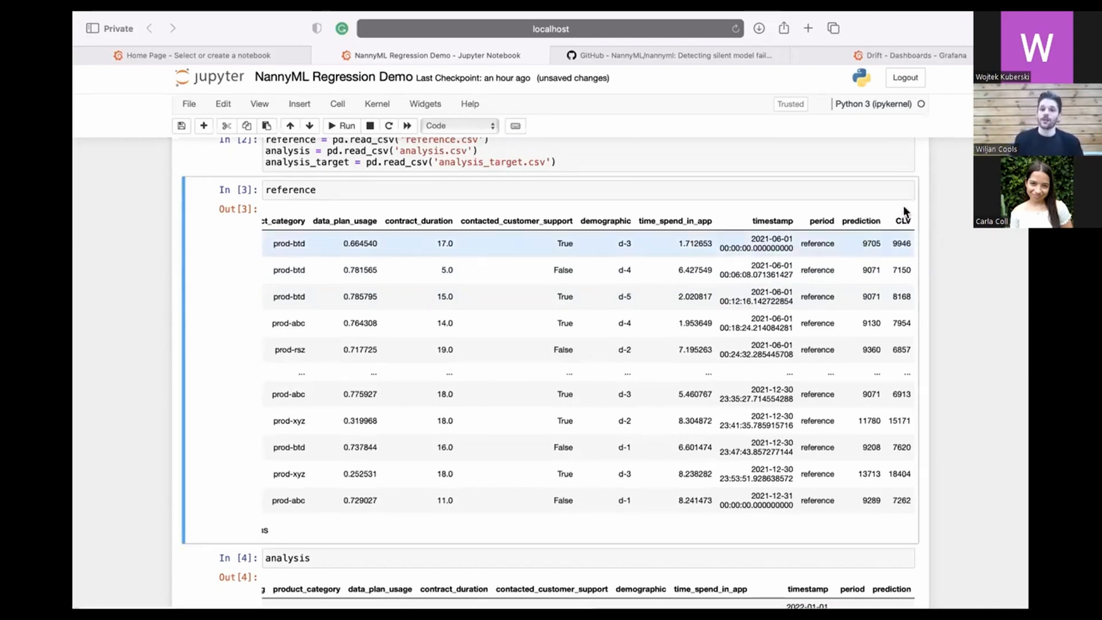
pyautogui.moveTo(894, 234)
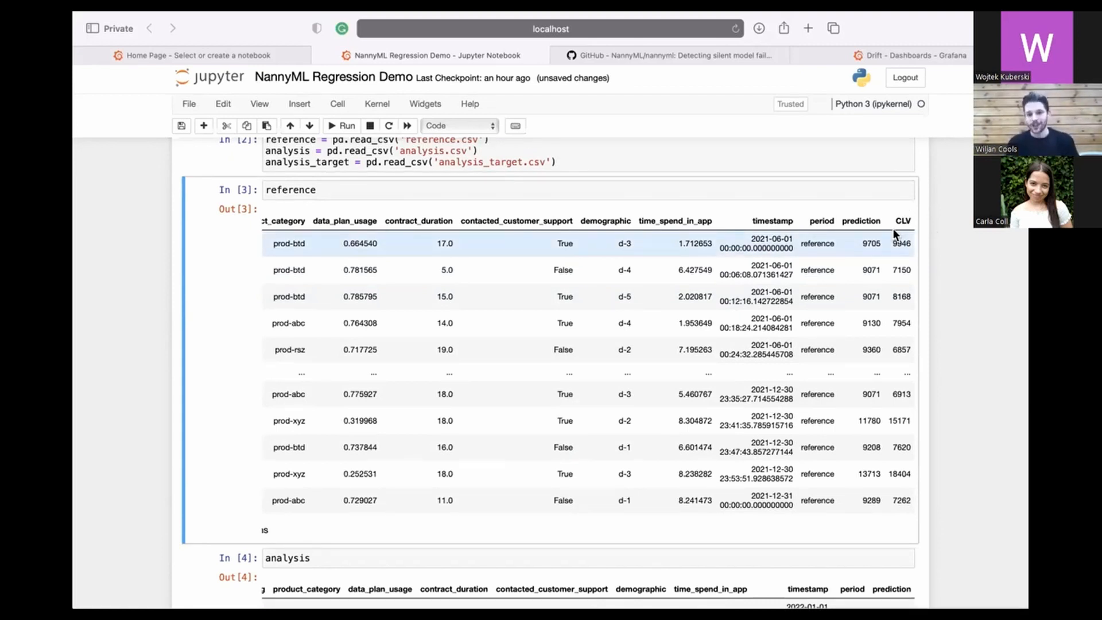
pyautogui.moveTo(828, 262)
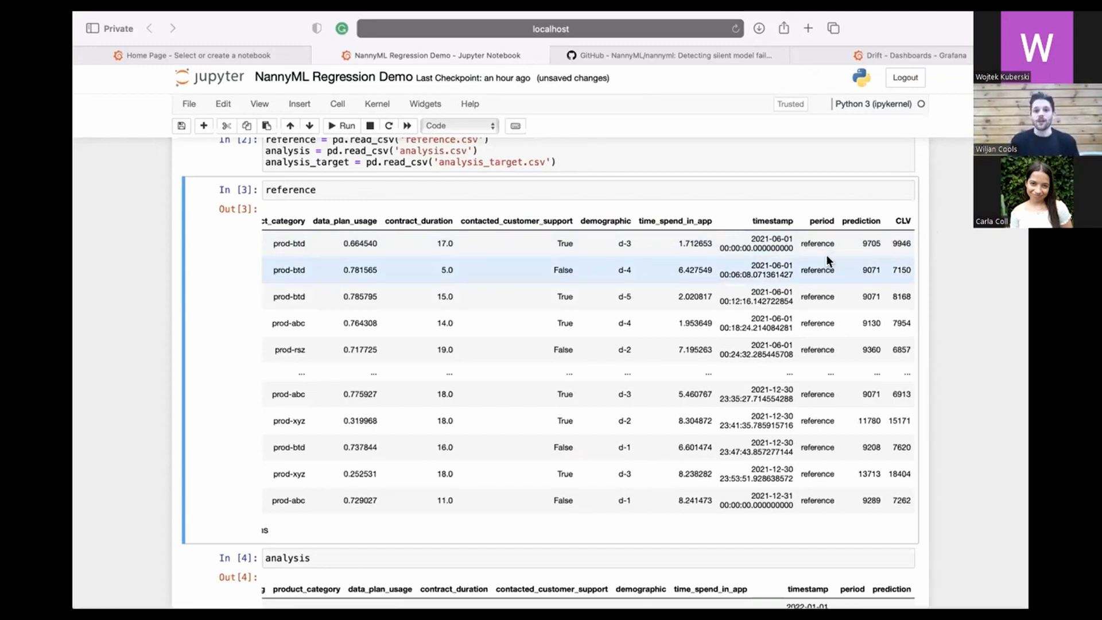
pyautogui.scroll(-3)
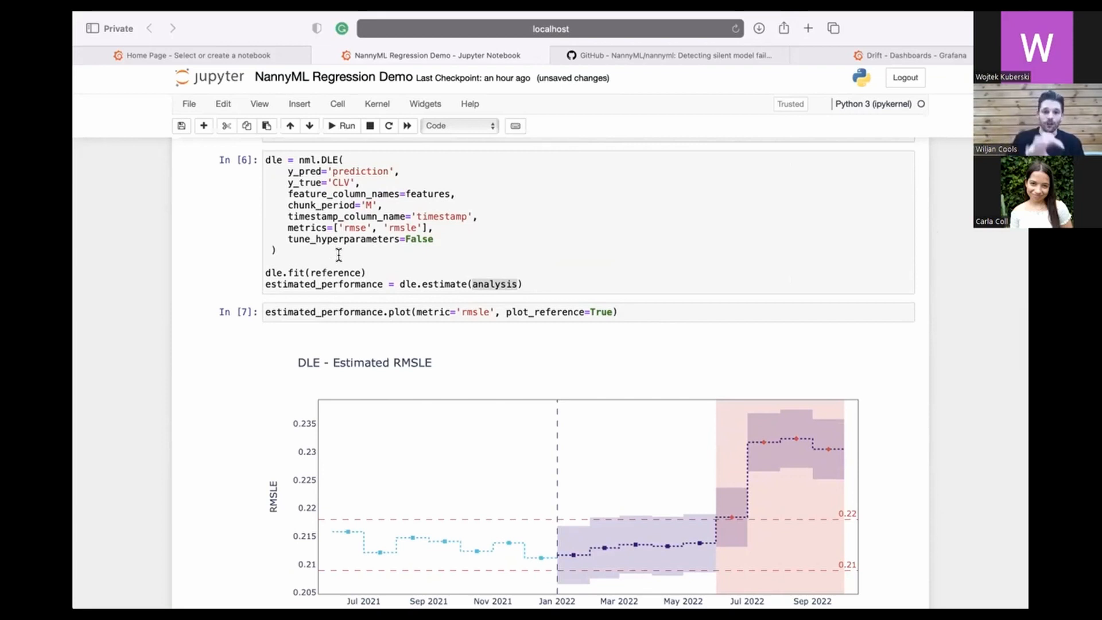
pyautogui.scroll(-3)
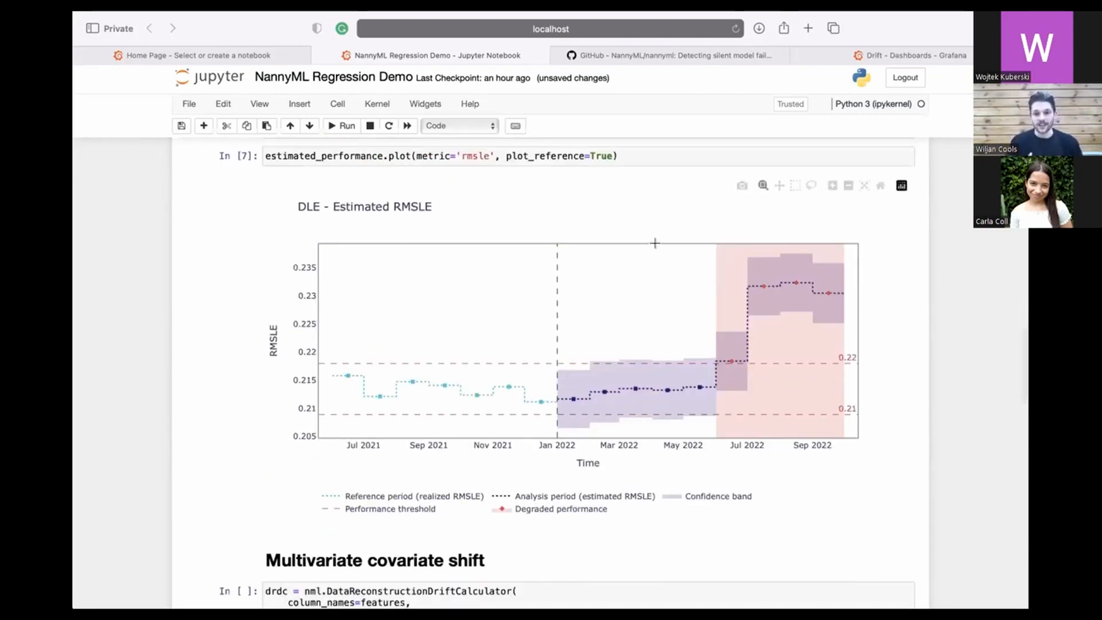
pyautogui.moveTo(436, 240)
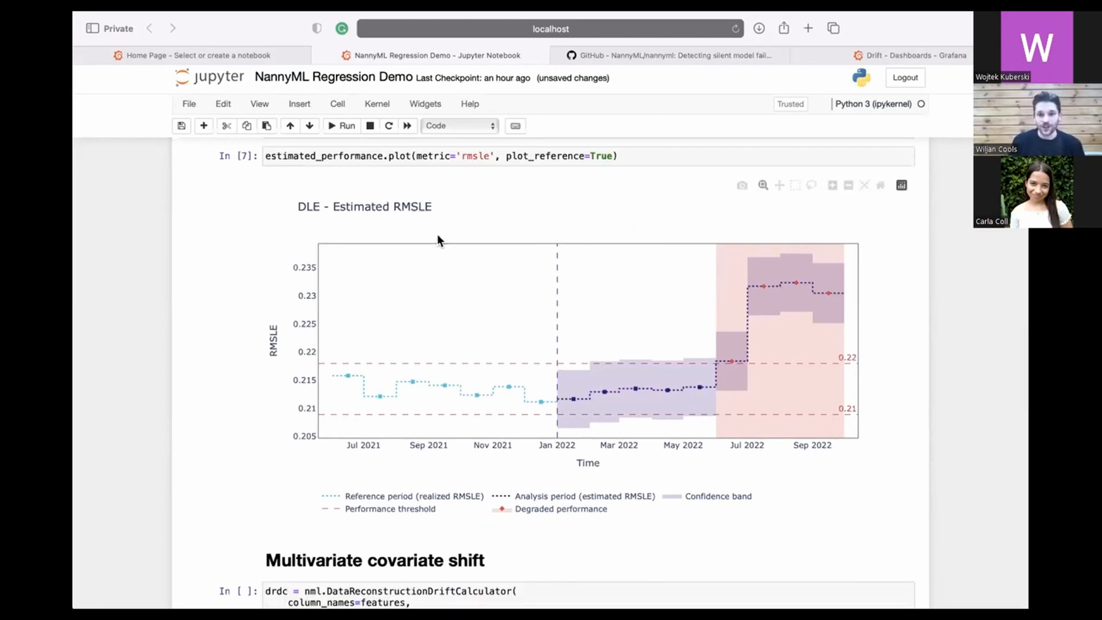
pyautogui.moveTo(730, 268)
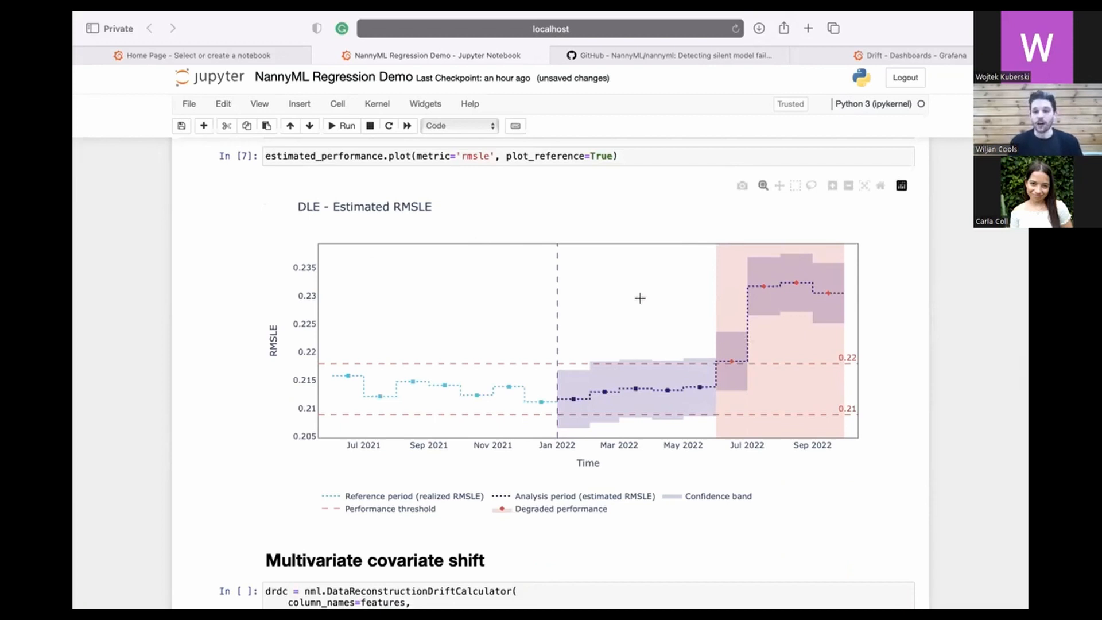
pyautogui.moveTo(654, 270)
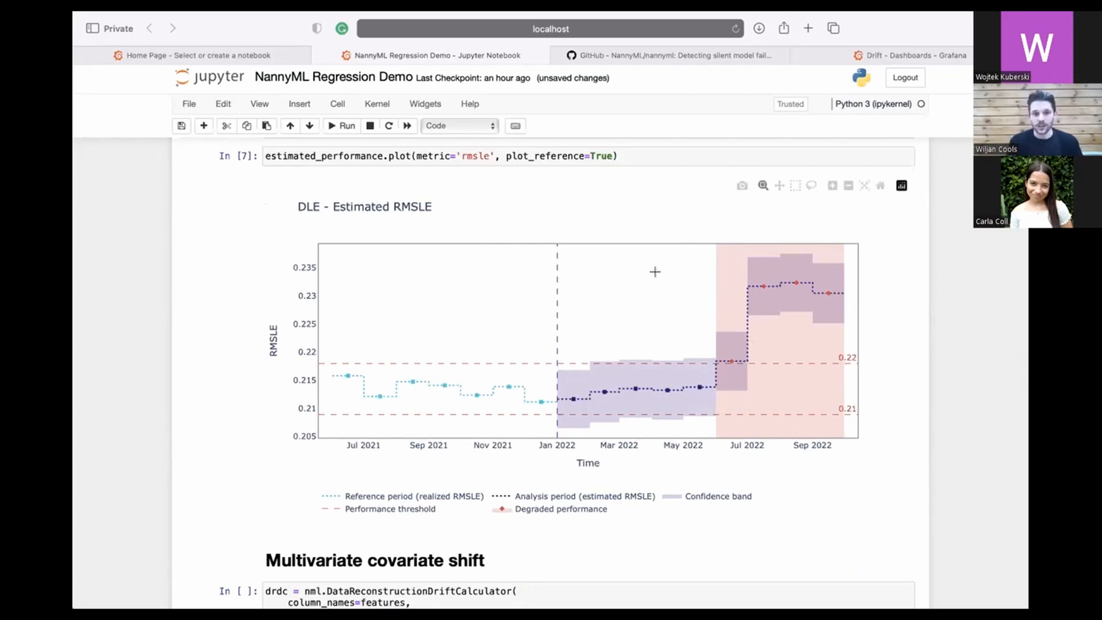
pyautogui.scroll(-3)
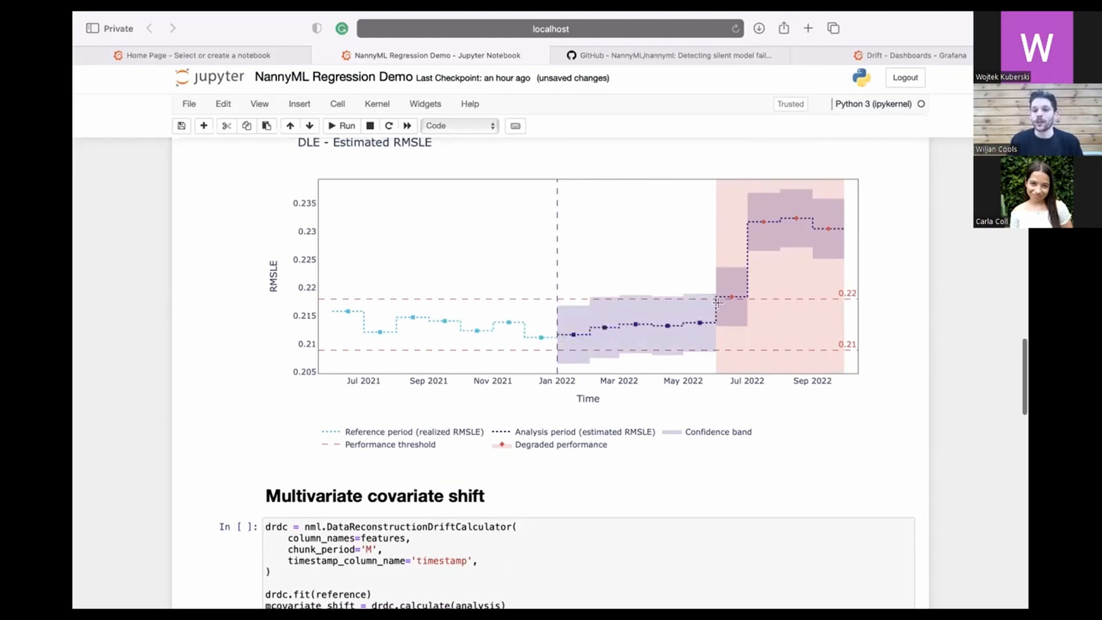
pyautogui.moveTo(720, 303)
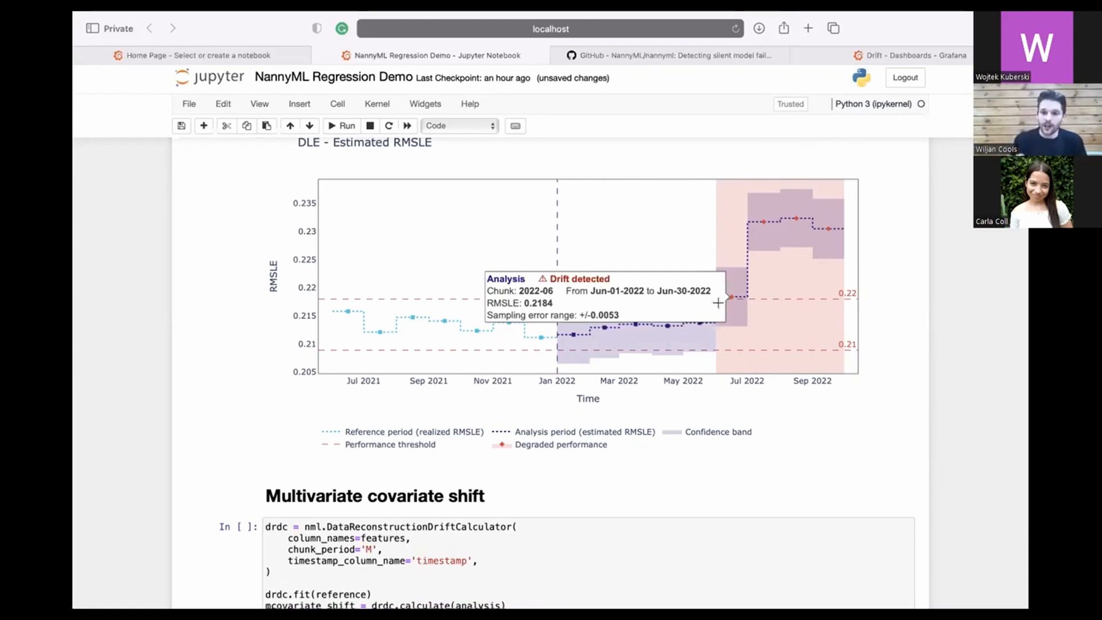
pyautogui.scroll(-3)
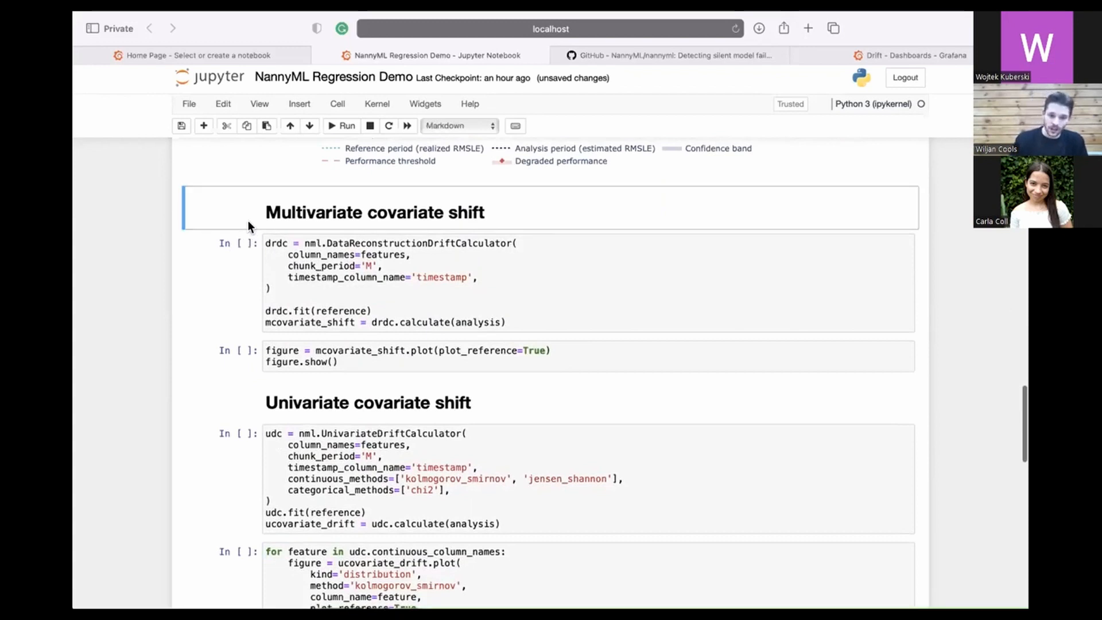
# Step: Run the DataReconstructionDriftCalculator and plot cells to show reconstruction error over time
pyautogui.click(339, 126)
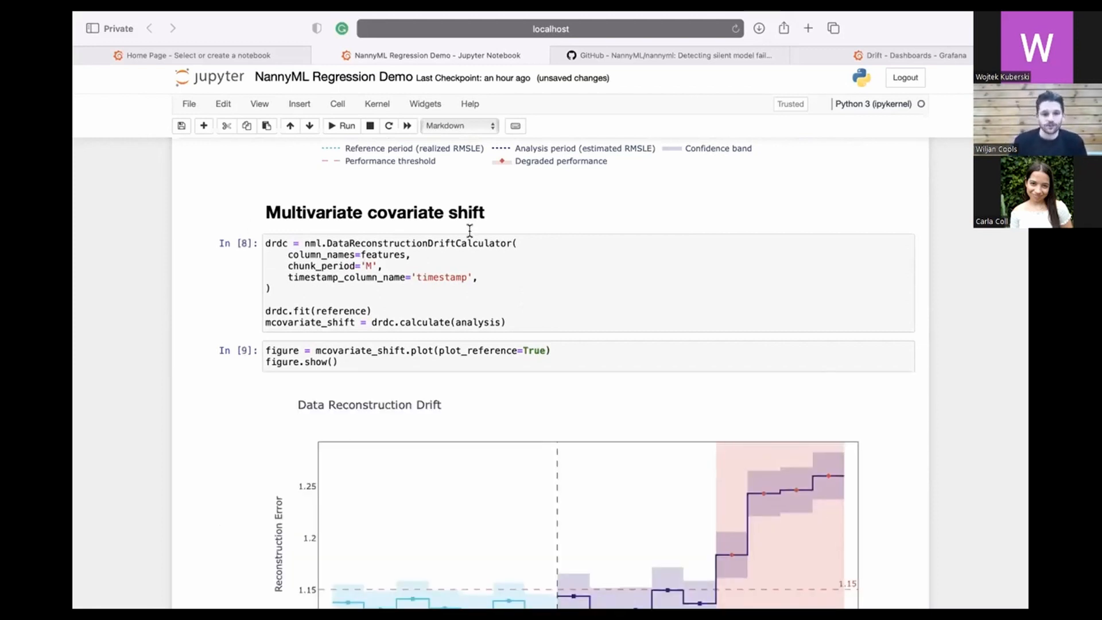
pyautogui.scroll(-3)
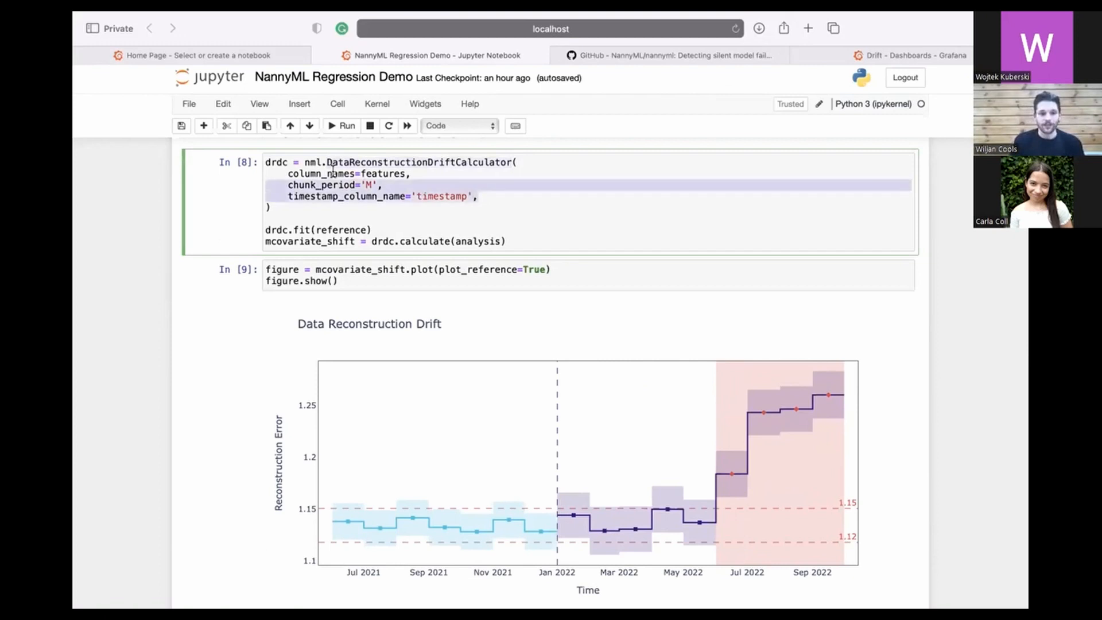
pyautogui.moveTo(259, 176)
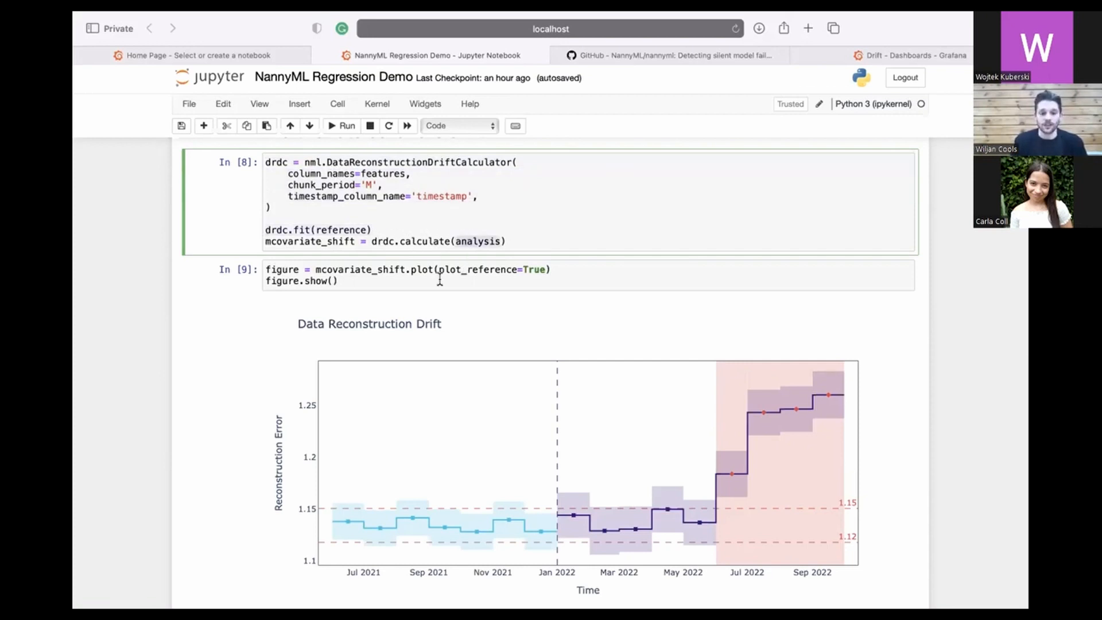
pyautogui.scroll(-3)
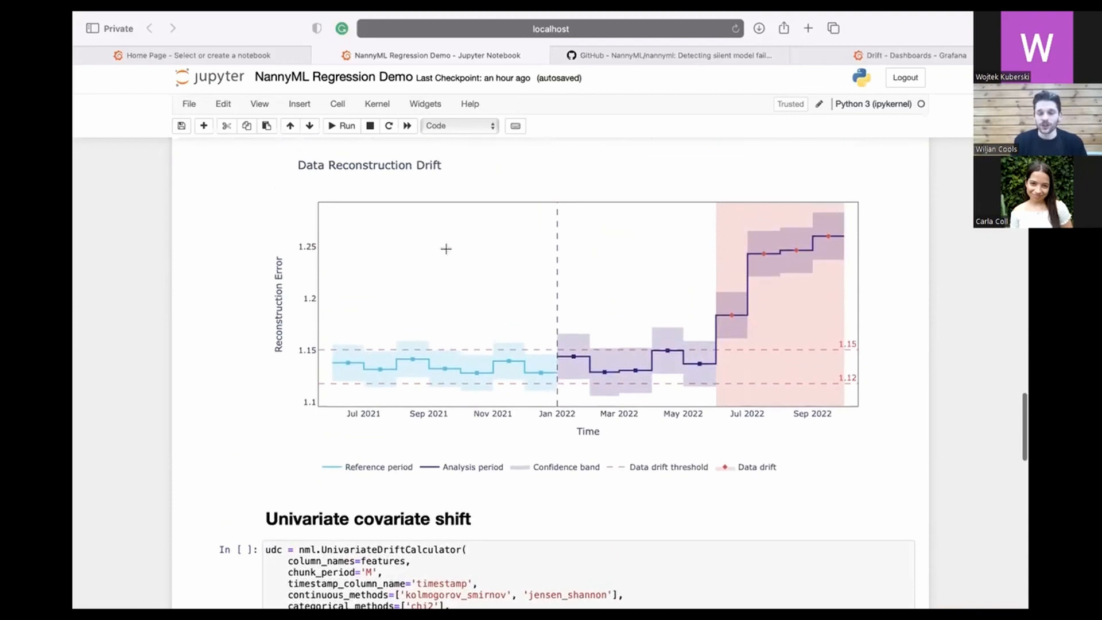
pyautogui.moveTo(576, 371)
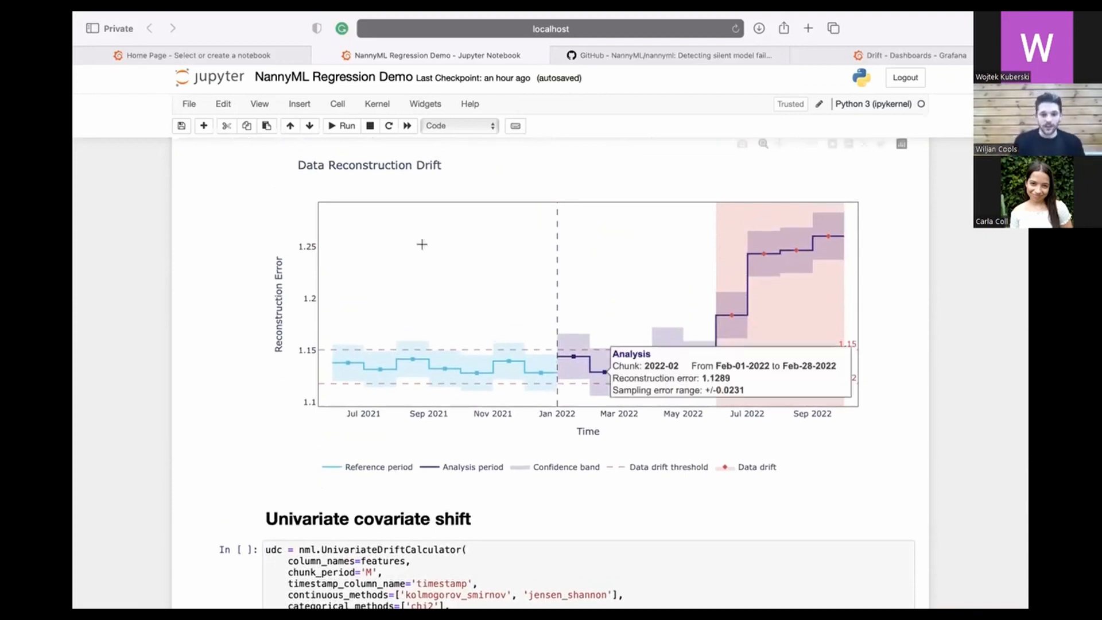
pyautogui.moveTo(356, 254)
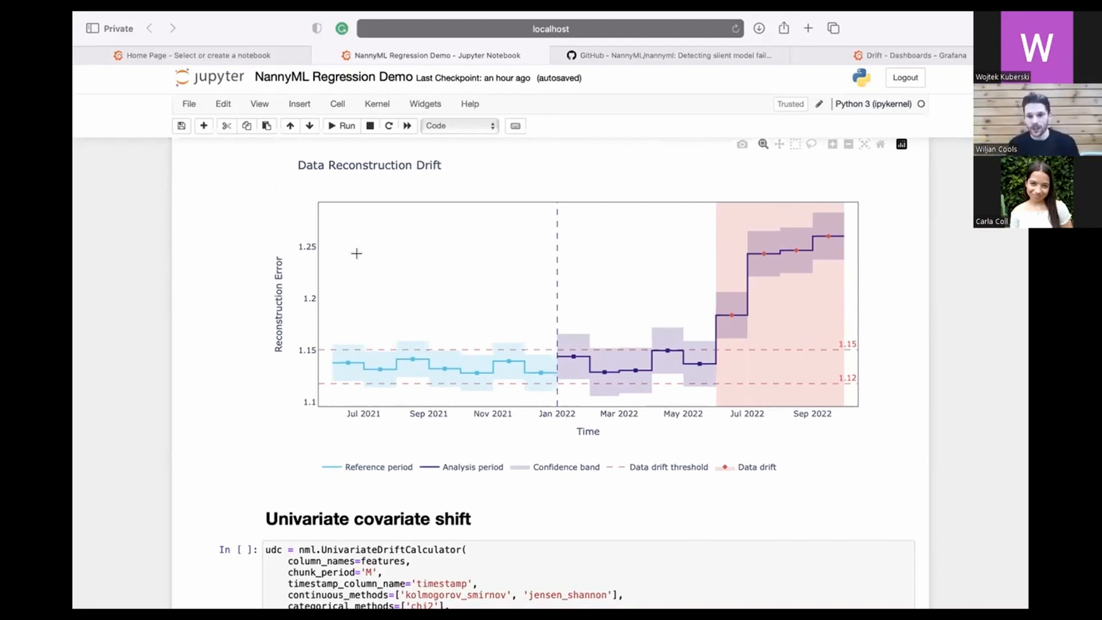
pyautogui.moveTo(604, 303)
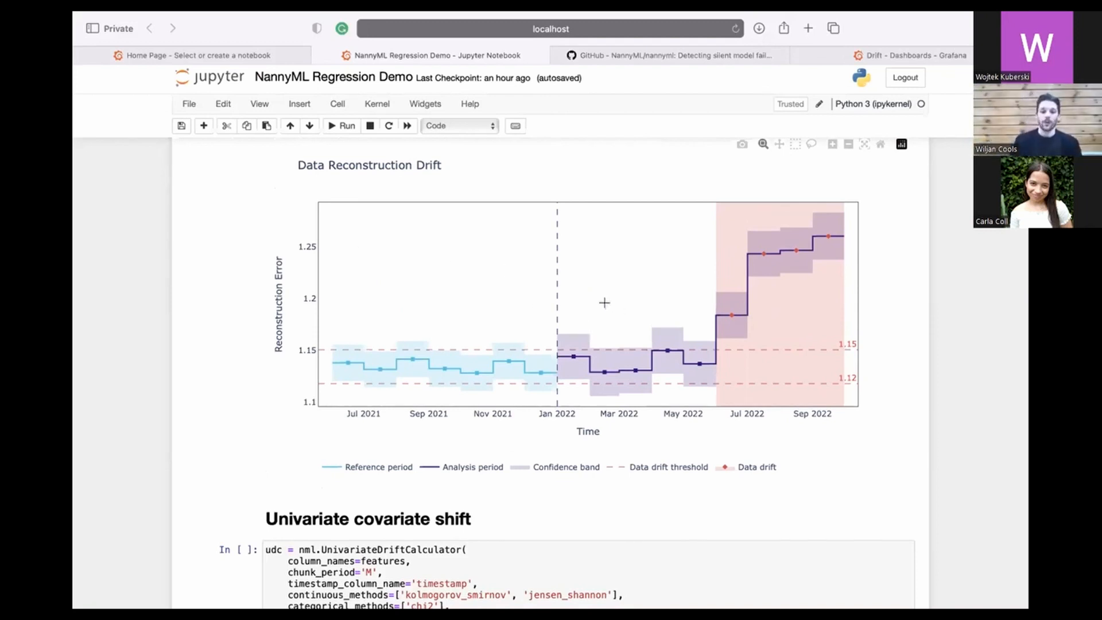
pyautogui.moveTo(625, 375)
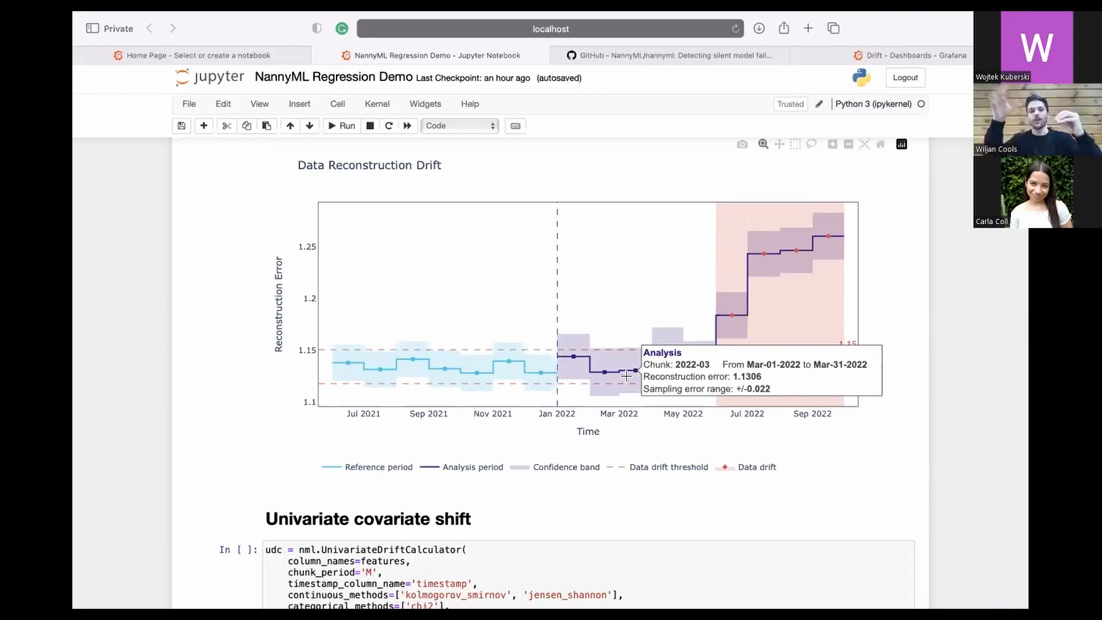
pyautogui.moveTo(594, 271)
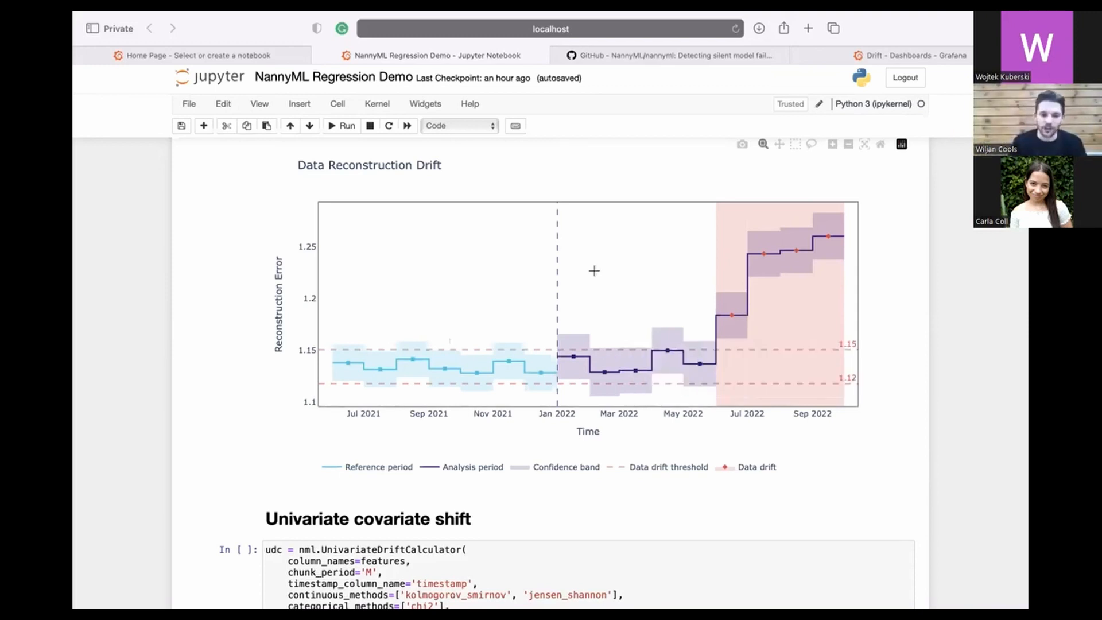
pyautogui.moveTo(847, 236)
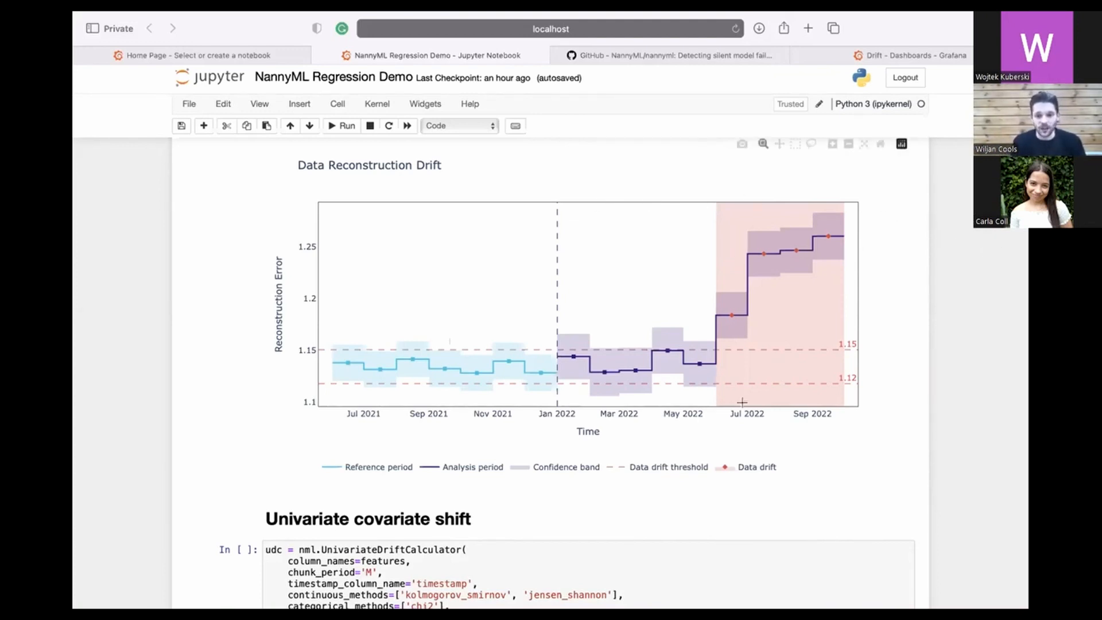
pyautogui.moveTo(718, 249)
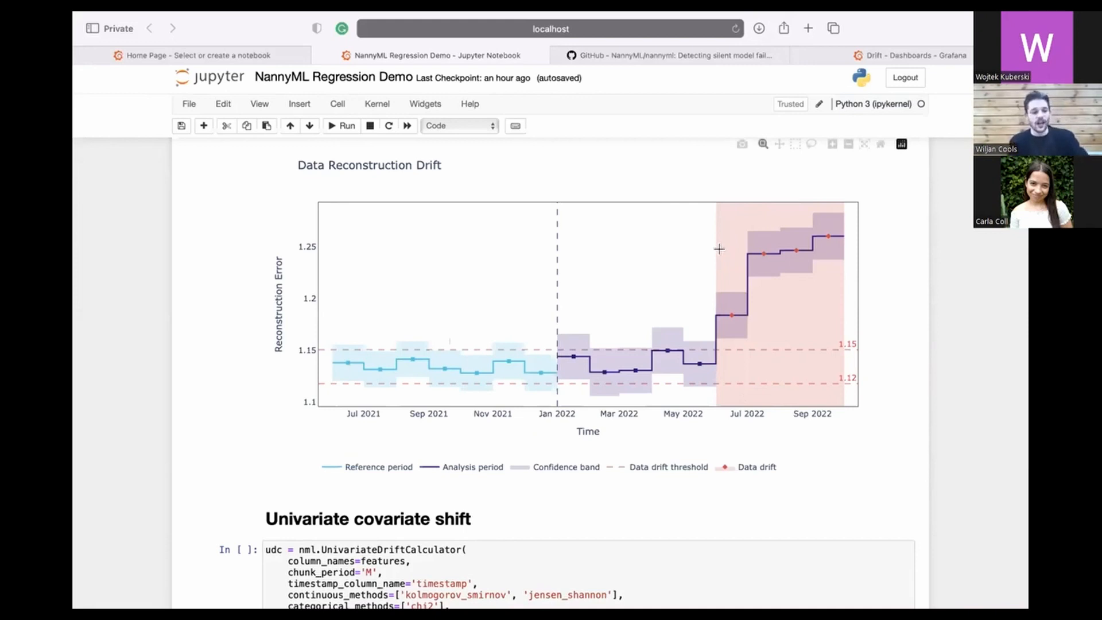
pyautogui.moveTo(731, 238)
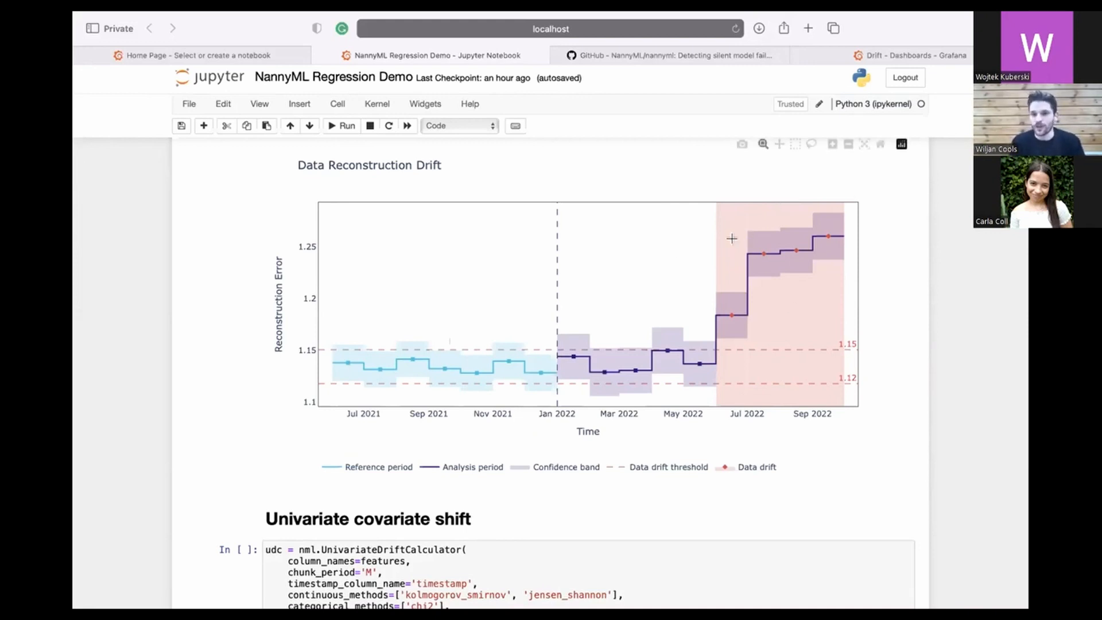
pyautogui.scroll(-3)
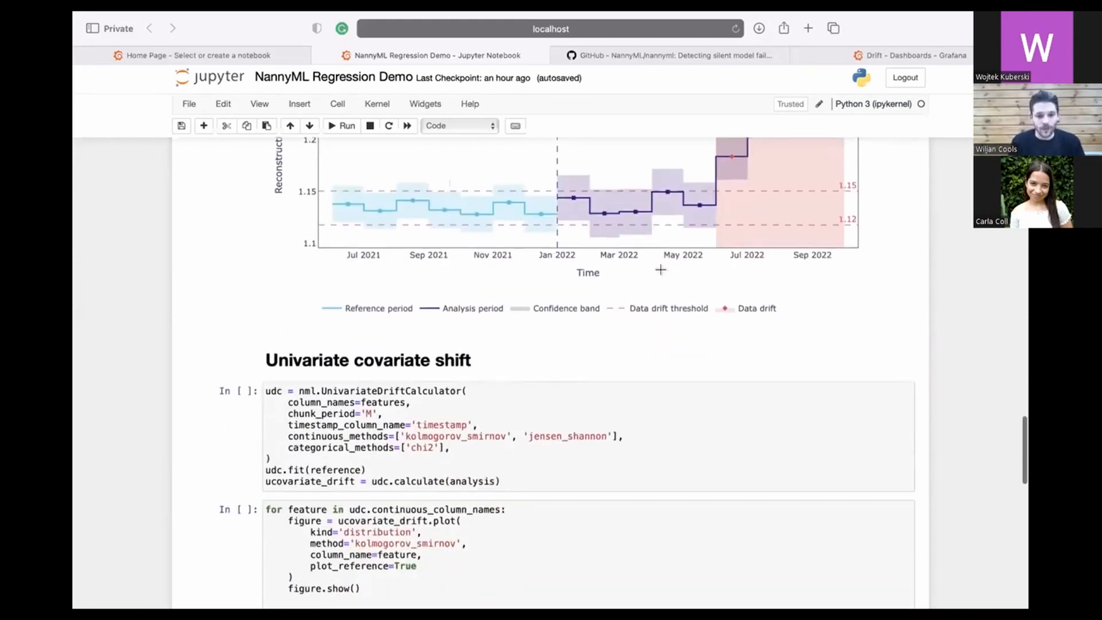
# Step: Run the UnivariateDriftCalculator and distribution plot cells, producing the spending distribution plot
pyautogui.scroll(-3)
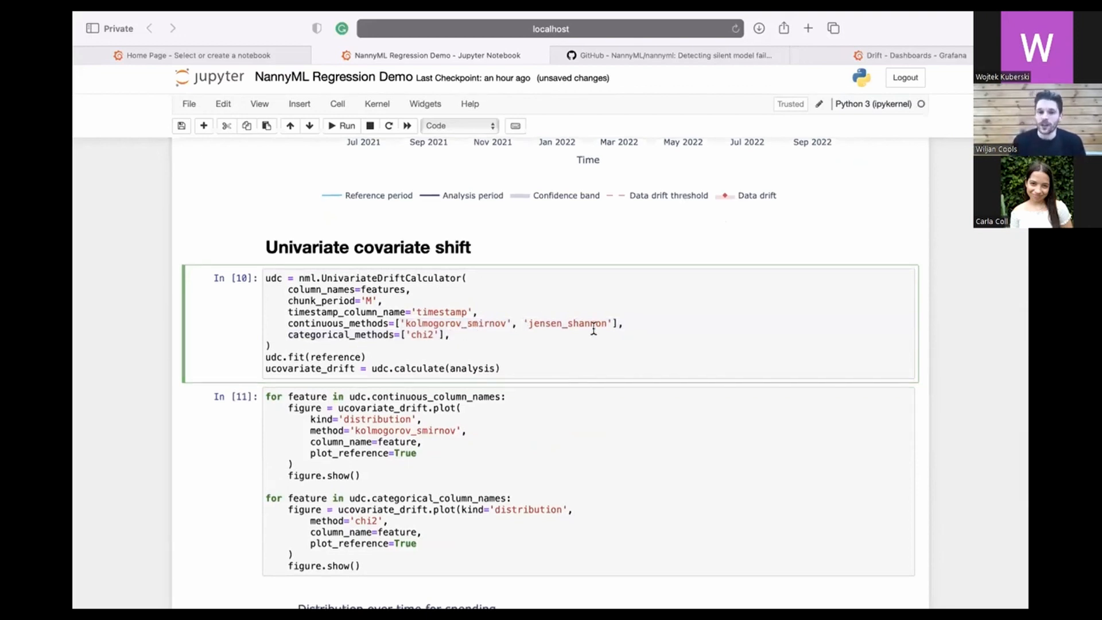
pyautogui.scroll(-3)
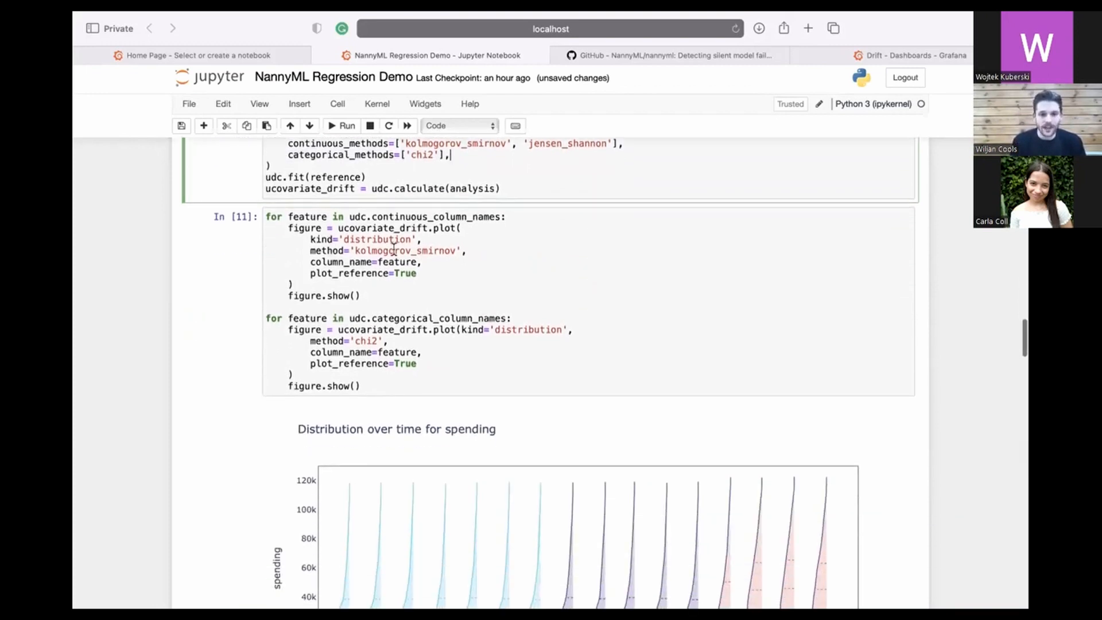
pyautogui.scroll(-3)
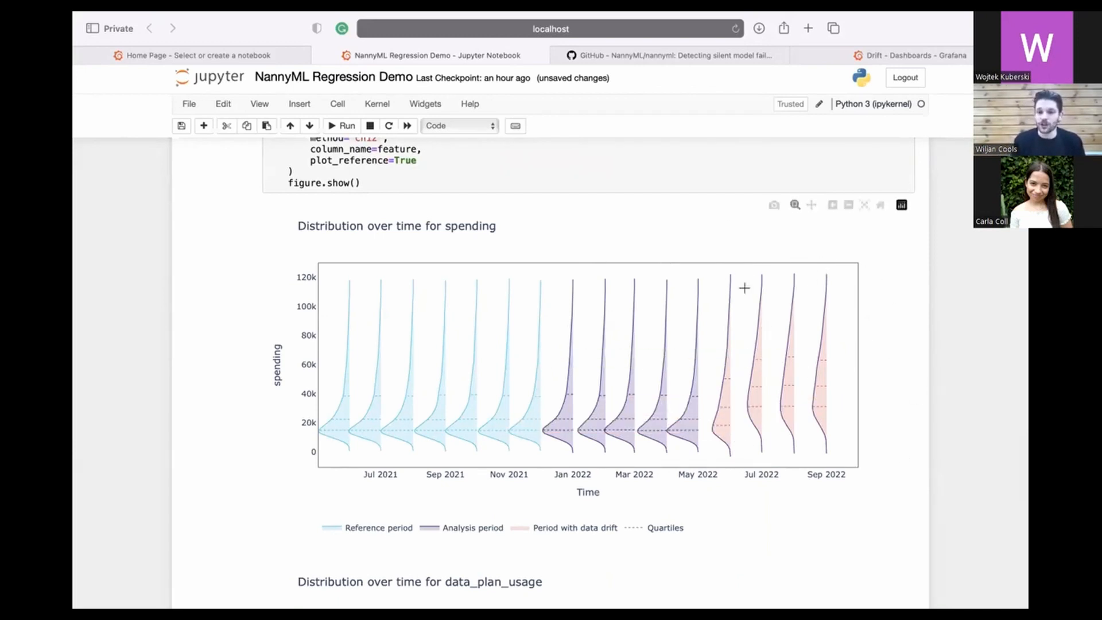
pyautogui.moveTo(851, 410)
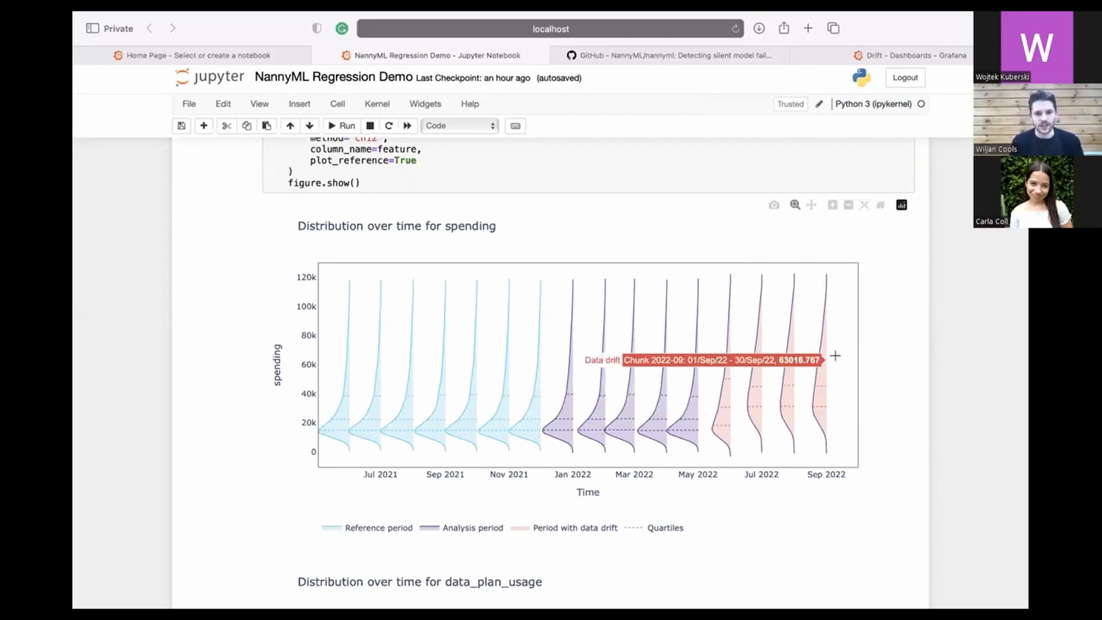
# Step: Scroll from the spending plot down to the data_plan_usage distribution-over-time plot
pyautogui.scroll(-3)
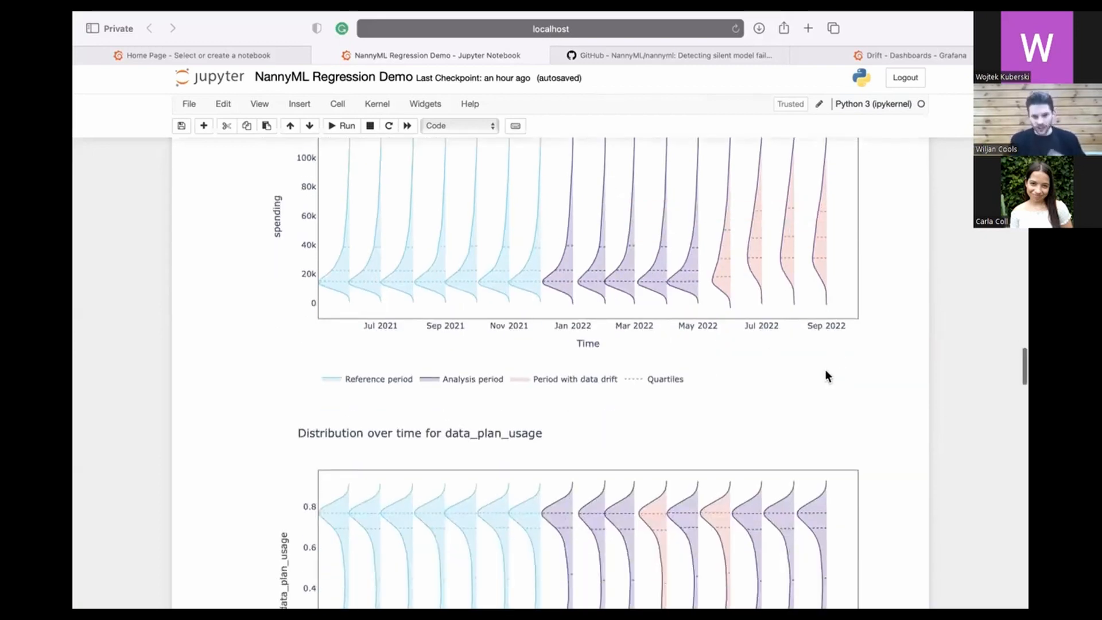
pyautogui.scroll(-3)
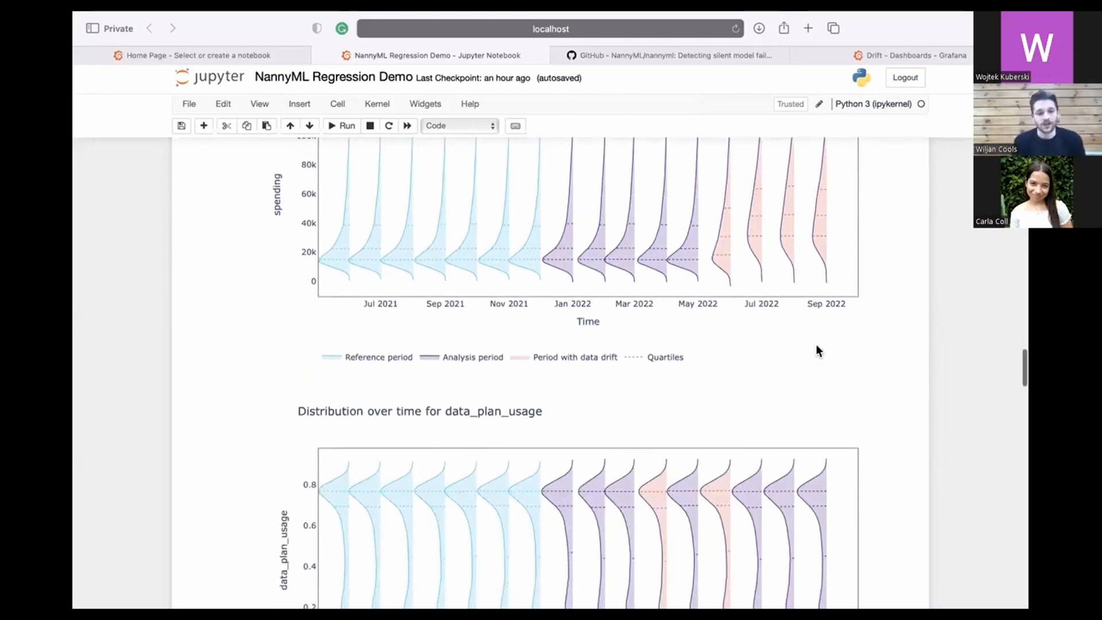
pyautogui.scroll(-3)
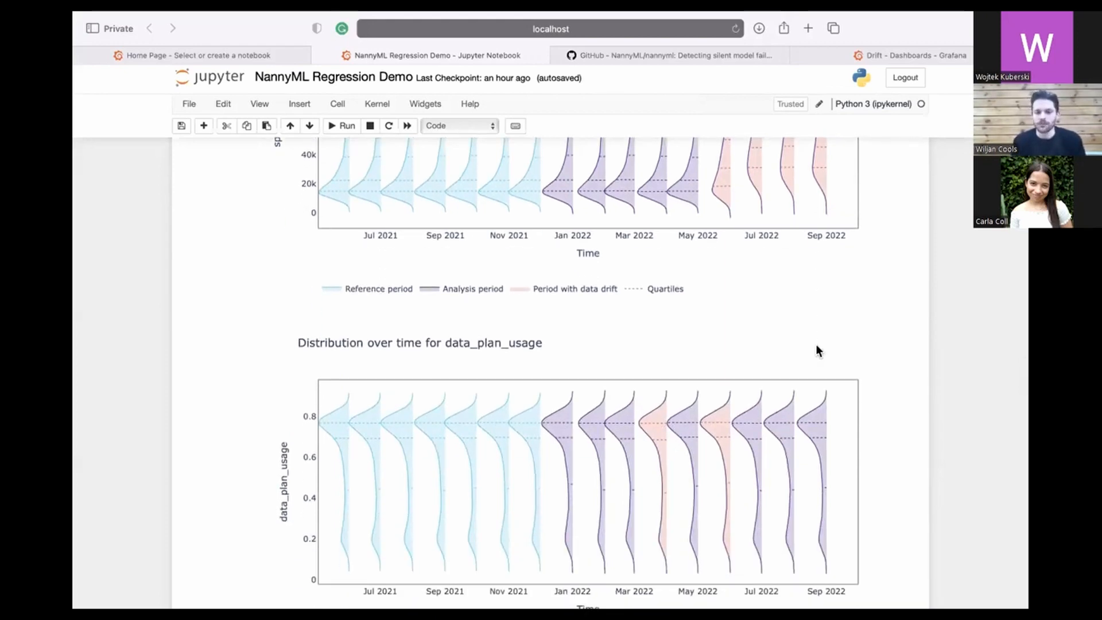
pyautogui.moveTo(710, 276)
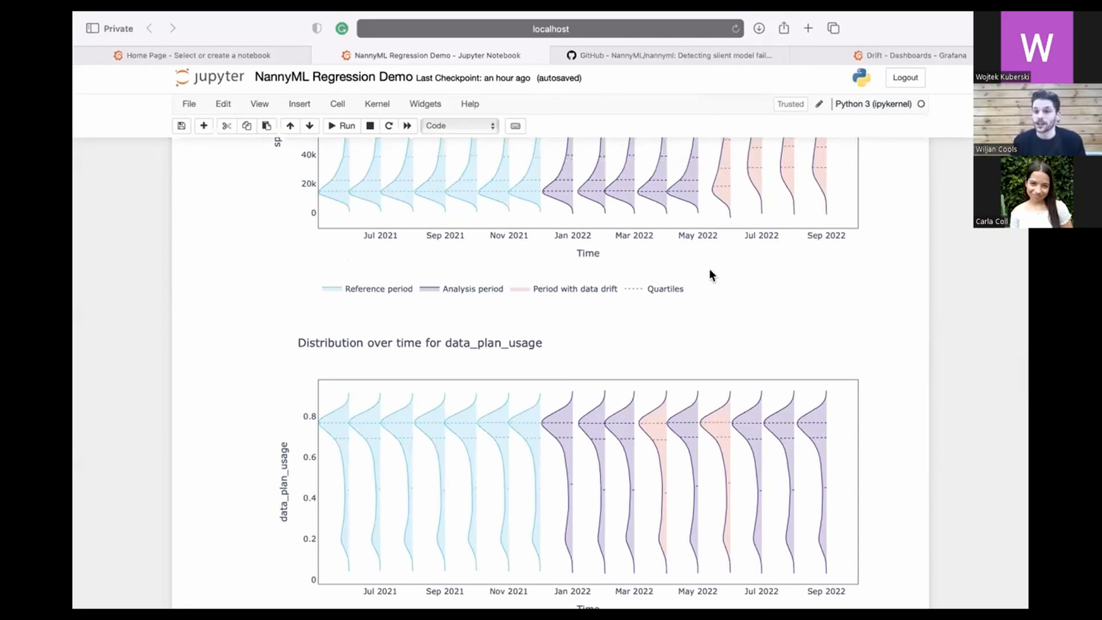
pyautogui.scroll(-3)
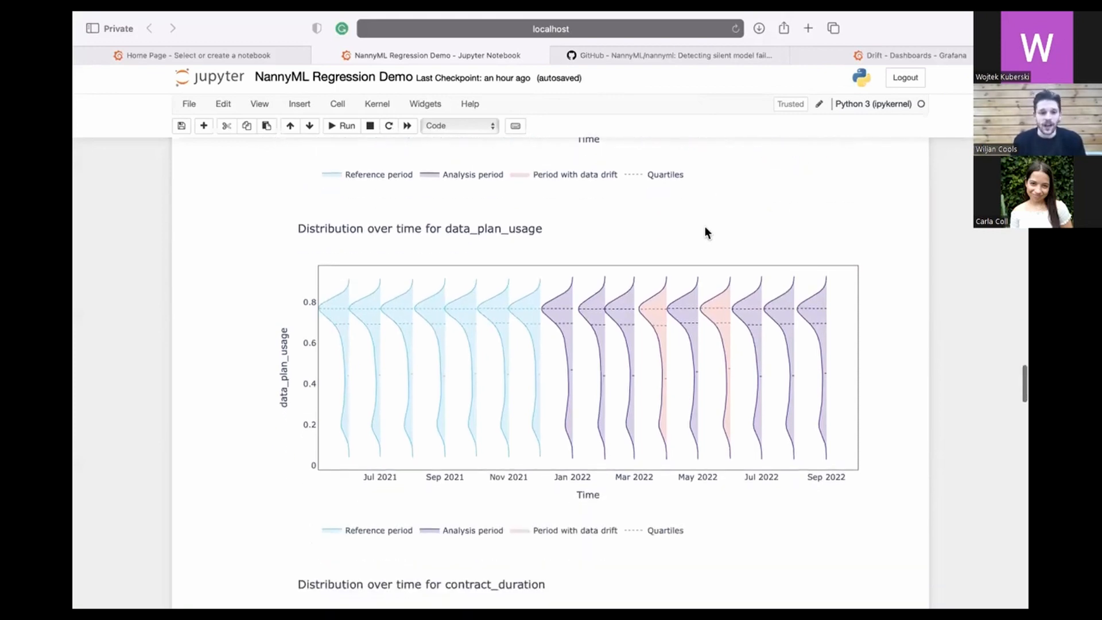
pyautogui.moveTo(509, 221)
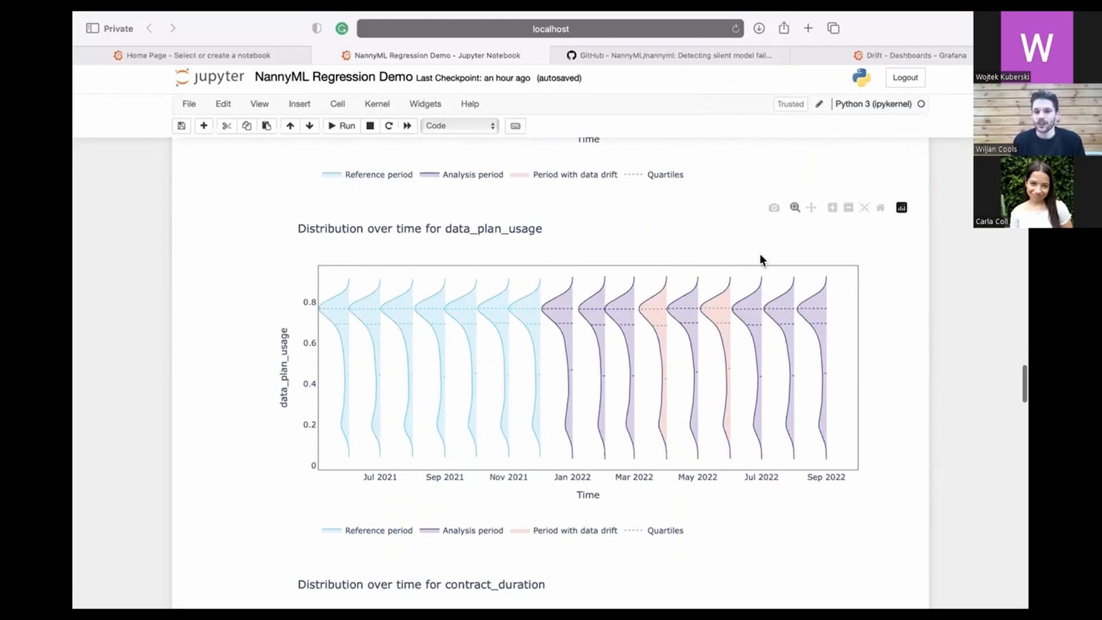
pyautogui.moveTo(661, 262)
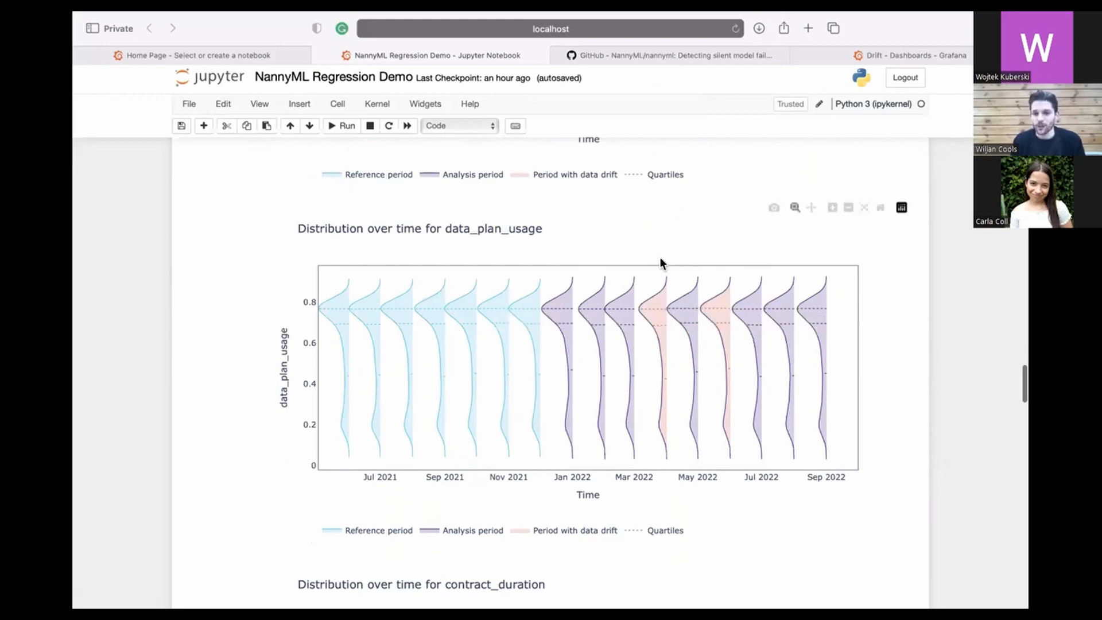
pyautogui.moveTo(675, 177)
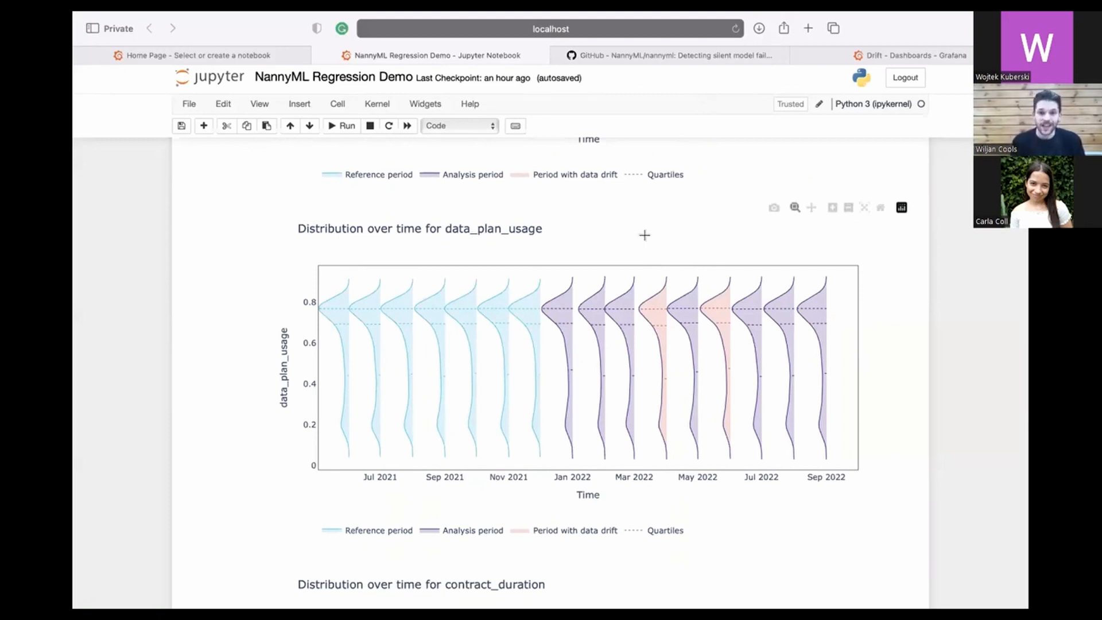
pyautogui.moveTo(635, 283)
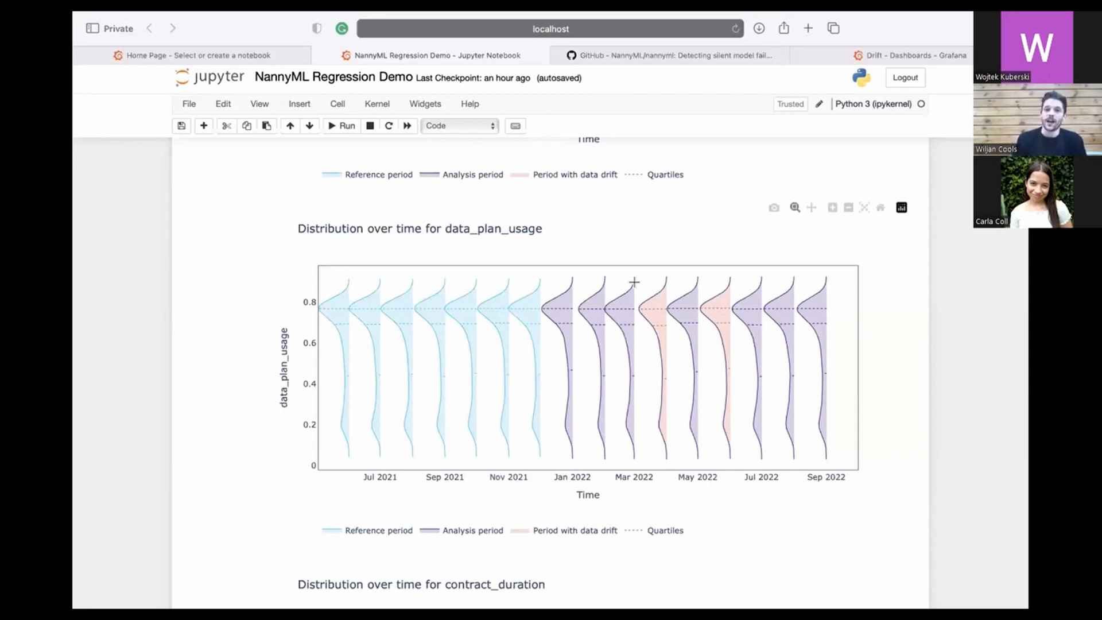
pyautogui.moveTo(346, 185)
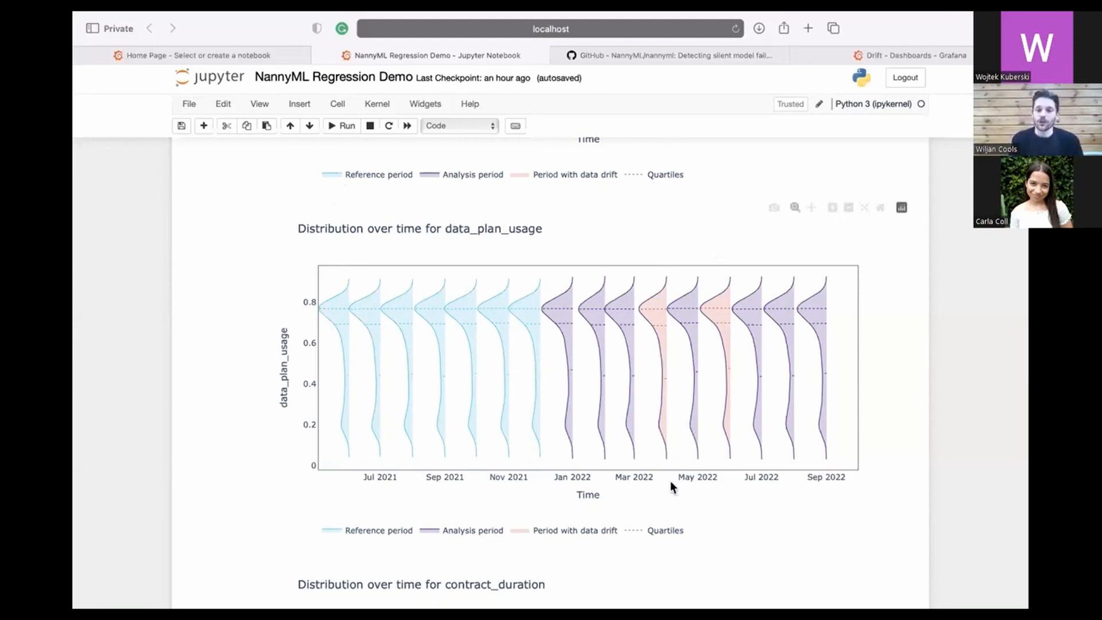
pyautogui.moveTo(688, 280)
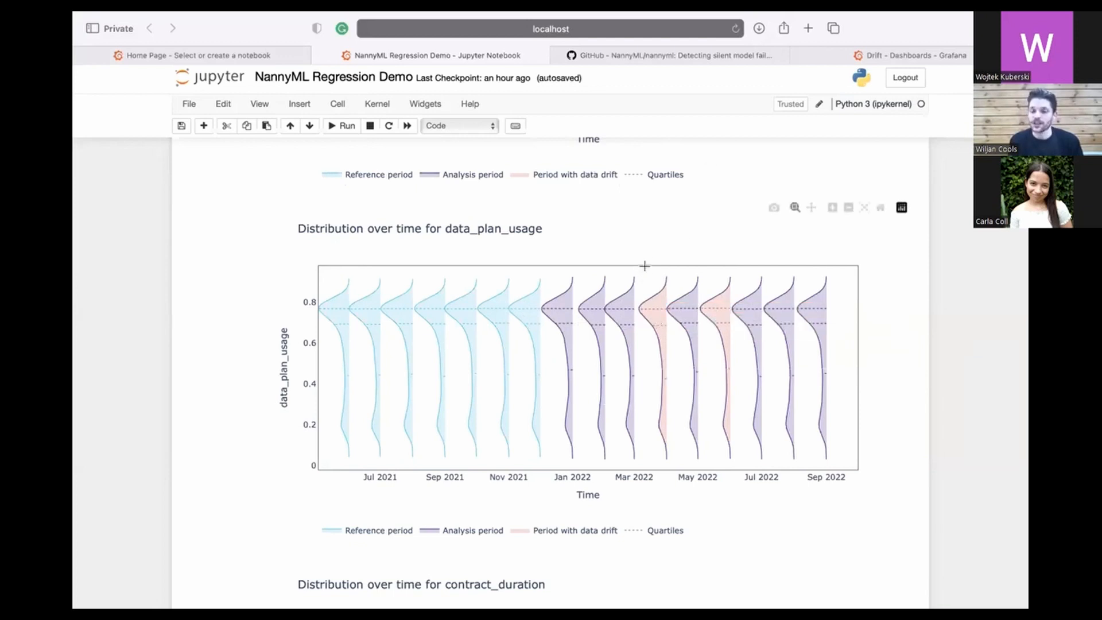
pyautogui.moveTo(654, 324)
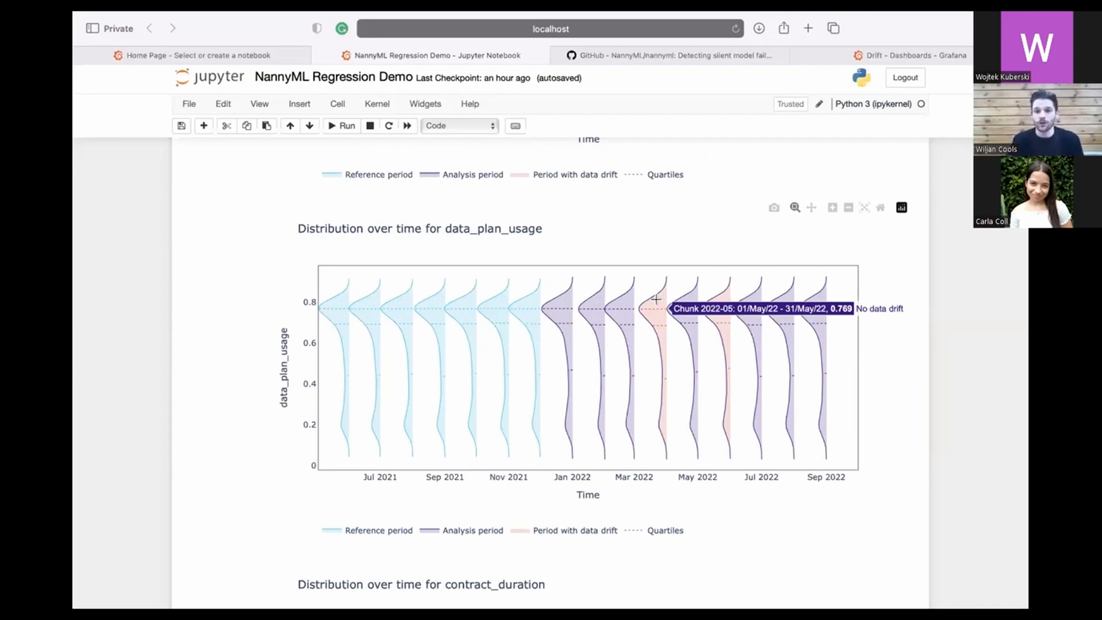
pyautogui.moveTo(685, 239)
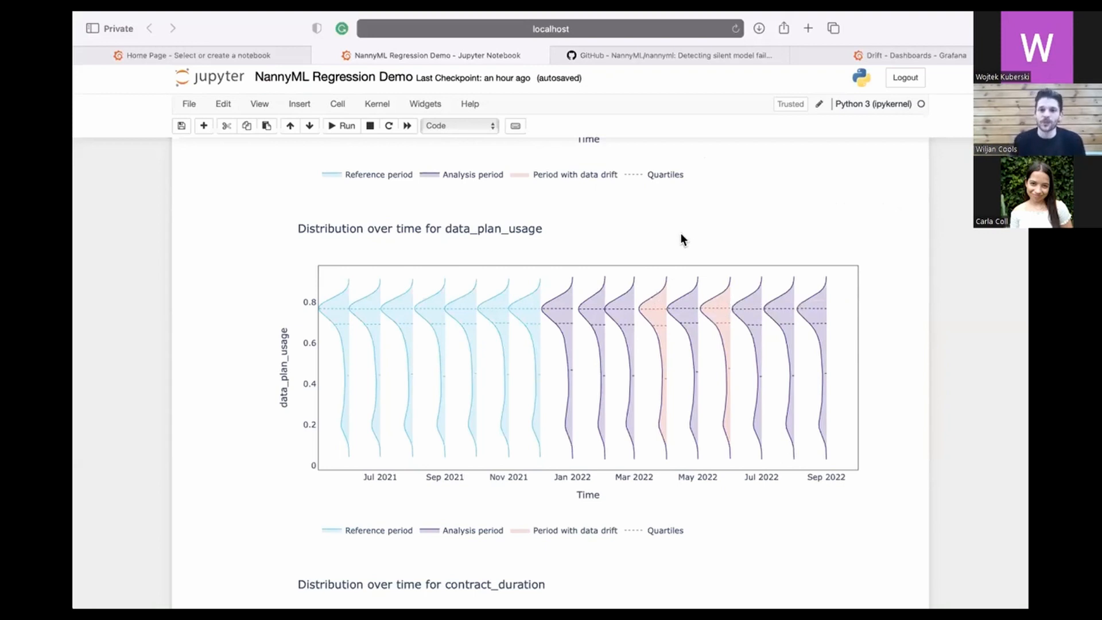
pyautogui.scroll(-3)
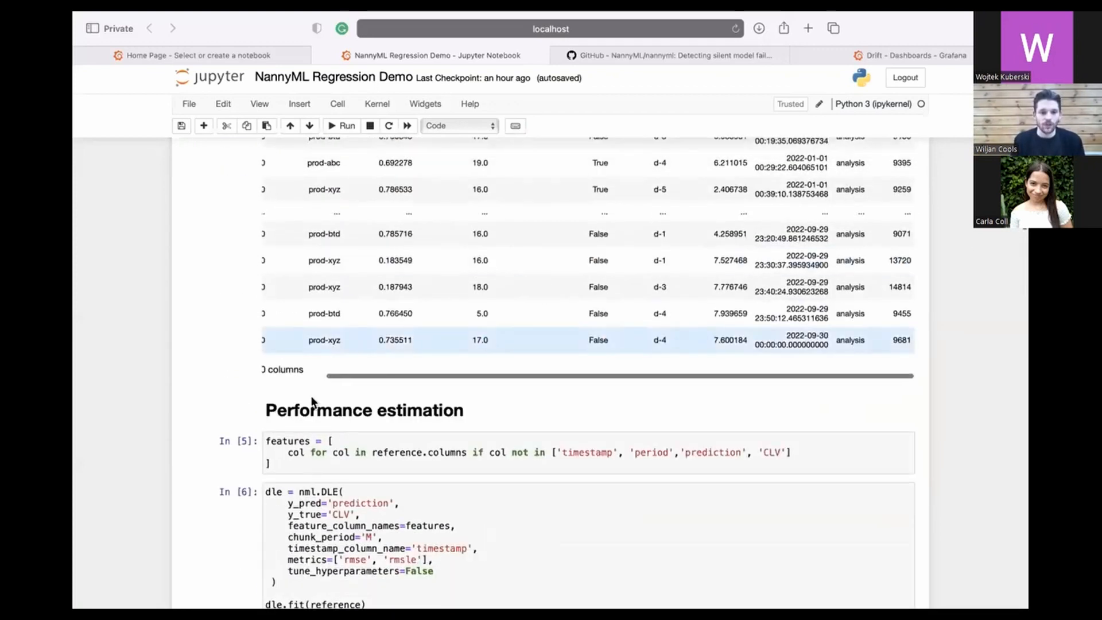
pyautogui.scroll(-3)
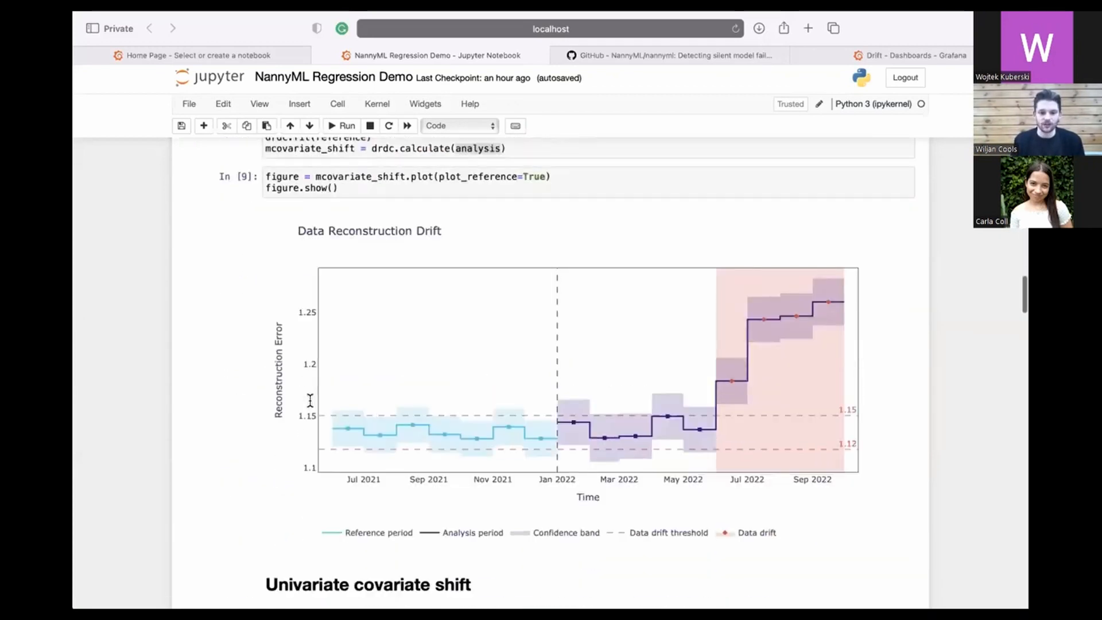
pyautogui.scroll(-3)
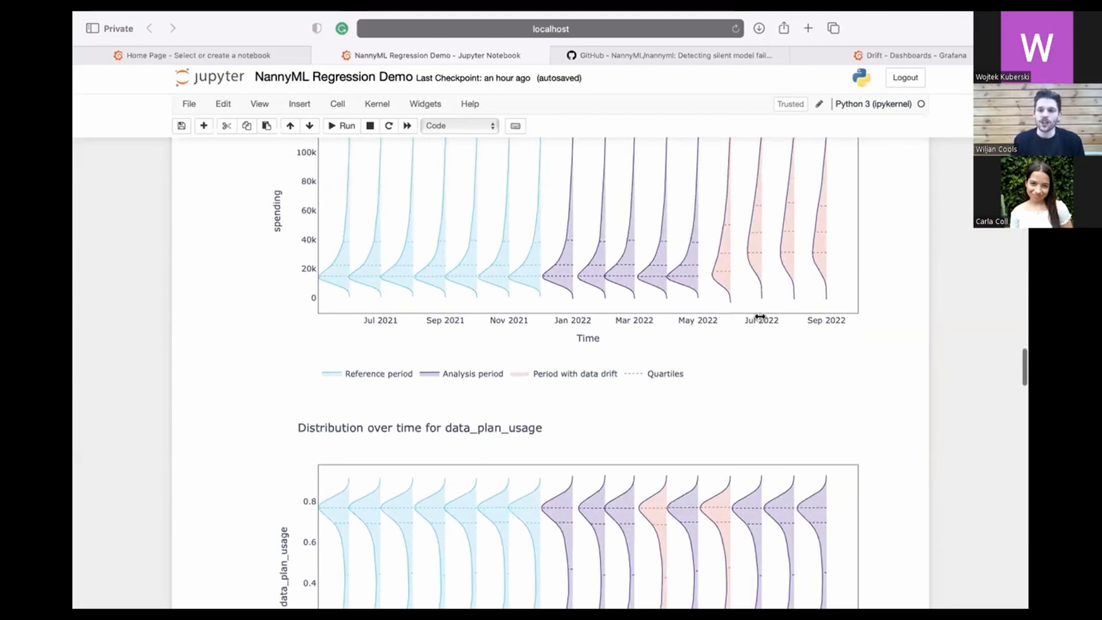
pyautogui.scroll(3)
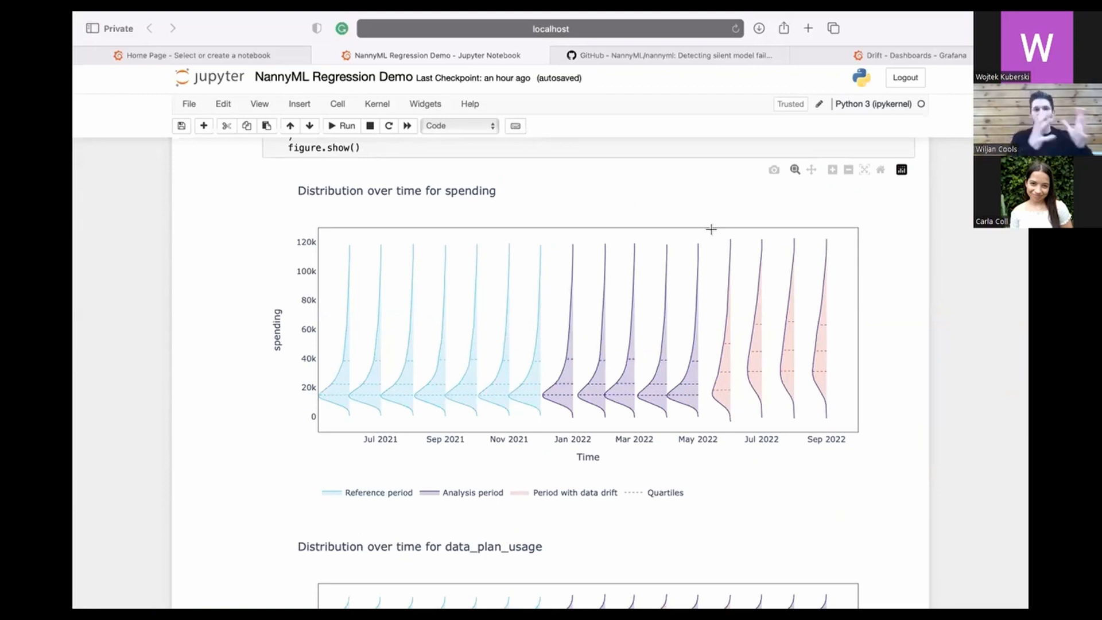
pyautogui.scroll(-3)
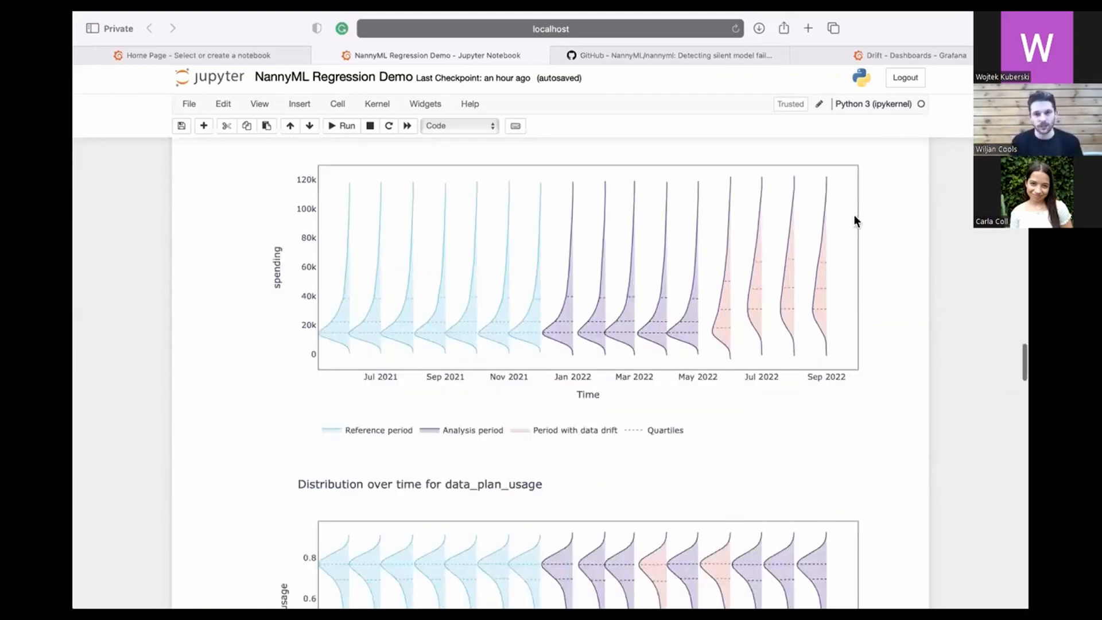
pyautogui.scroll(-3)
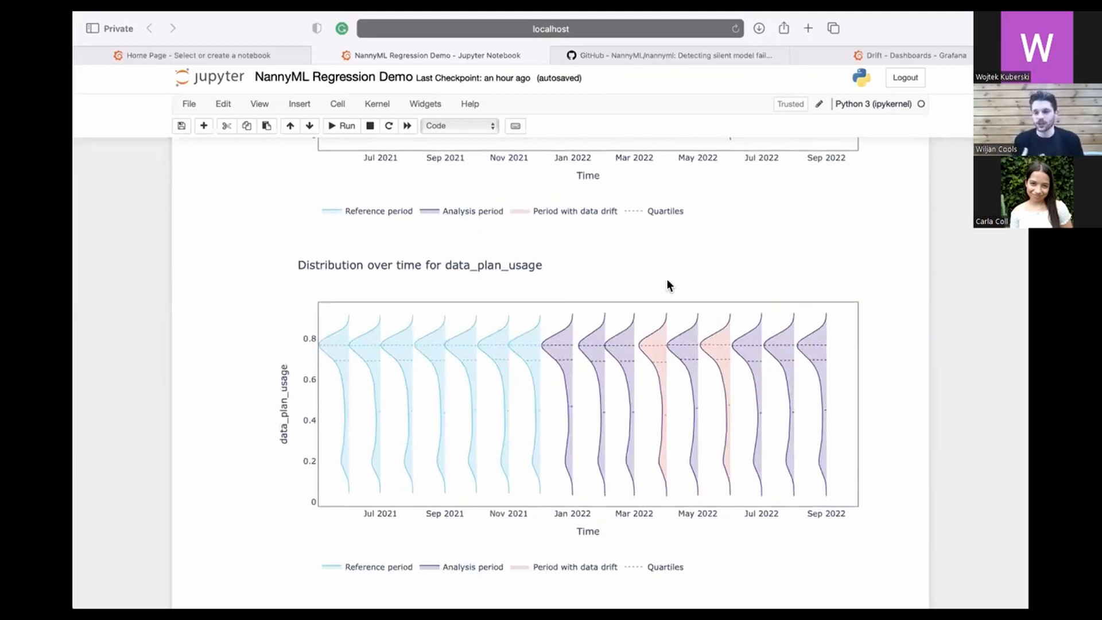
pyautogui.moveTo(546, 272)
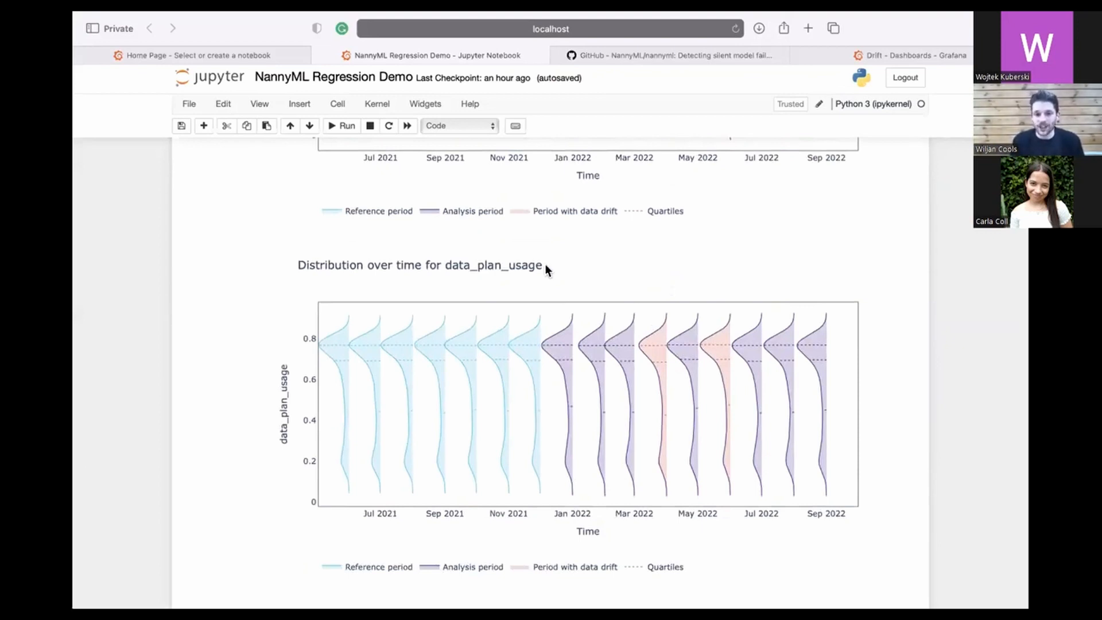
pyautogui.moveTo(524, 246)
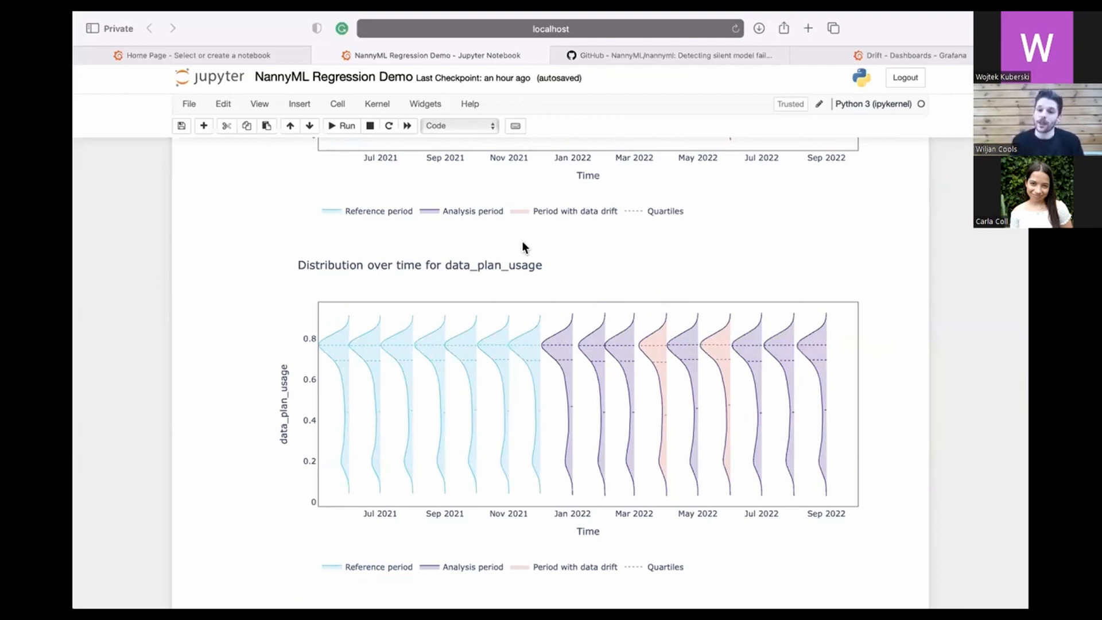
pyautogui.moveTo(886, 438)
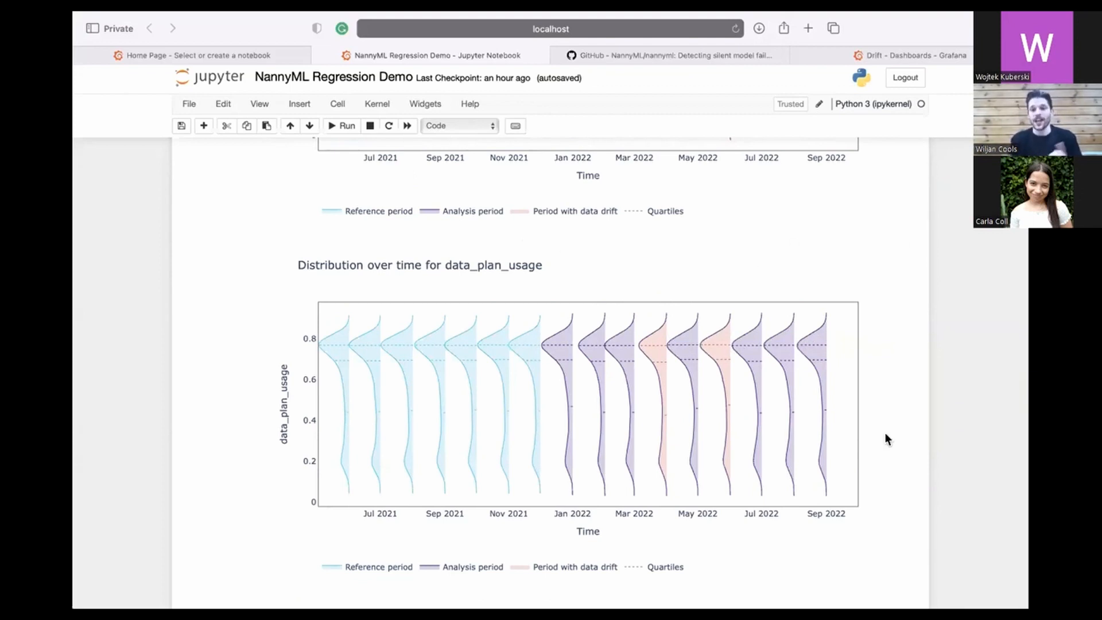
pyautogui.scroll(-3)
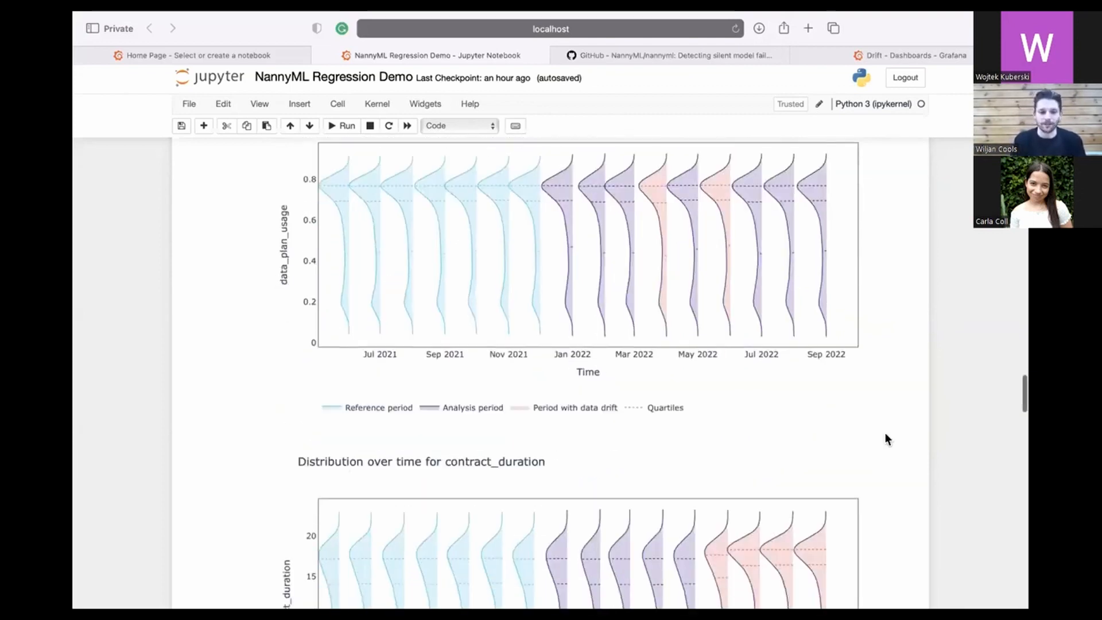
# Step: Scroll through the feature distribution plots down to the demographic chart over time
pyautogui.scroll(-3)
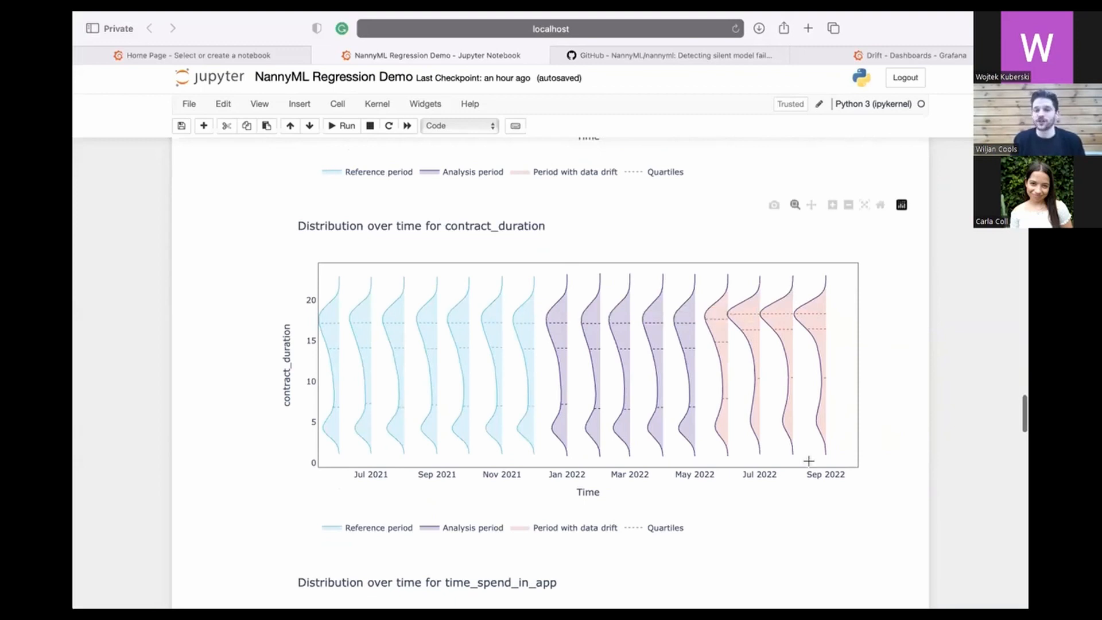
pyautogui.scroll(-3)
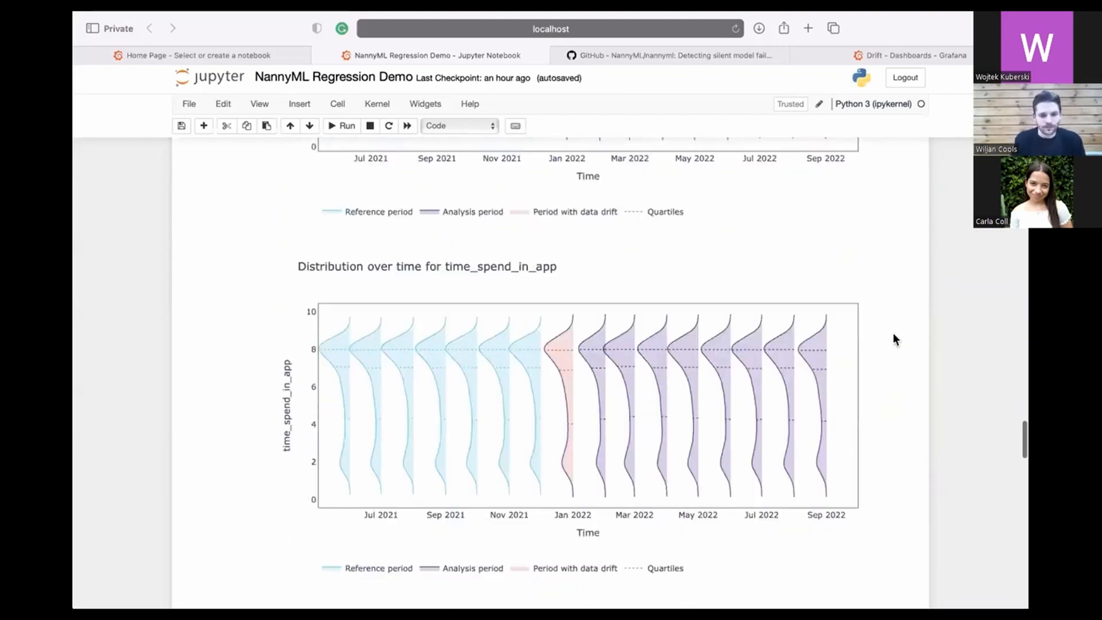
pyautogui.scroll(-3)
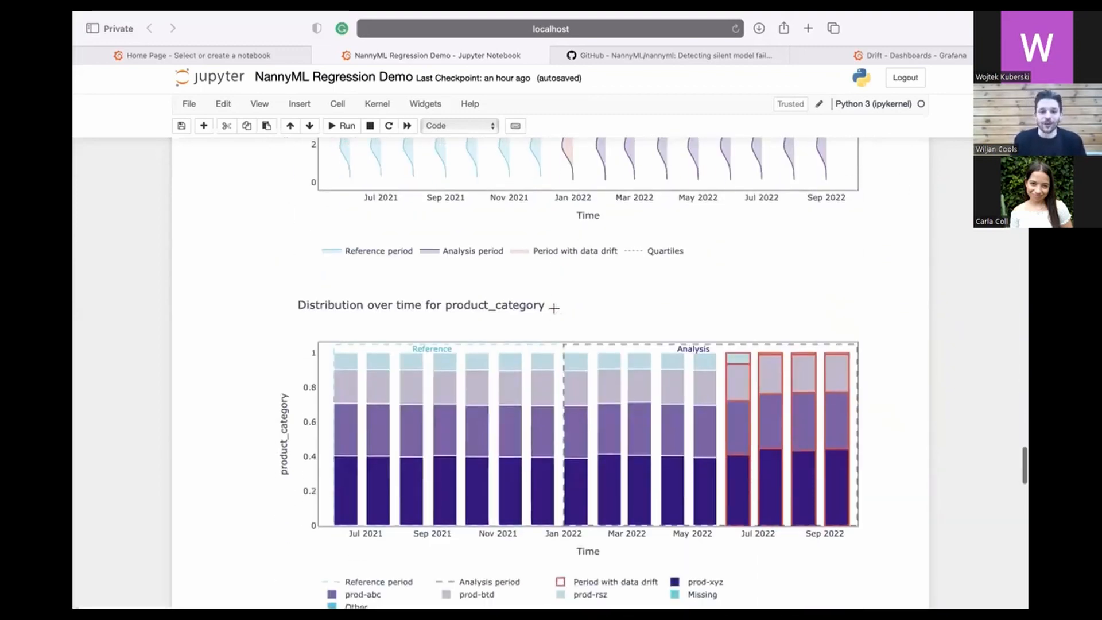
pyautogui.scroll(-3)
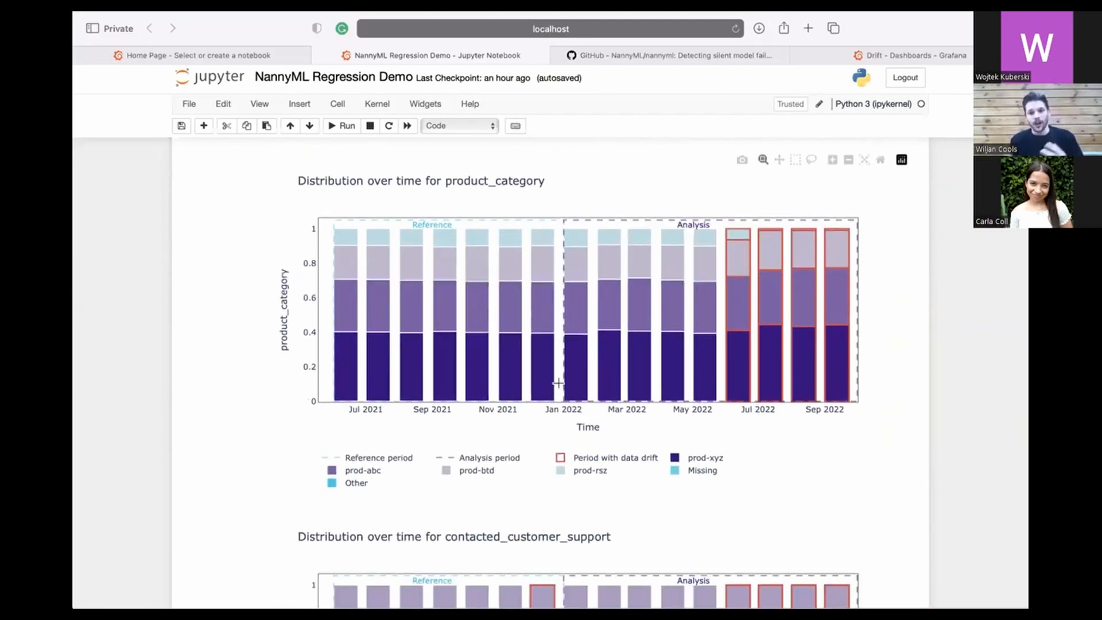
pyautogui.moveTo(732, 250)
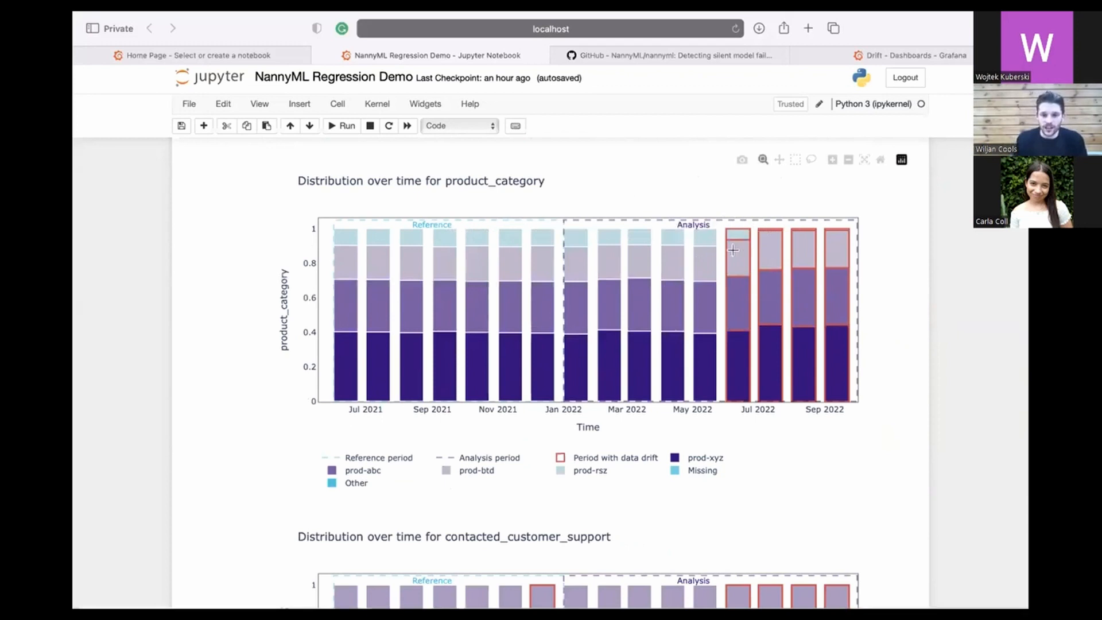
pyautogui.moveTo(589, 477)
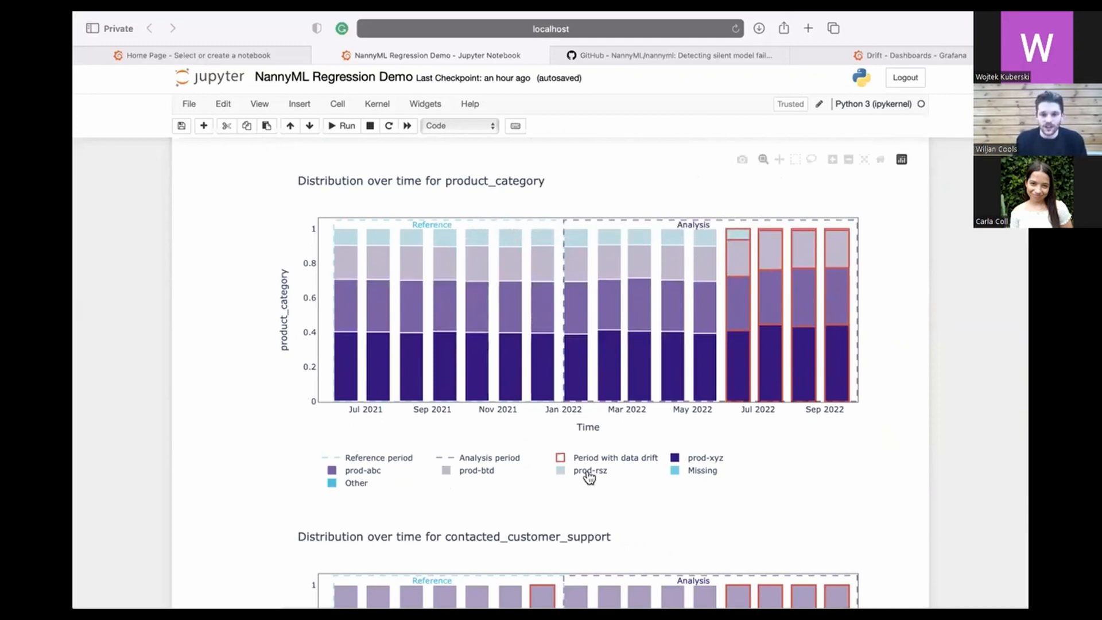
pyautogui.moveTo(750, 235)
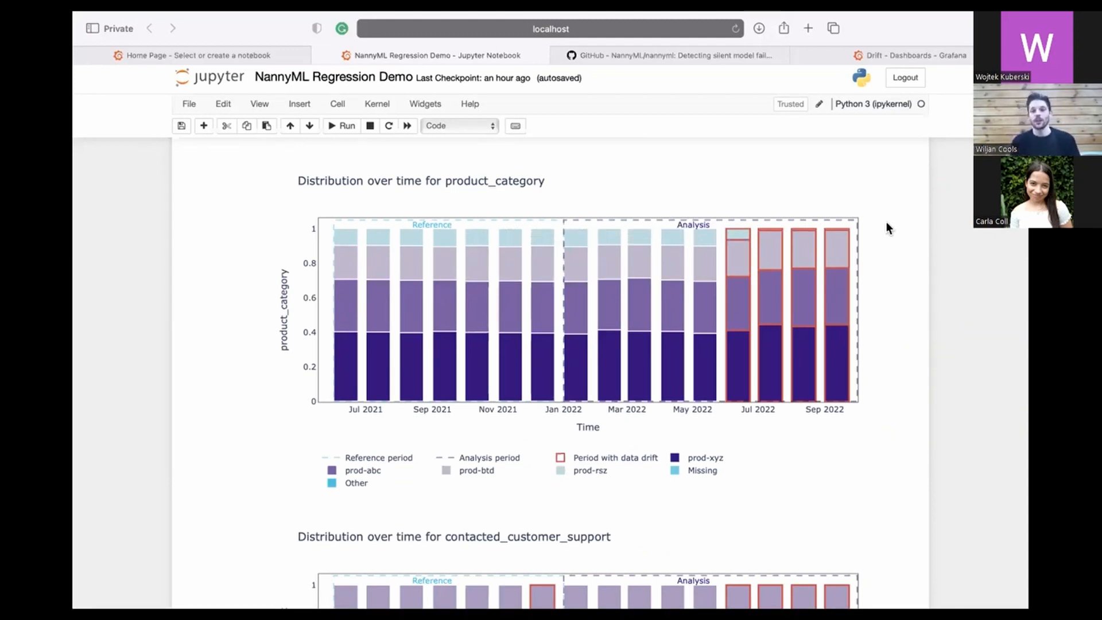
pyautogui.moveTo(679, 183)
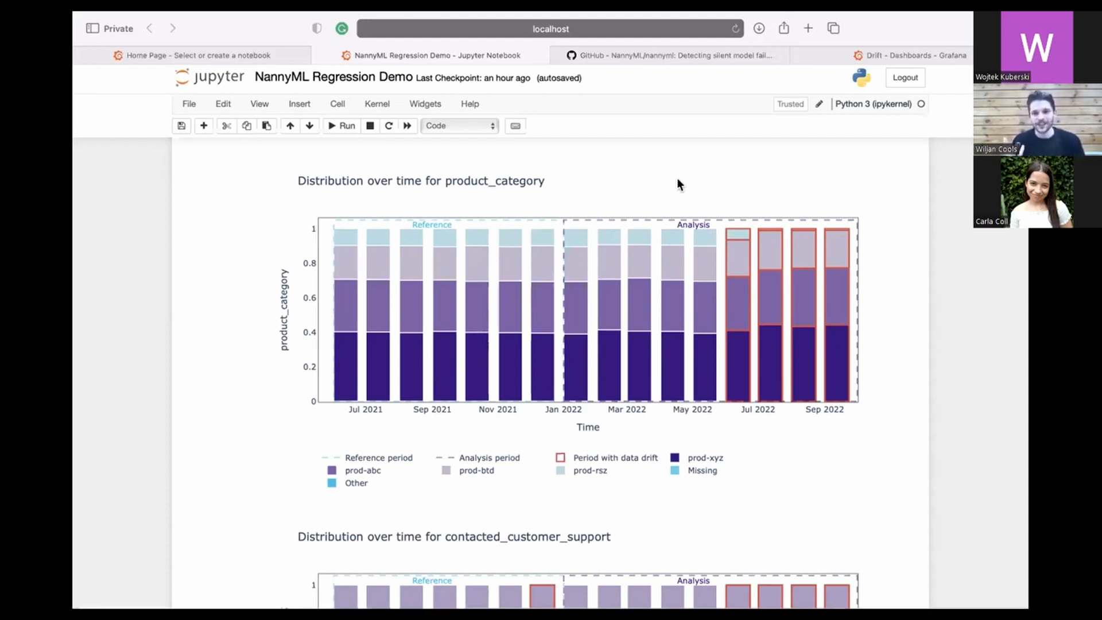
pyautogui.scroll(-3)
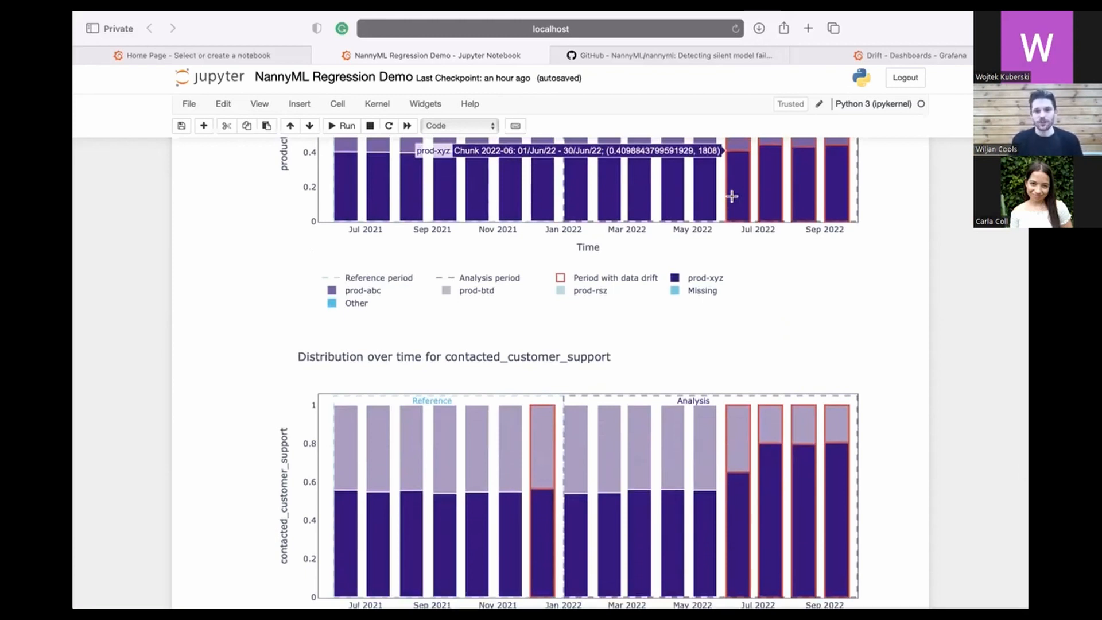
pyautogui.scroll(-3)
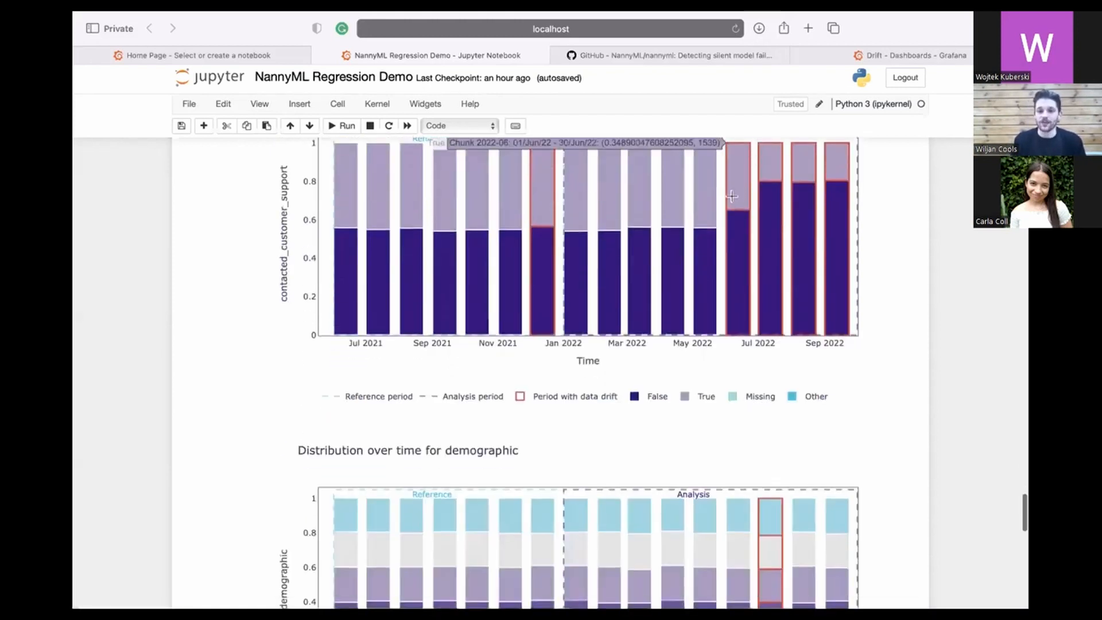
pyautogui.scroll(-3)
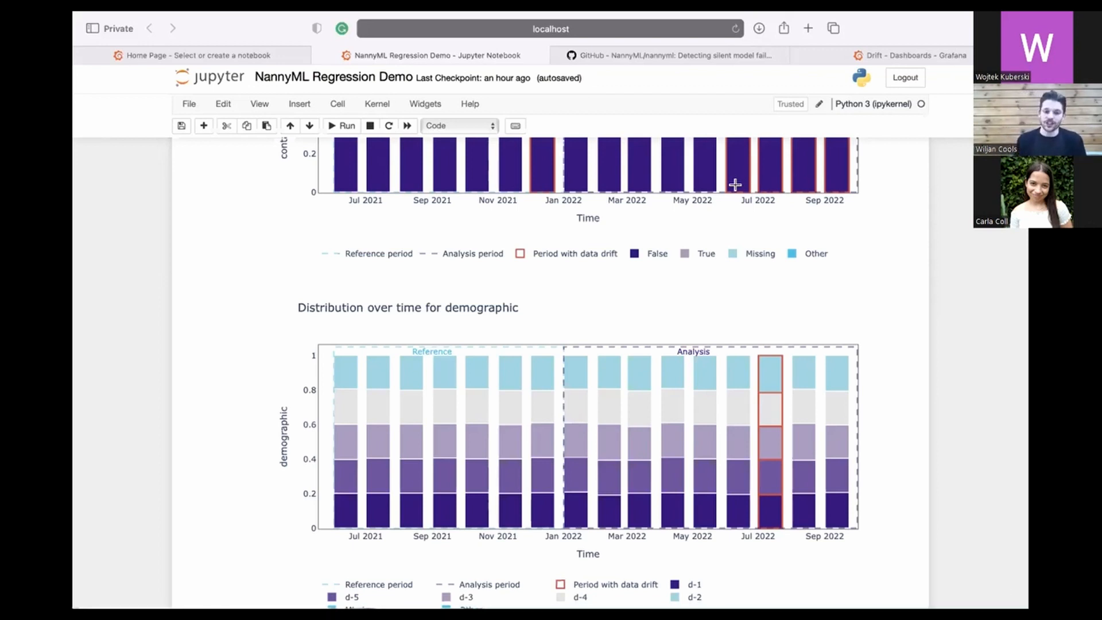
pyautogui.moveTo(863, 297)
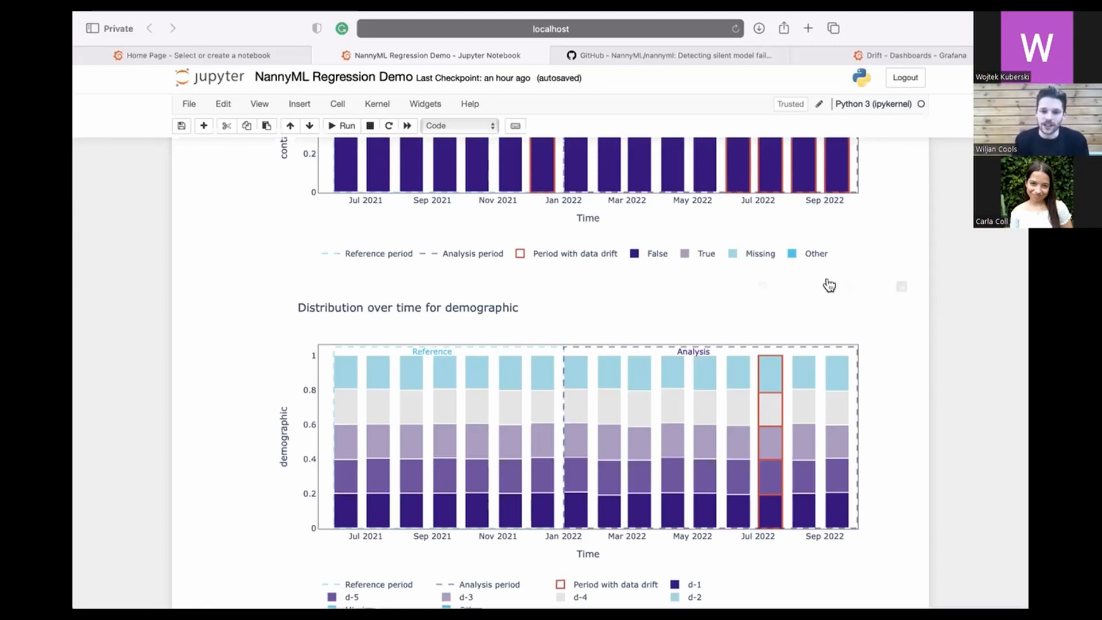
pyautogui.scroll(-3)
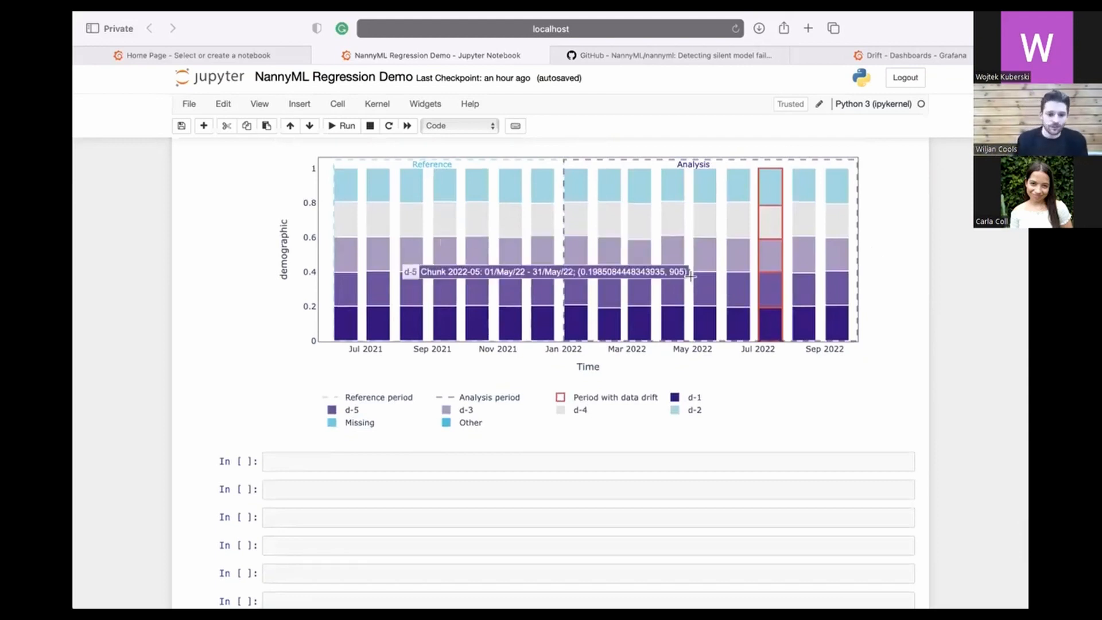
# Step: Scroll past the empty cells to the Realised performance heading and select the PerformanceCalculator cell
pyautogui.scroll(-3)
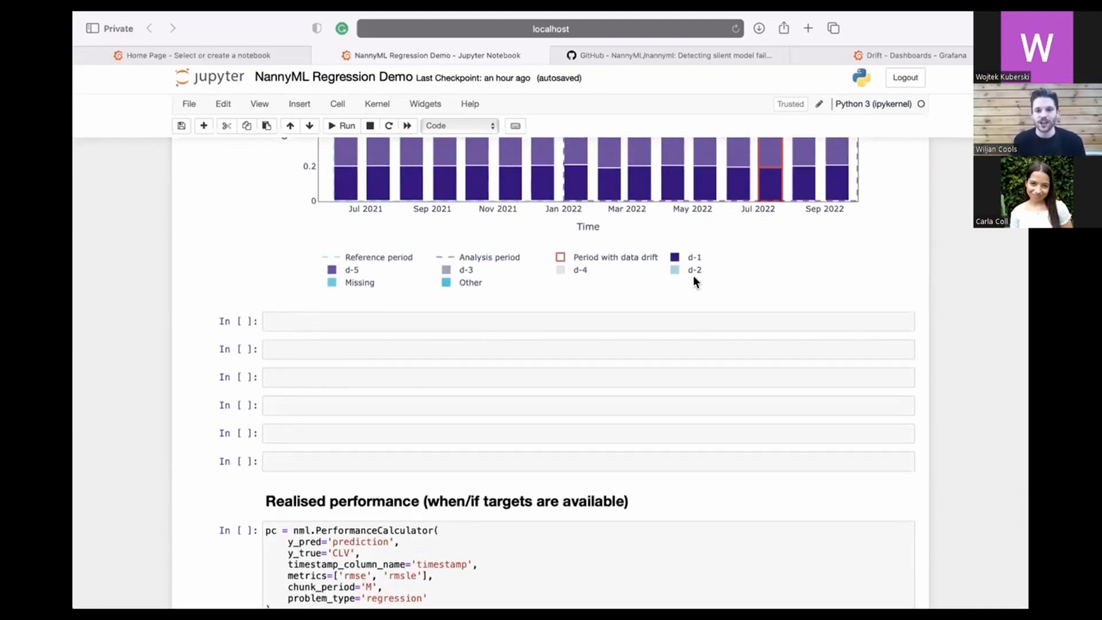
pyautogui.scroll(-3)
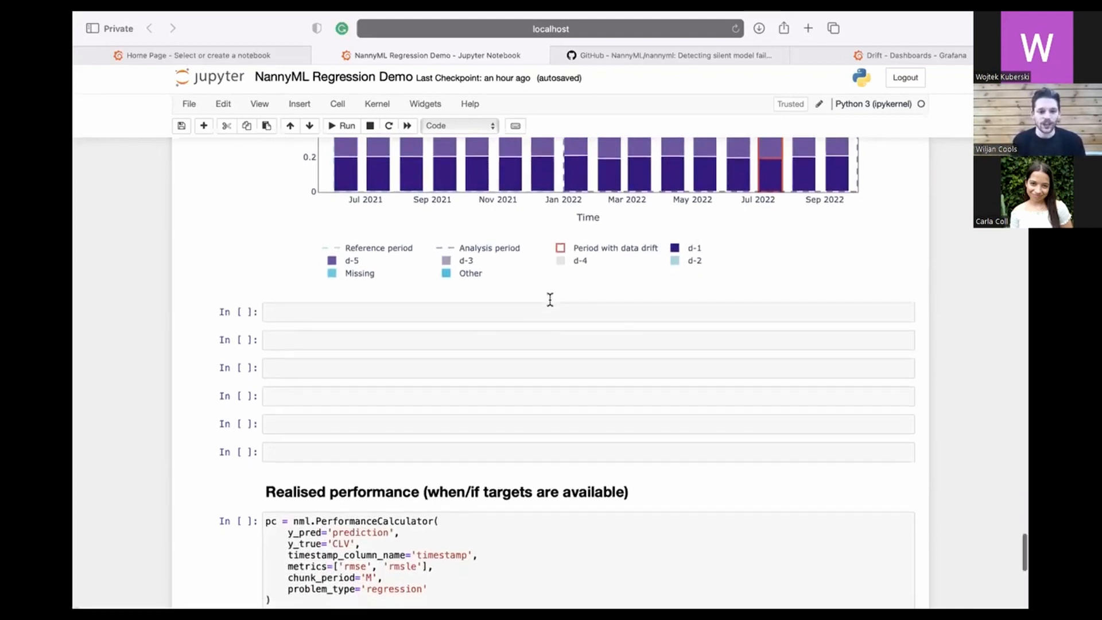
pyautogui.scroll(-3)
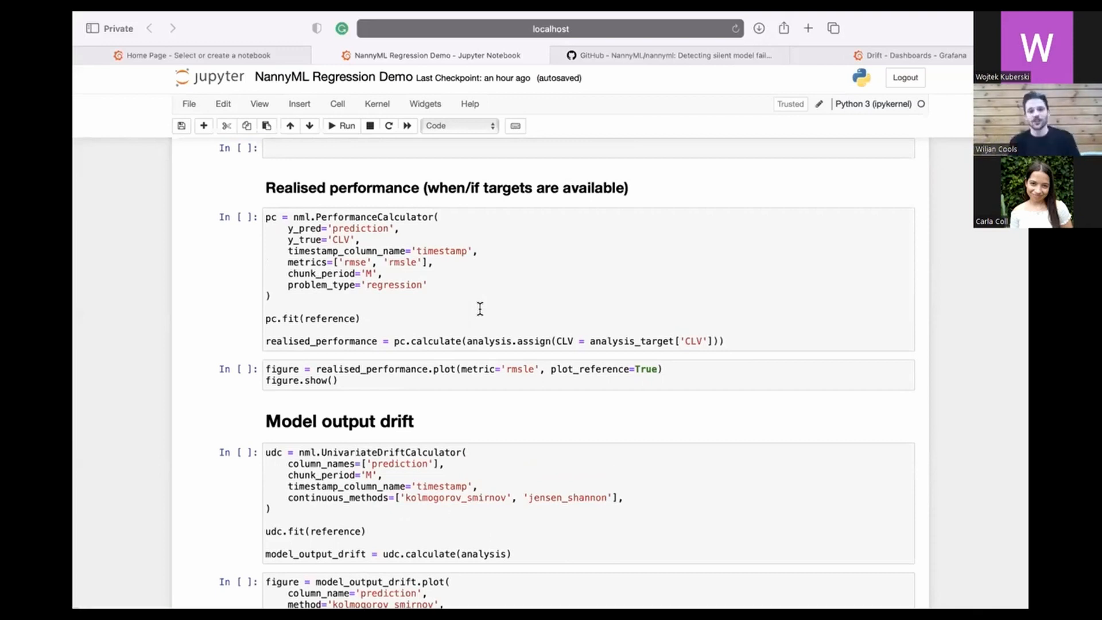
pyautogui.click(452, 188)
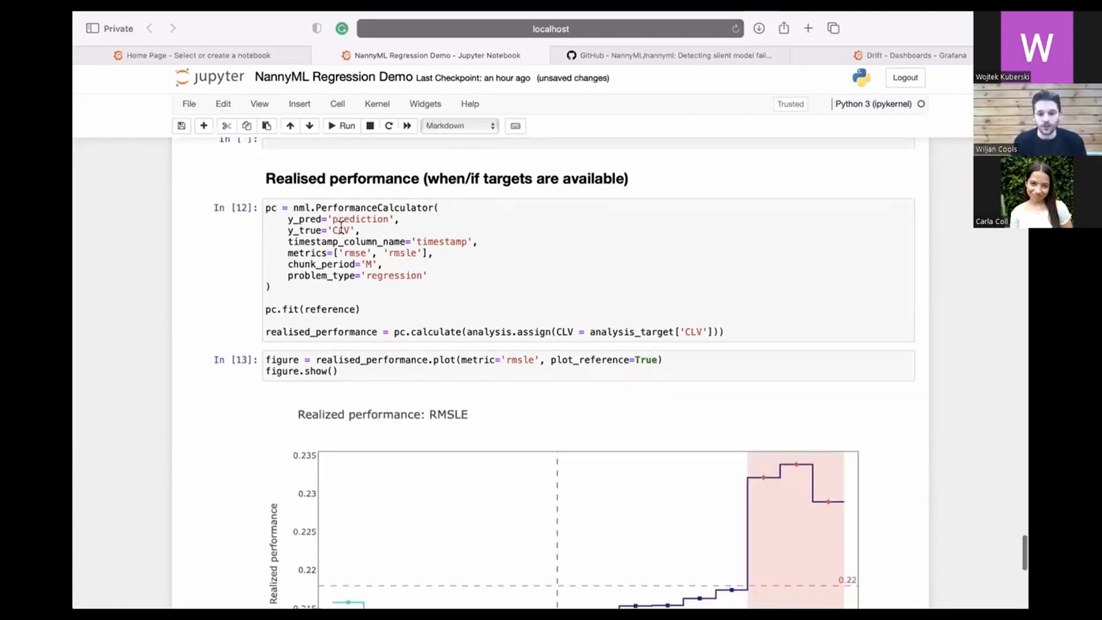
# Step: Run the PerformanceCalculator and plot cells and scroll through the realized RMSLE chart
pyautogui.scroll(-3)
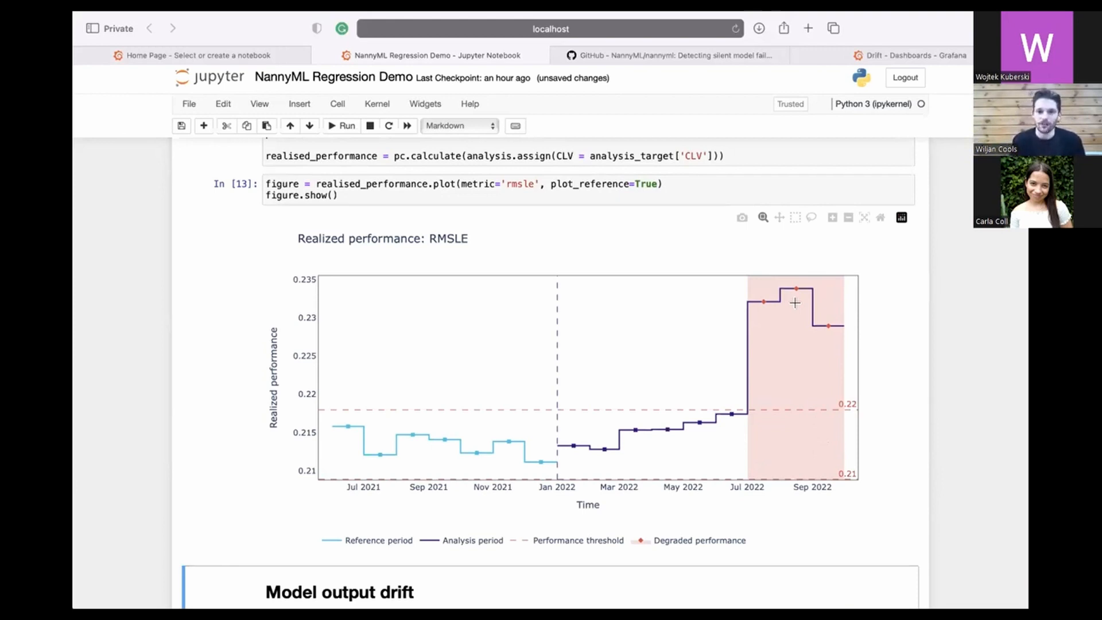
pyautogui.scroll(-3)
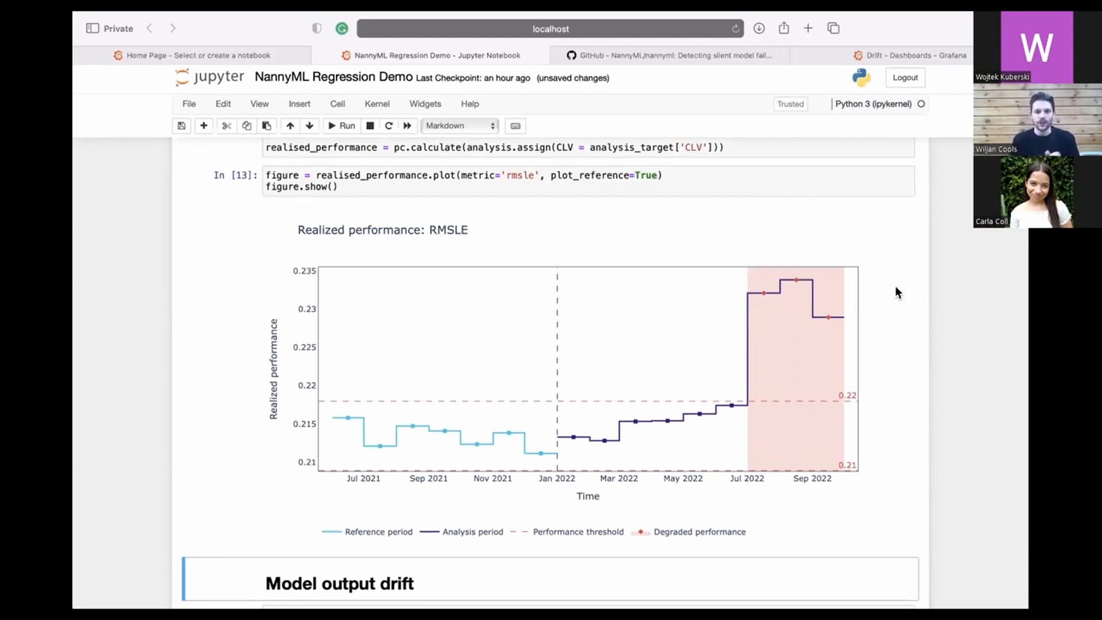
pyautogui.scroll(-3)
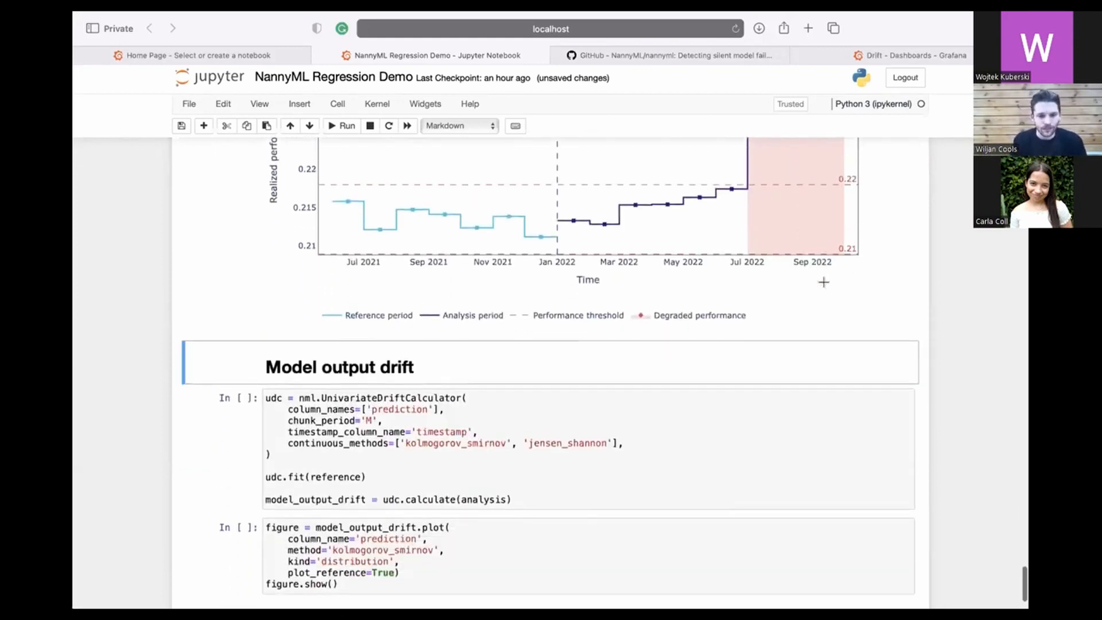
pyautogui.scroll(-3)
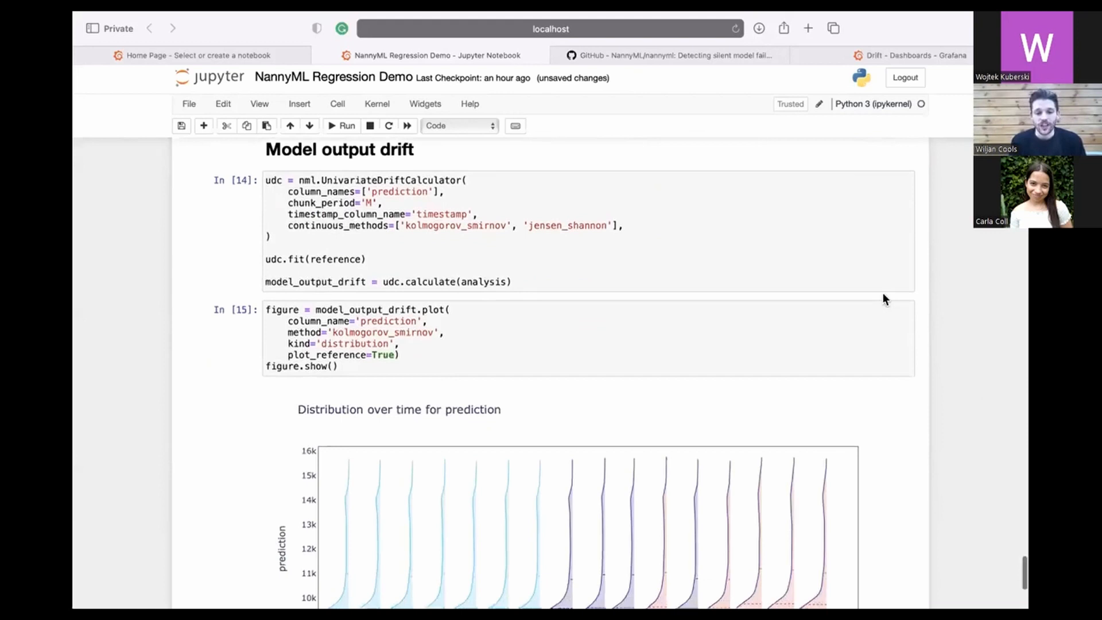
# Step: Run the model output drift calculator and prediction plot, then return to the drift plotting code
pyautogui.scroll(-3)
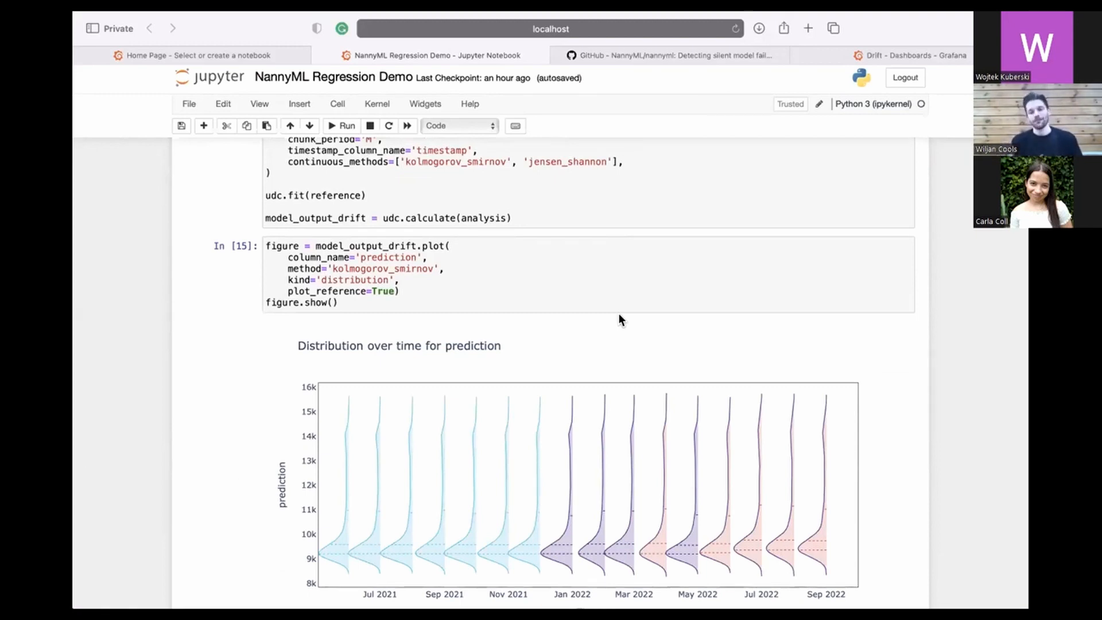
pyautogui.scroll(-3)
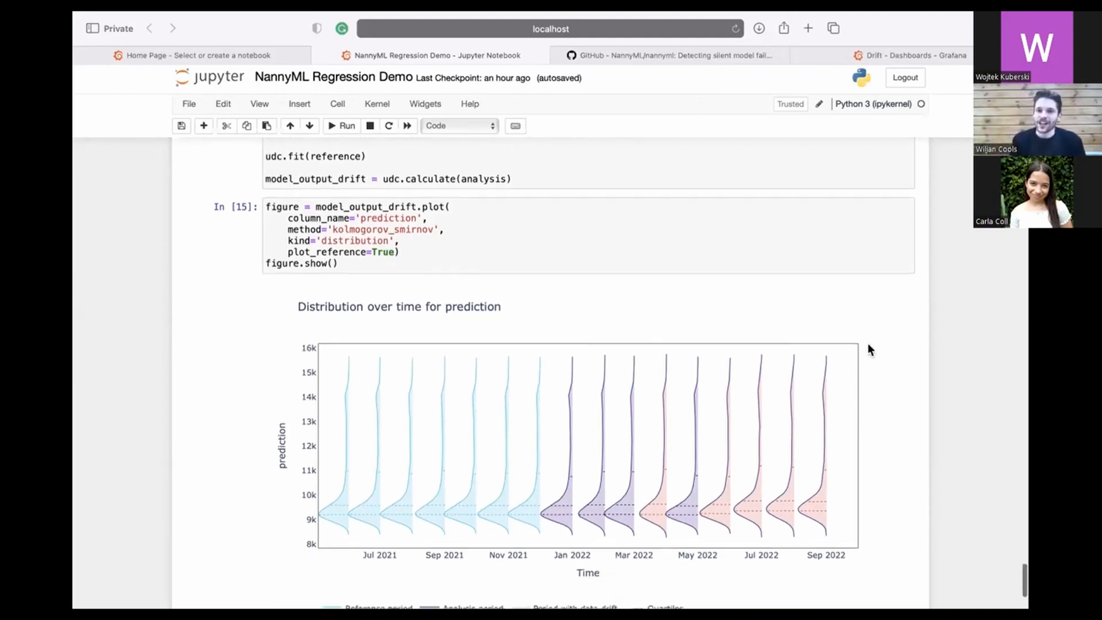
pyautogui.scroll(-3)
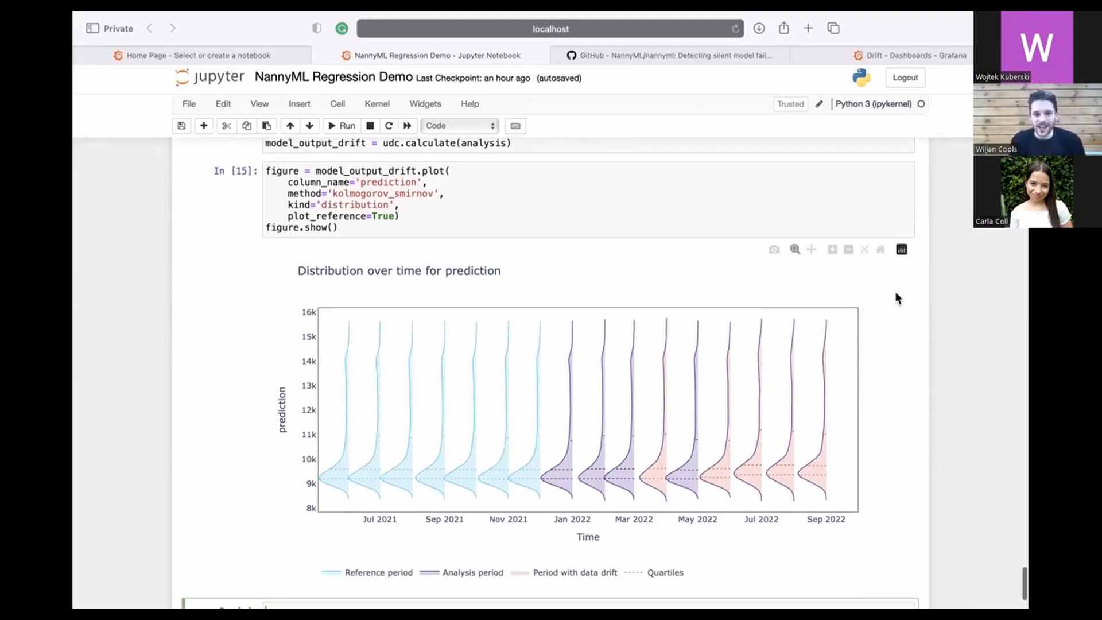
pyautogui.scroll(-3)
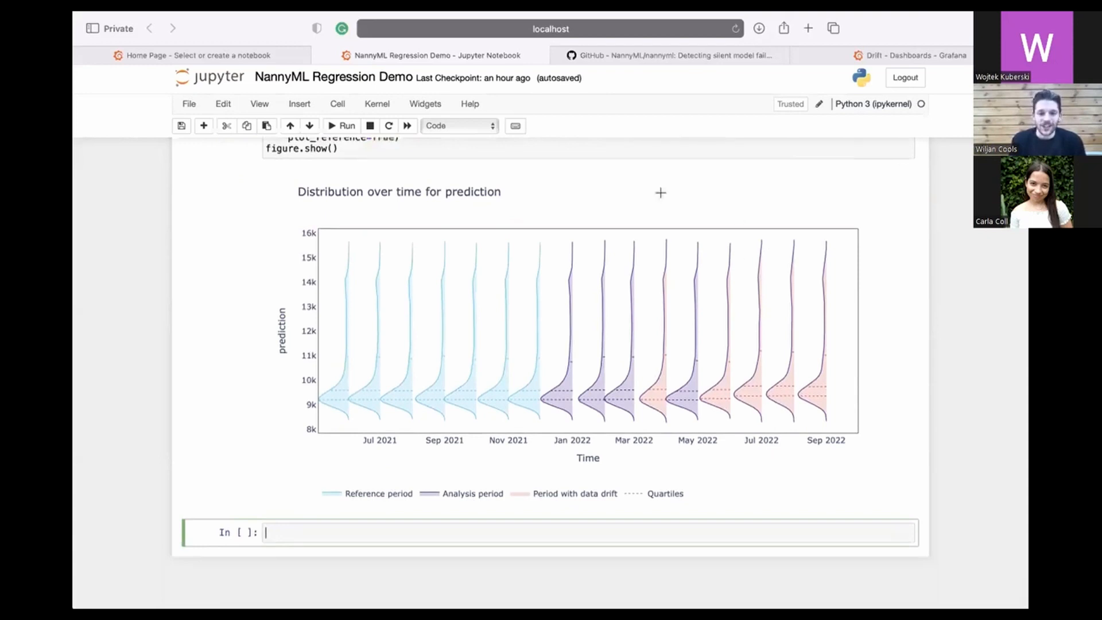
pyautogui.moveTo(639, 342)
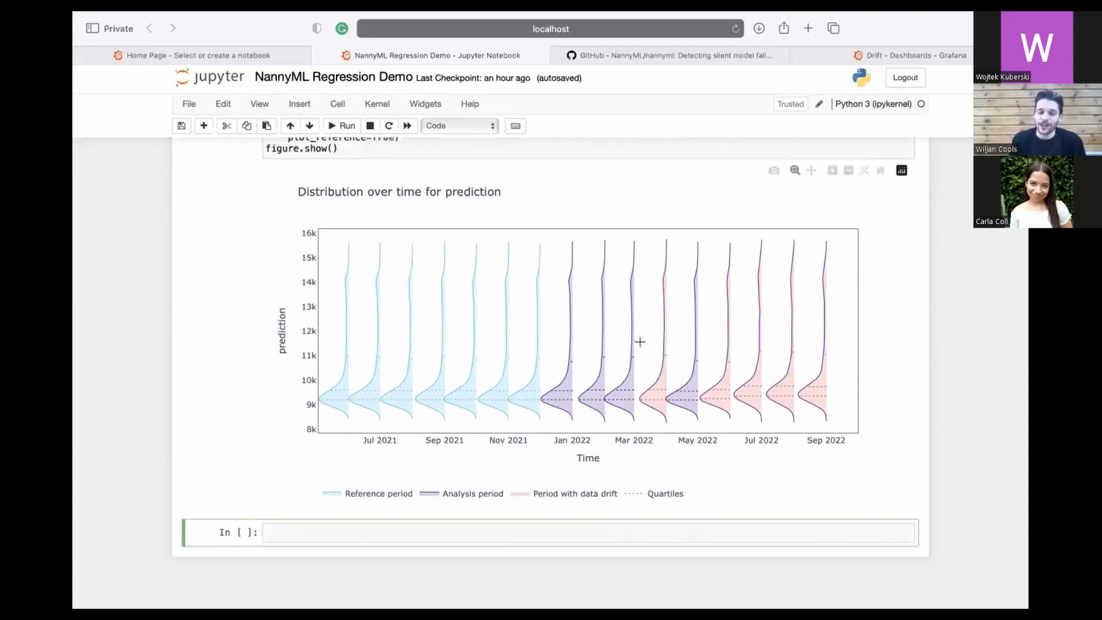
pyautogui.moveTo(649, 259)
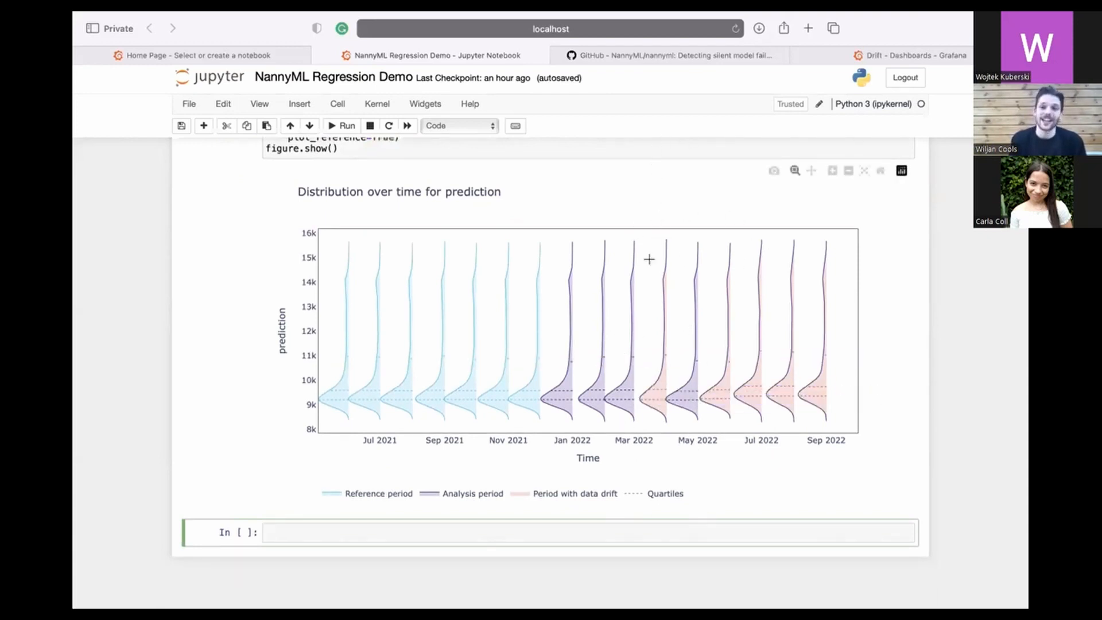
pyautogui.moveTo(661, 221)
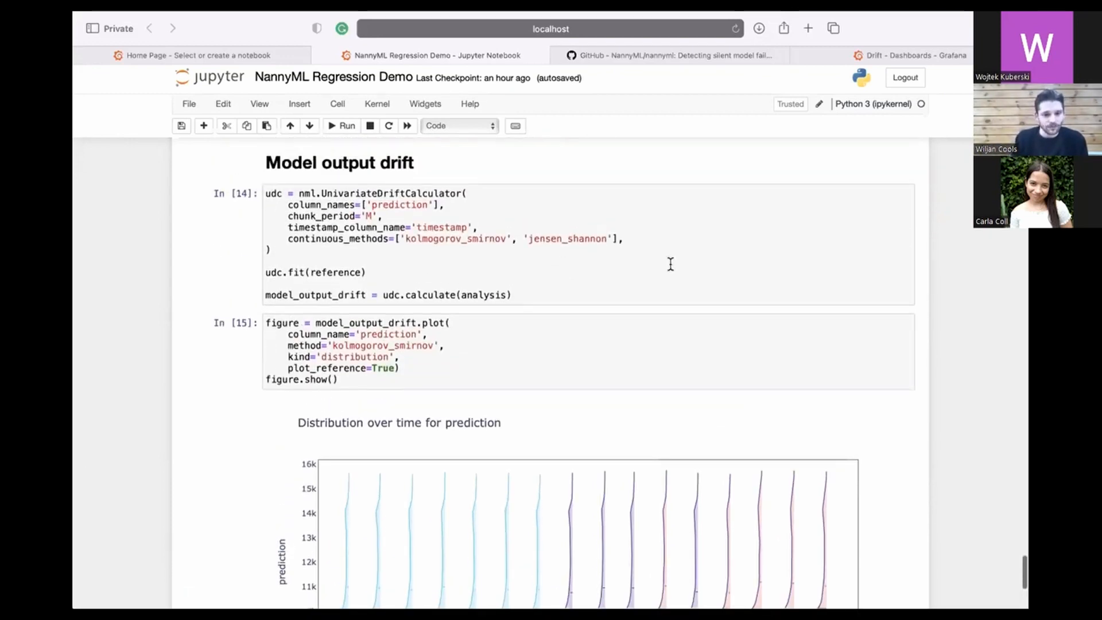
pyautogui.moveTo(659, 238)
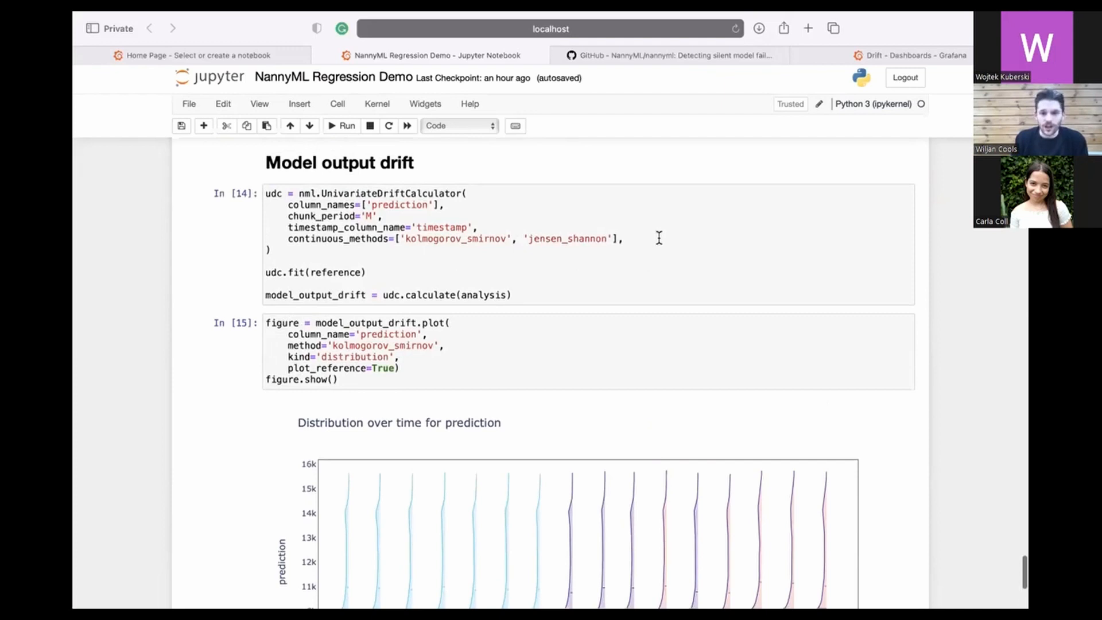
pyautogui.click(395, 345)
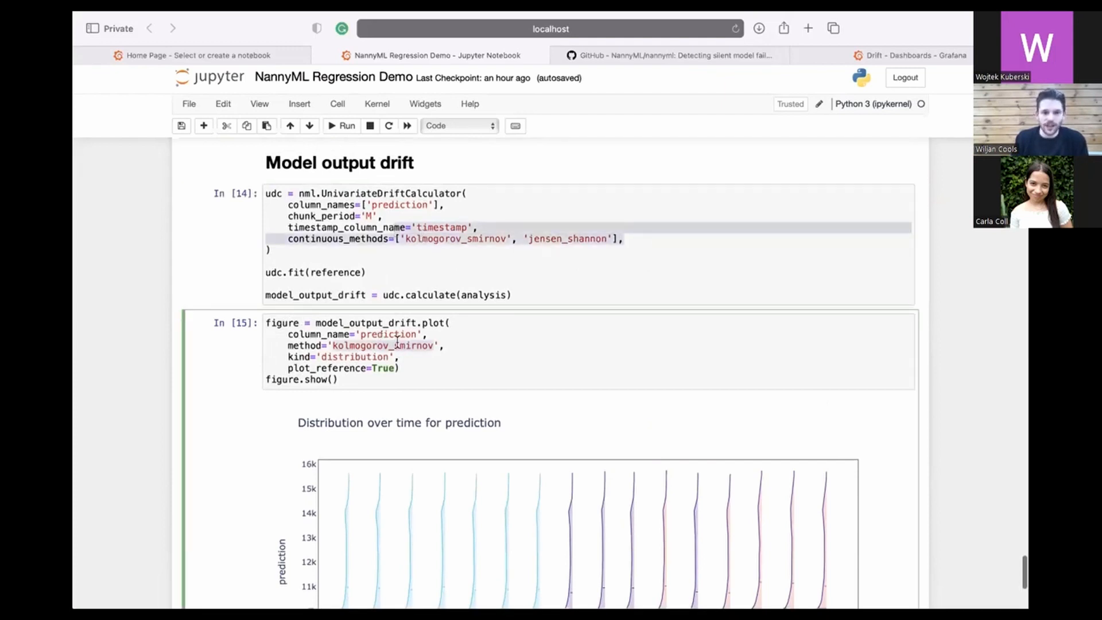
pyautogui.moveTo(549, 343)
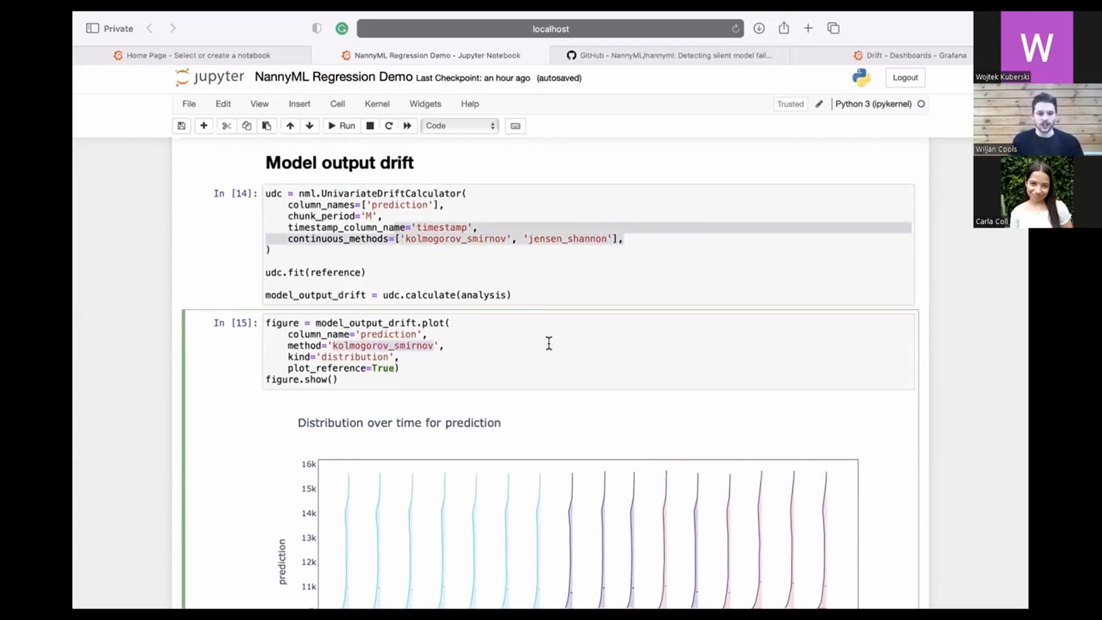
# Step: Switch the prediction distribution plot to method='jensen_shannon' and rerun it, flagging drift from July 2022
pyautogui.click(550, 239)
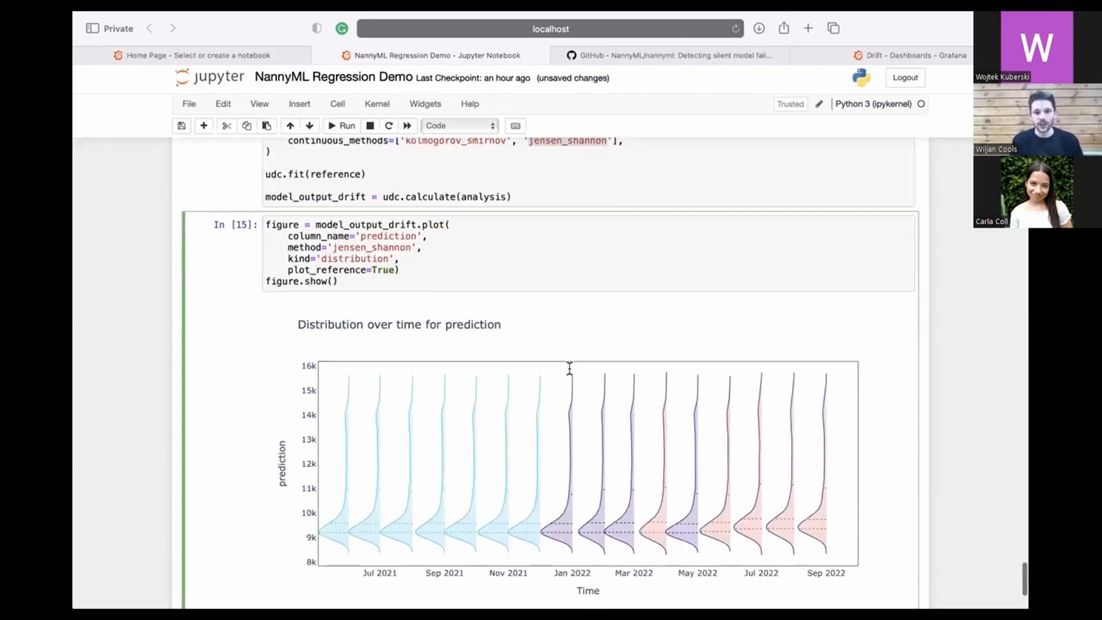
pyautogui.scroll(-3)
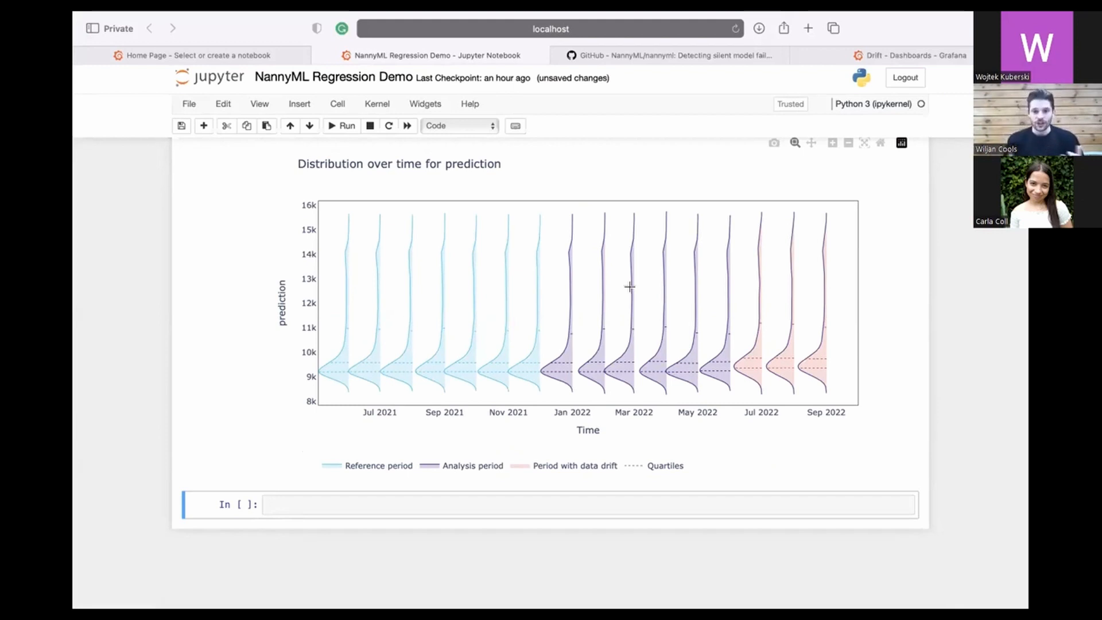
pyautogui.moveTo(764, 204)
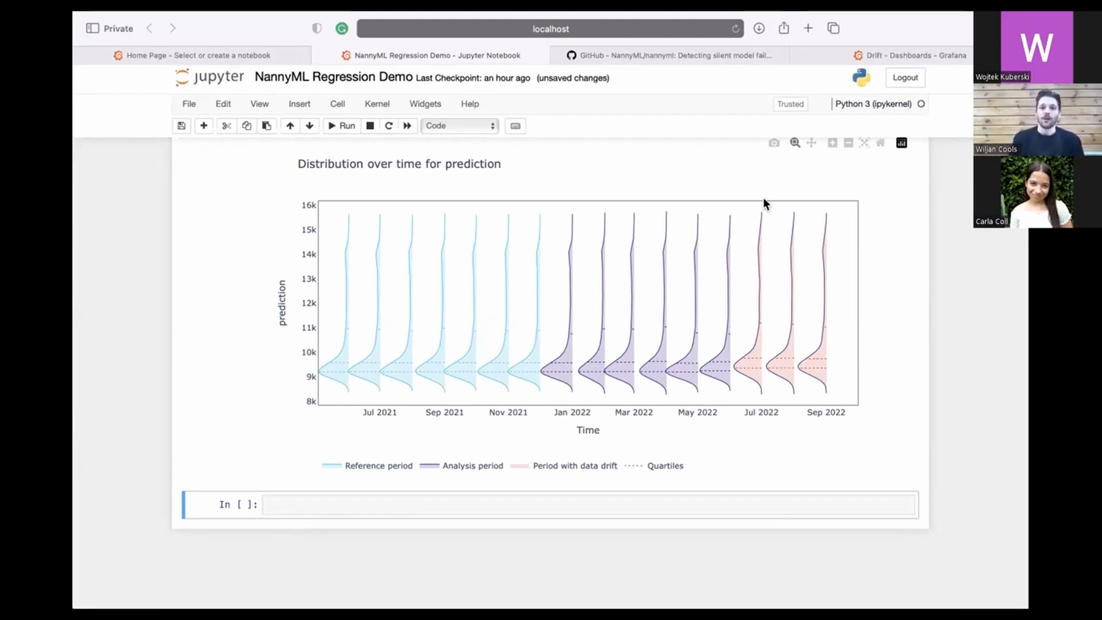